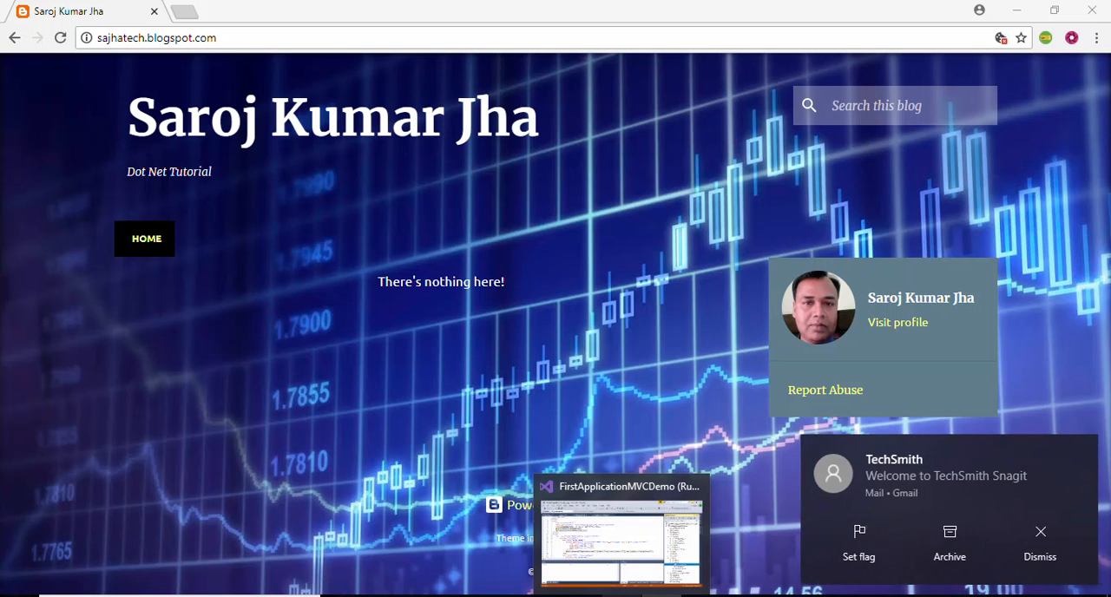
# - Dismiss the mail notification and stop debugging the FirstApplicationMVCDemo app
pyautogui.click(621, 538)
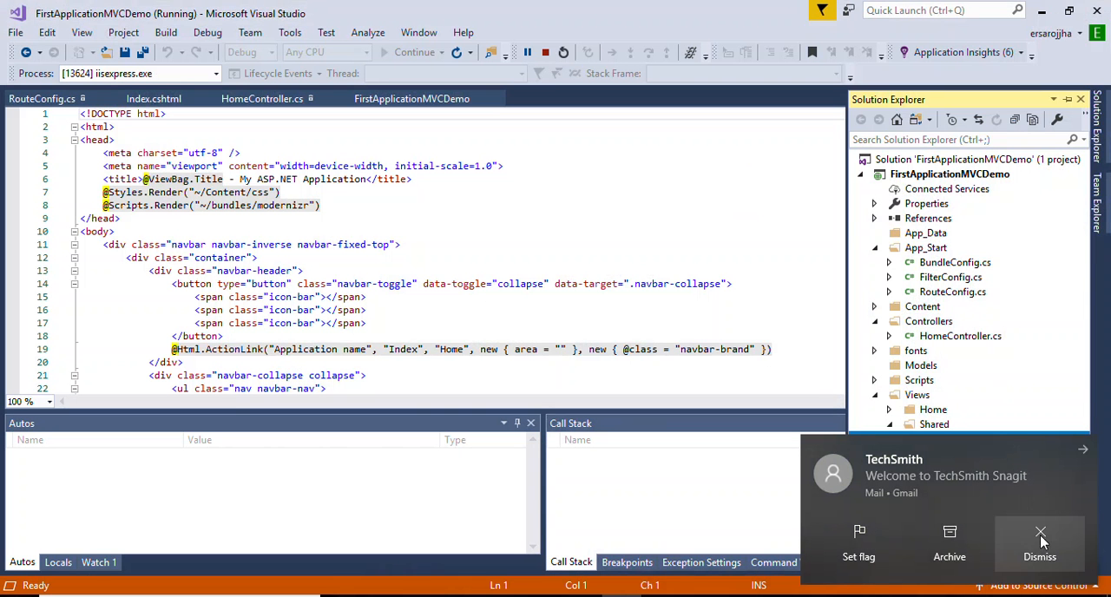
pyautogui.click(1039, 539)
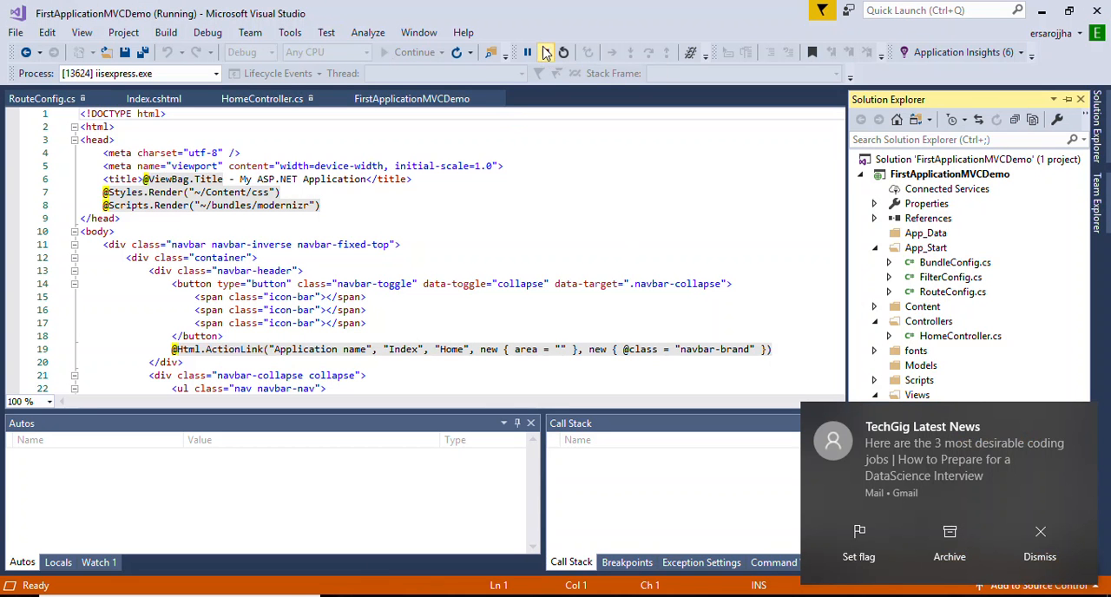
pyautogui.click(546, 52)
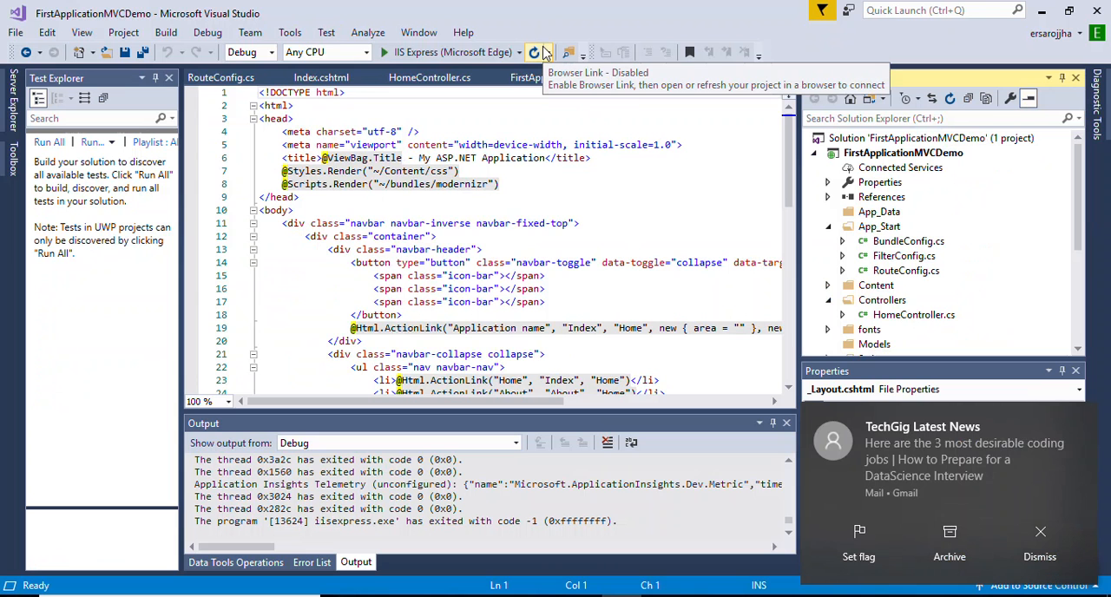
pyautogui.click(536, 52)
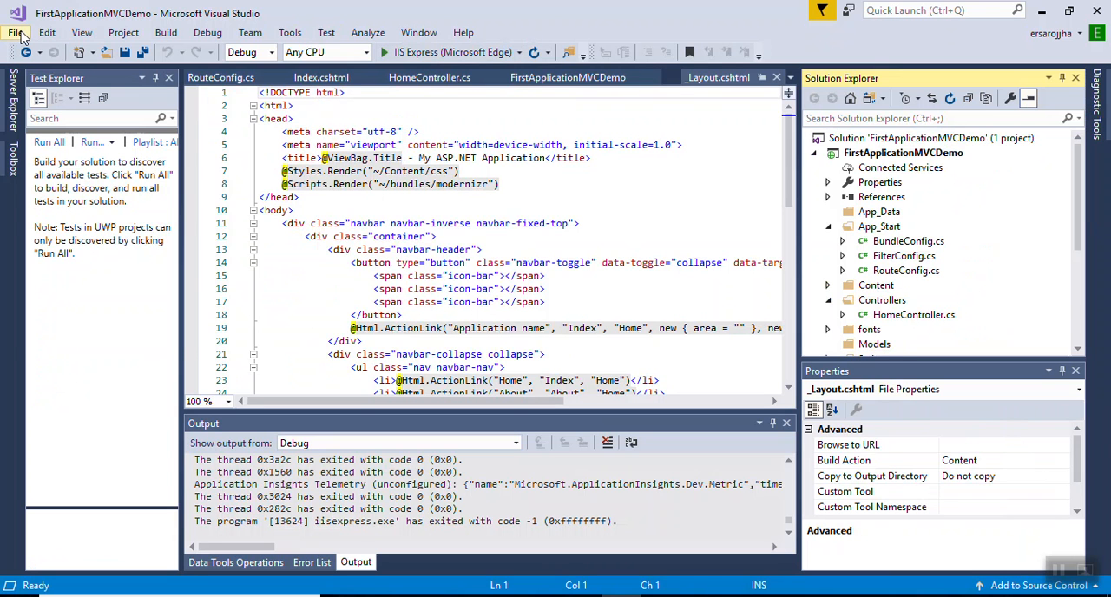
# - Start a new ASP.NET Web Application (.NET Framework) named WebApplication1, targeting .NET Framework 4.6.1
pyautogui.click(46, 32)
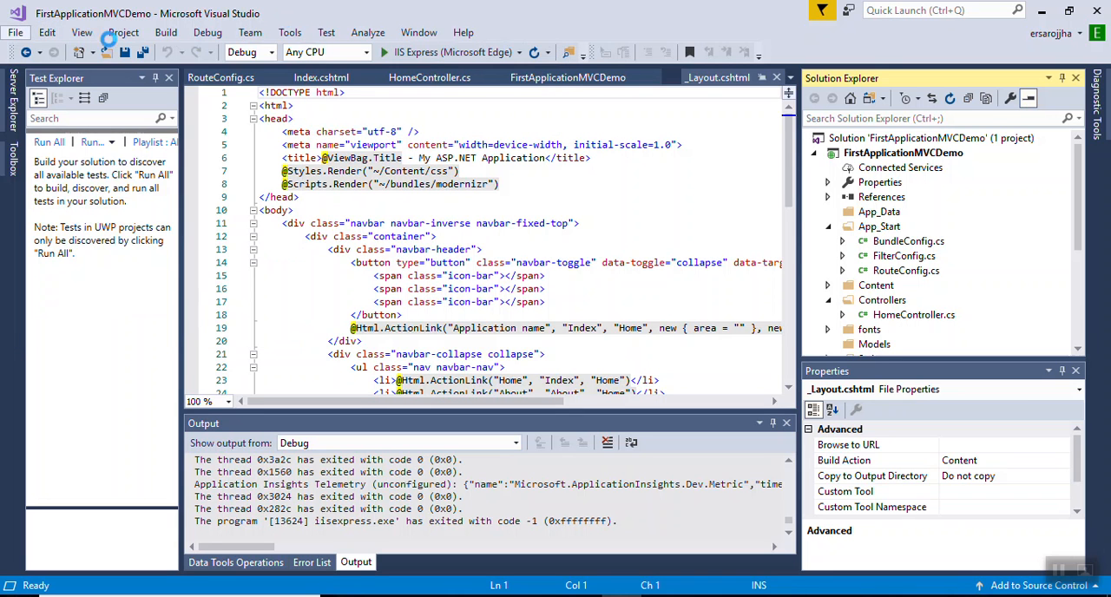
pyautogui.click(15, 32)
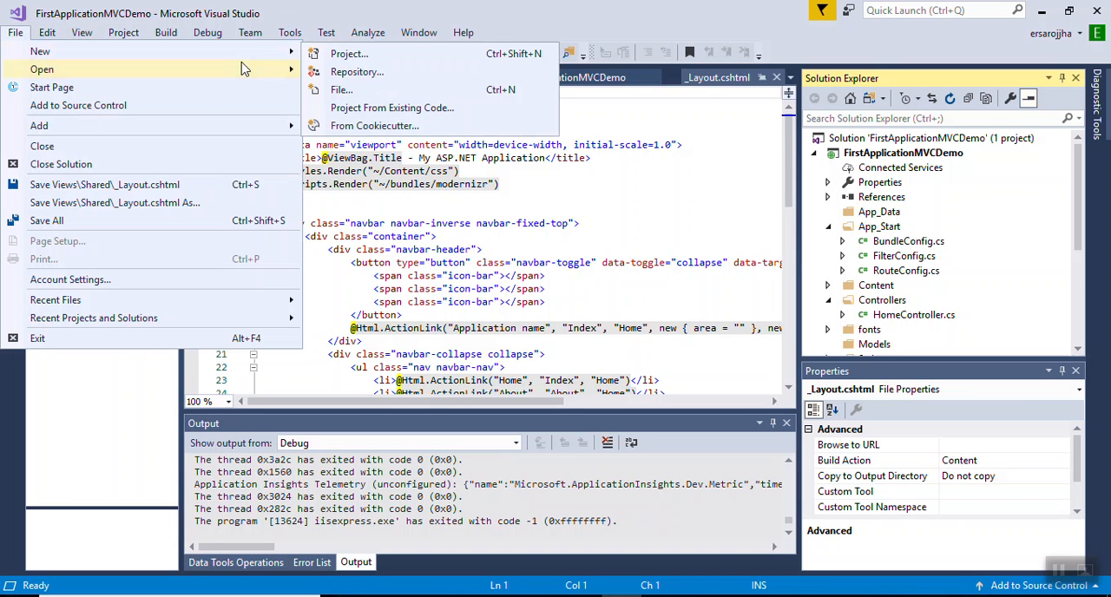
pyautogui.click(348, 53)
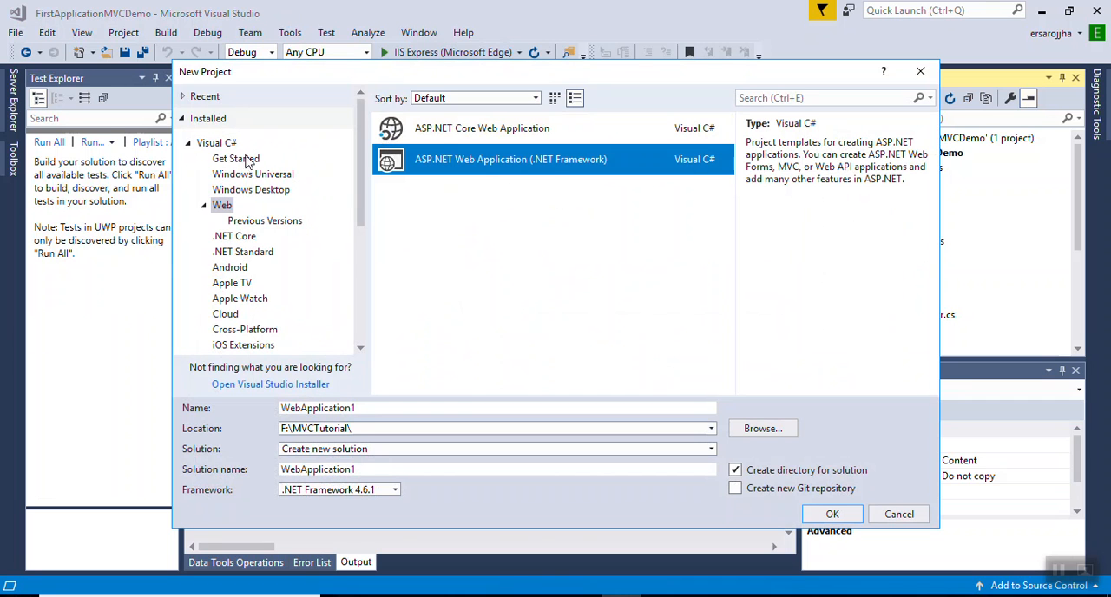
pyautogui.moveTo(442, 148)
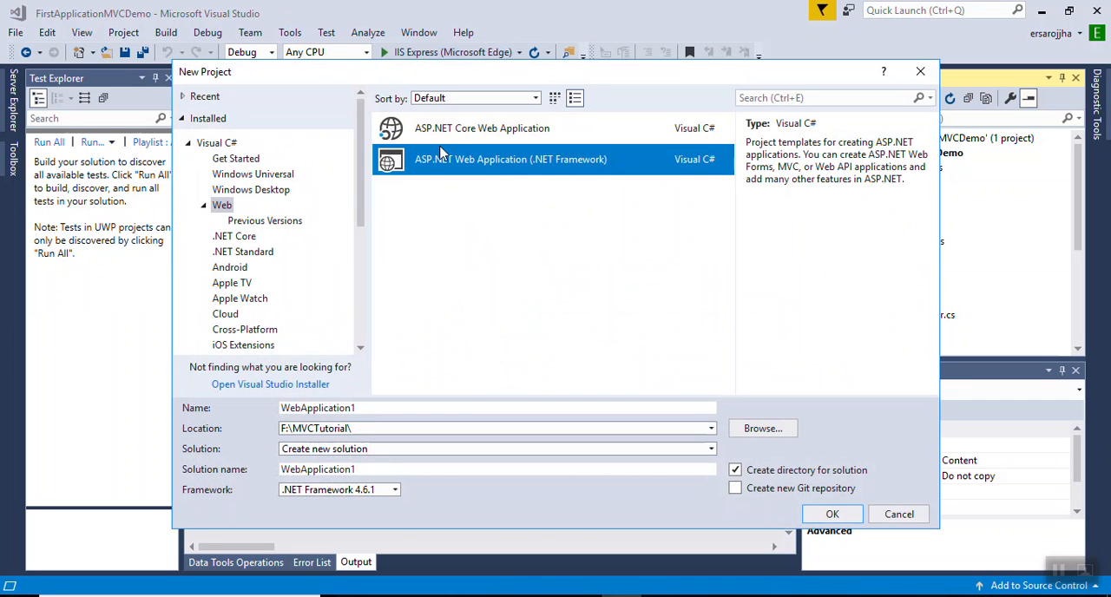
pyautogui.moveTo(365, 359)
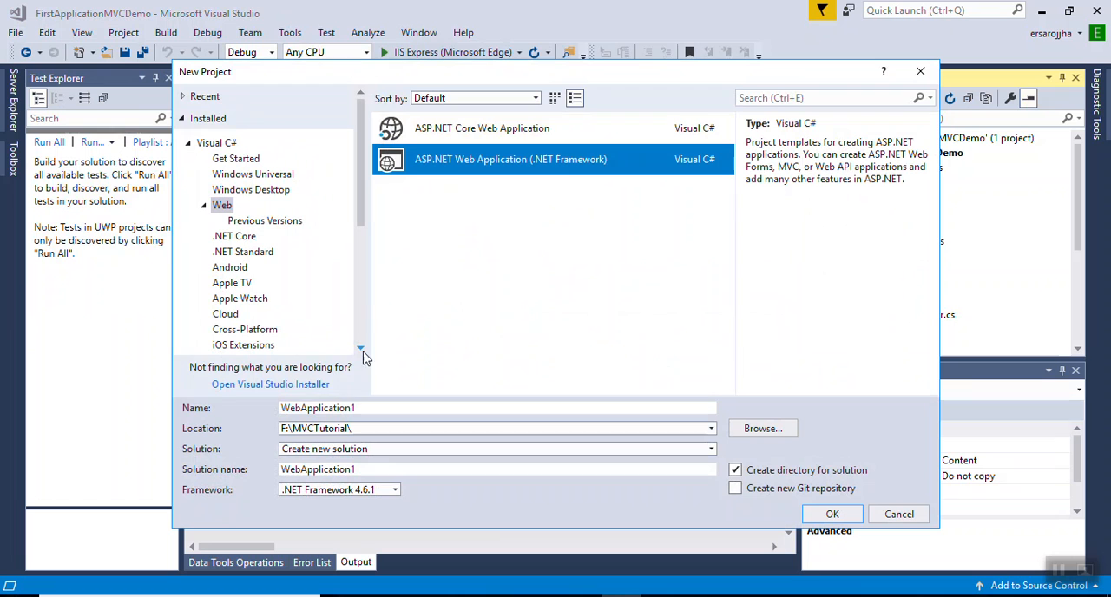
pyautogui.moveTo(402, 402)
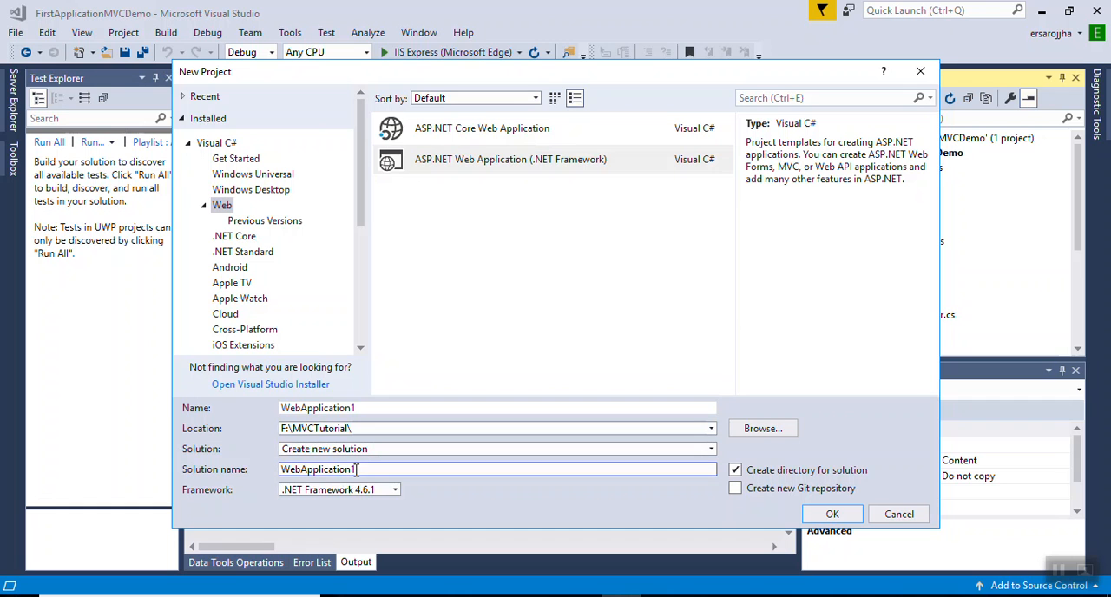
pyautogui.click(395, 489)
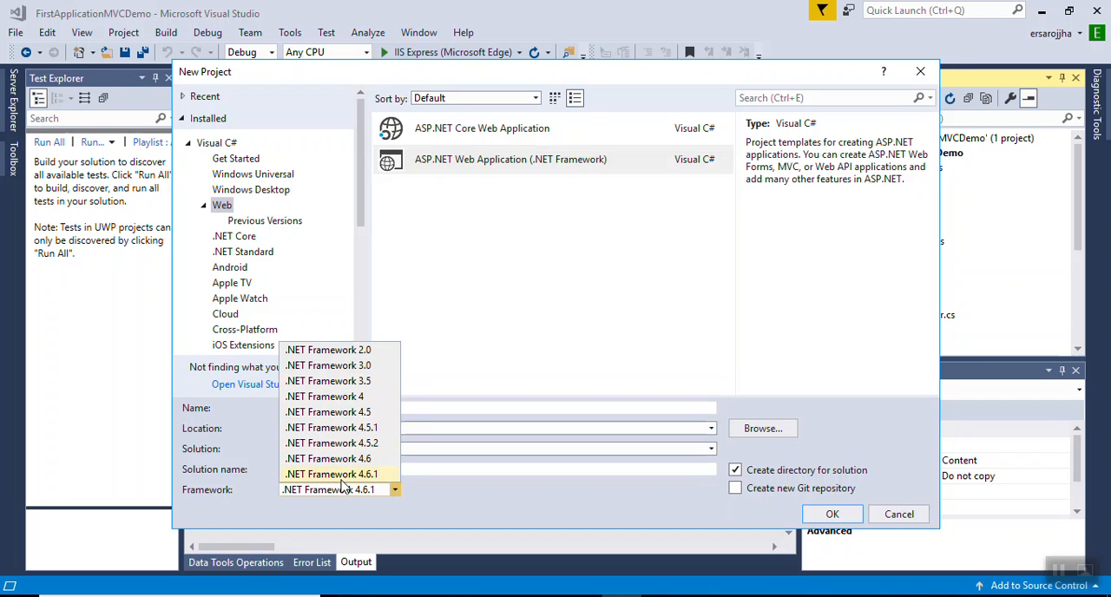
pyautogui.click(331, 474)
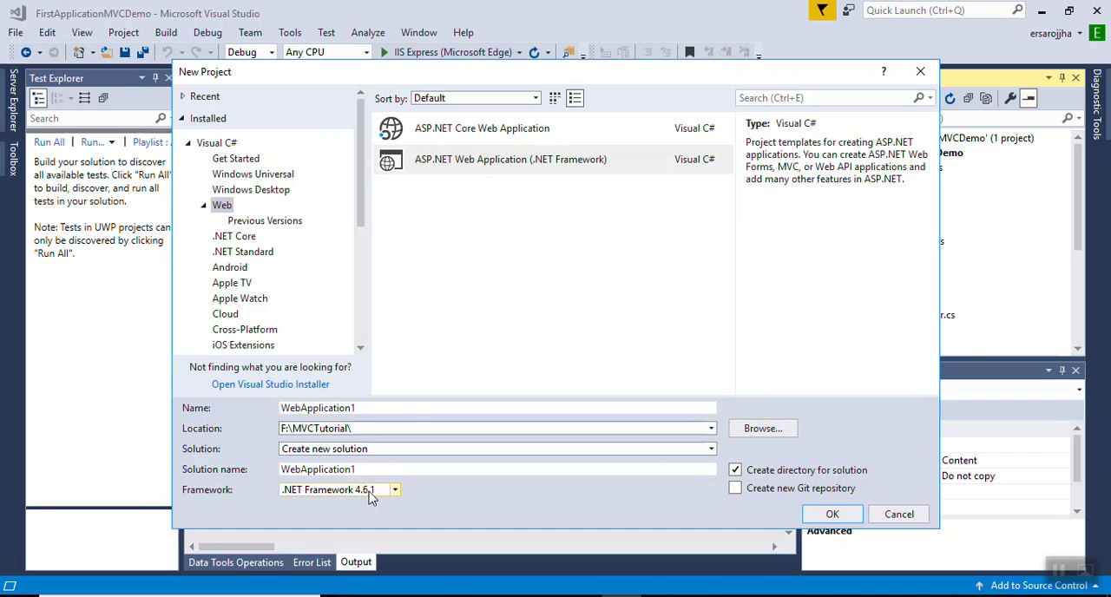
pyautogui.click(395, 489)
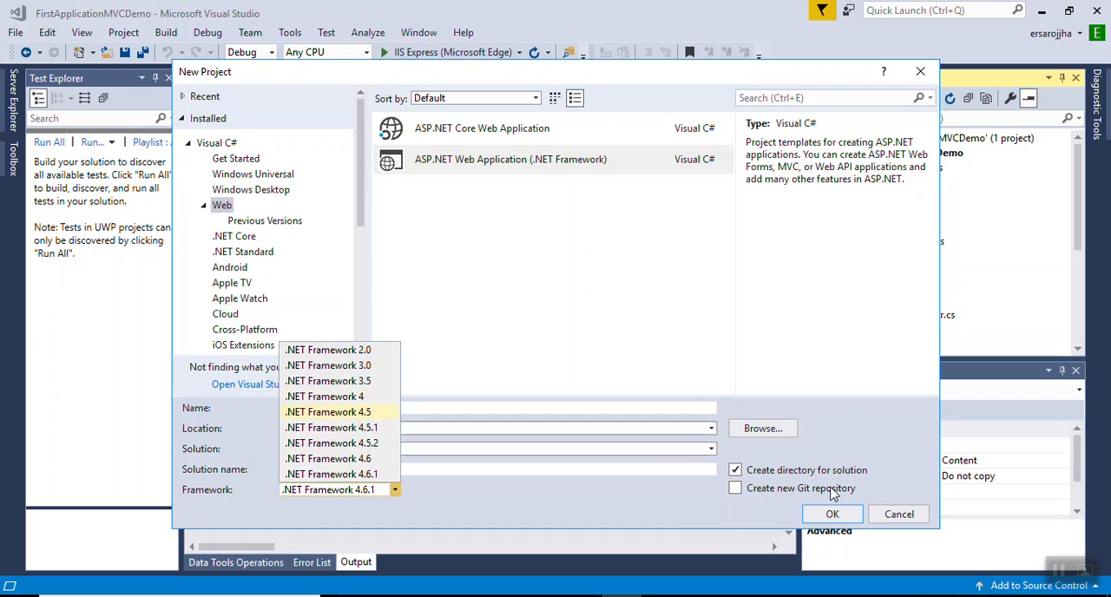
pyautogui.click(330, 475)
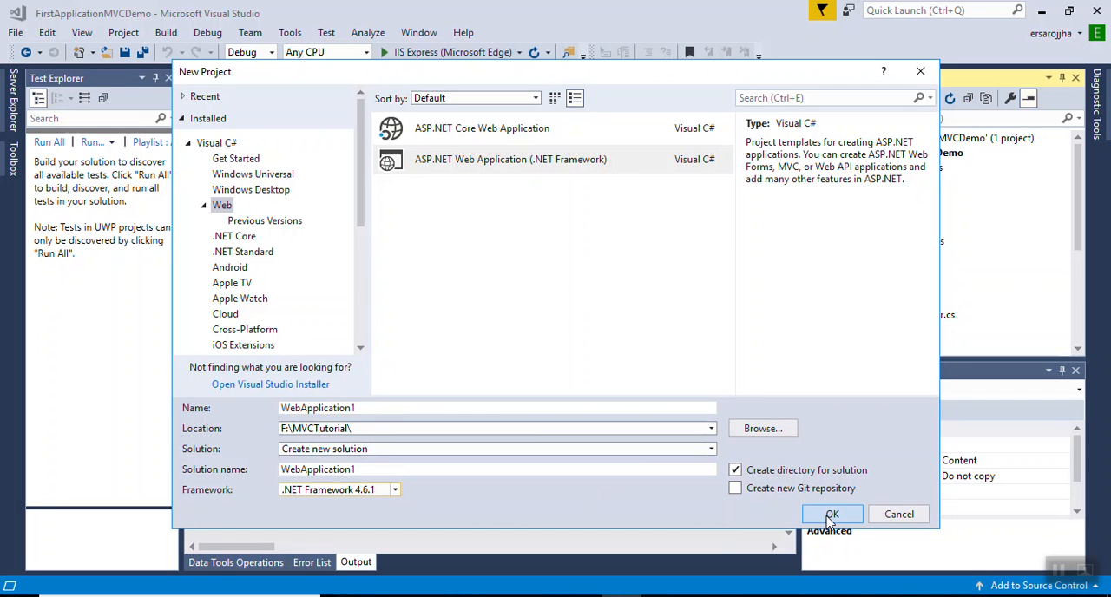
# - Preview the project templates, then create WebApplication1 from Empty with MVC core references ticked
pyautogui.click(832, 514)
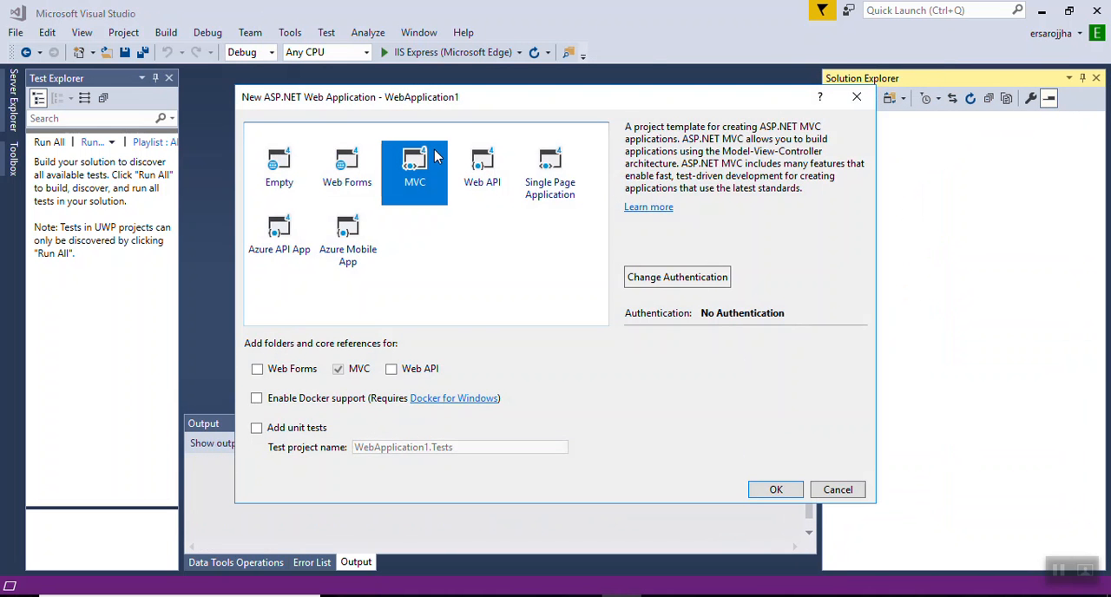
pyautogui.moveTo(300, 170)
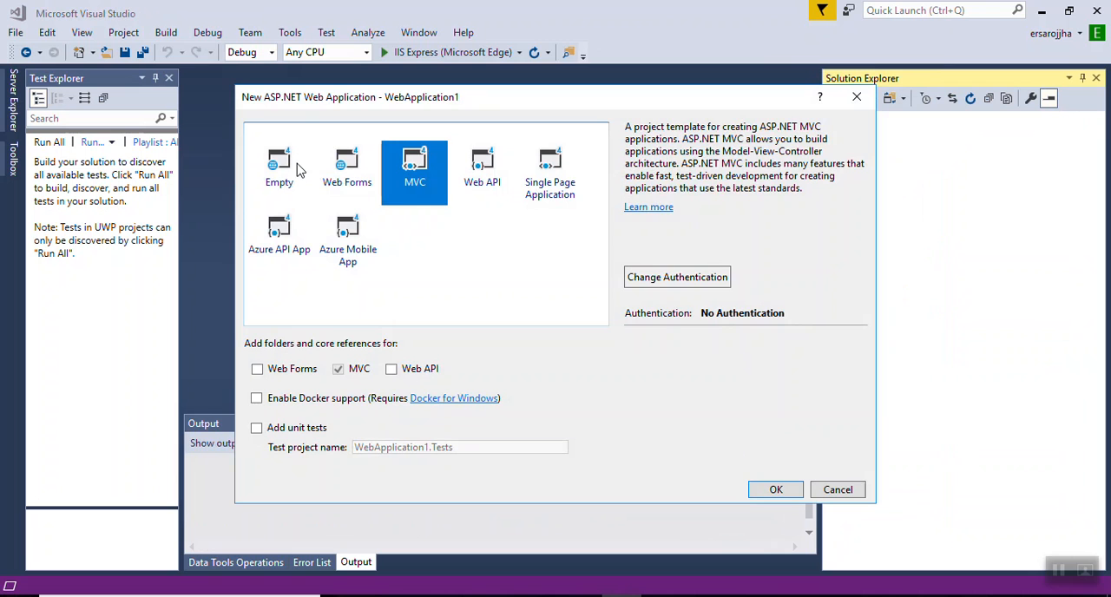
pyautogui.click(279, 169)
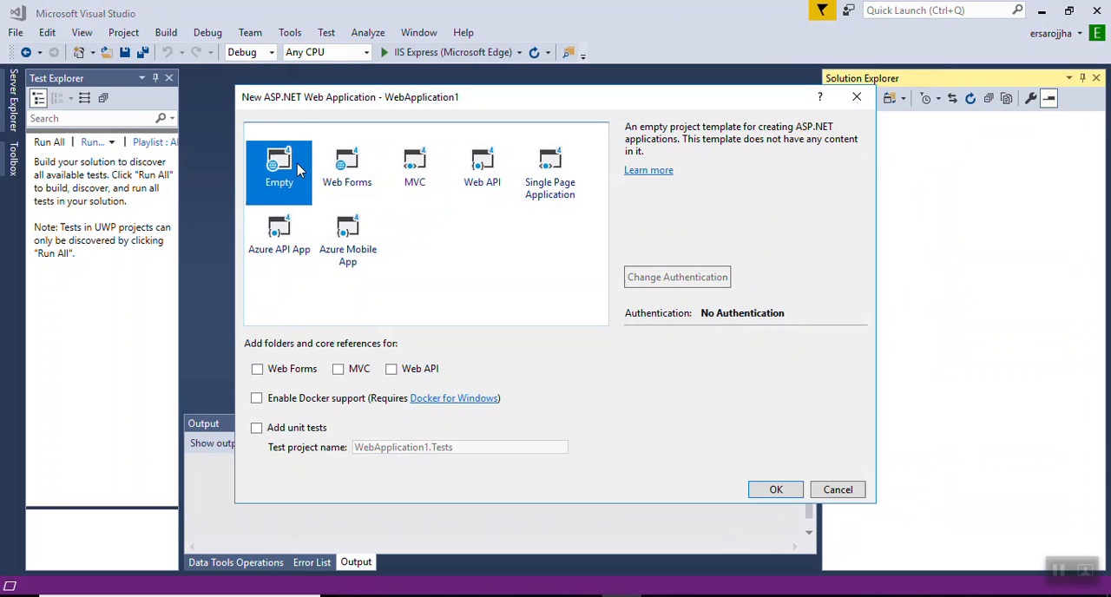
pyautogui.moveTo(350, 168)
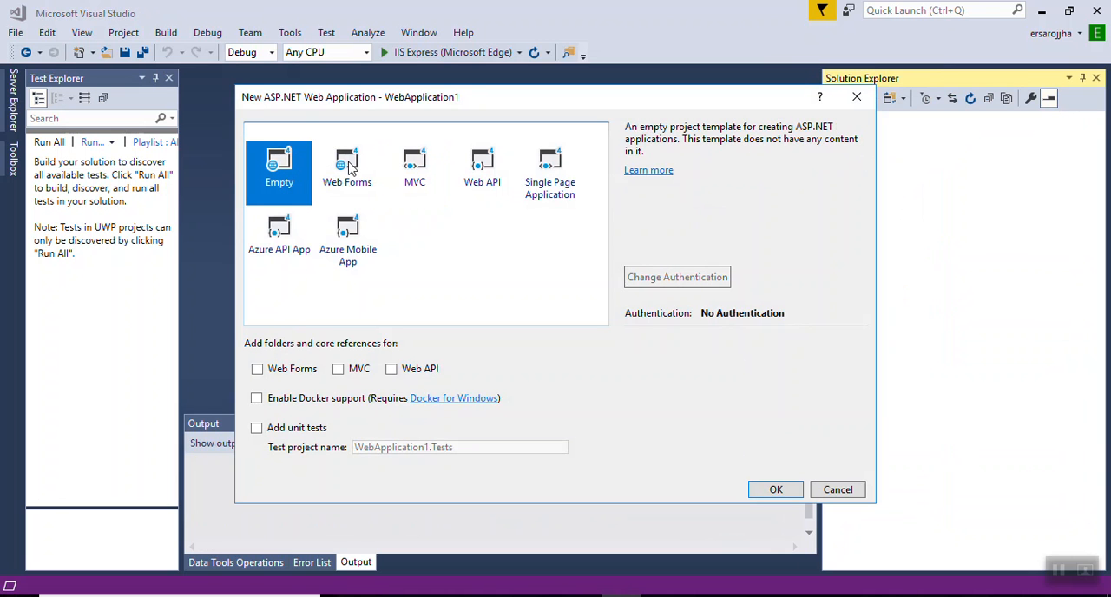
pyautogui.click(346, 169)
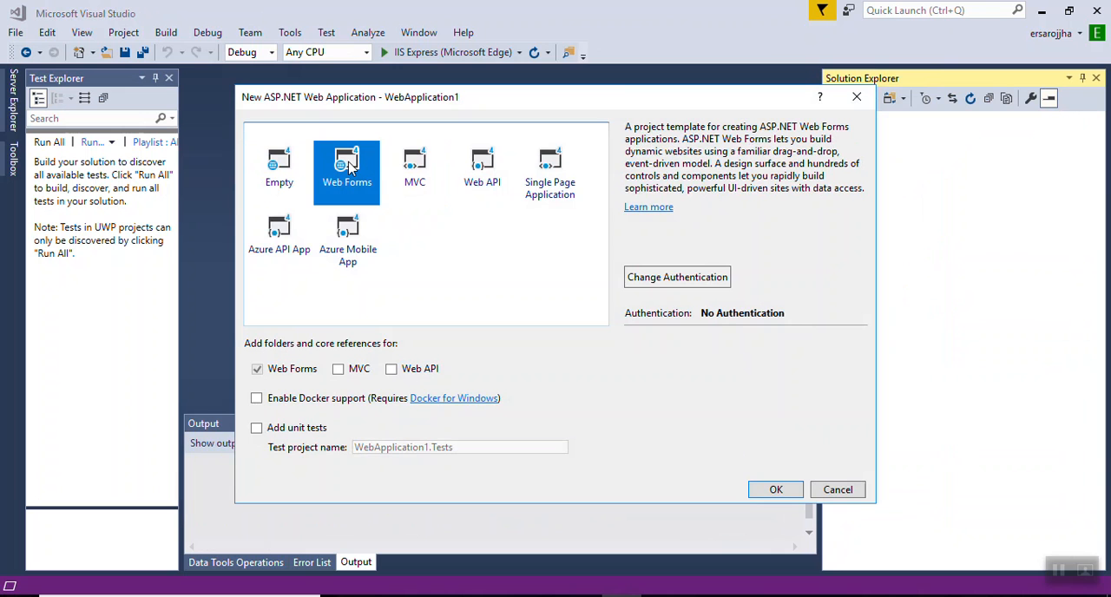
pyautogui.click(414, 165)
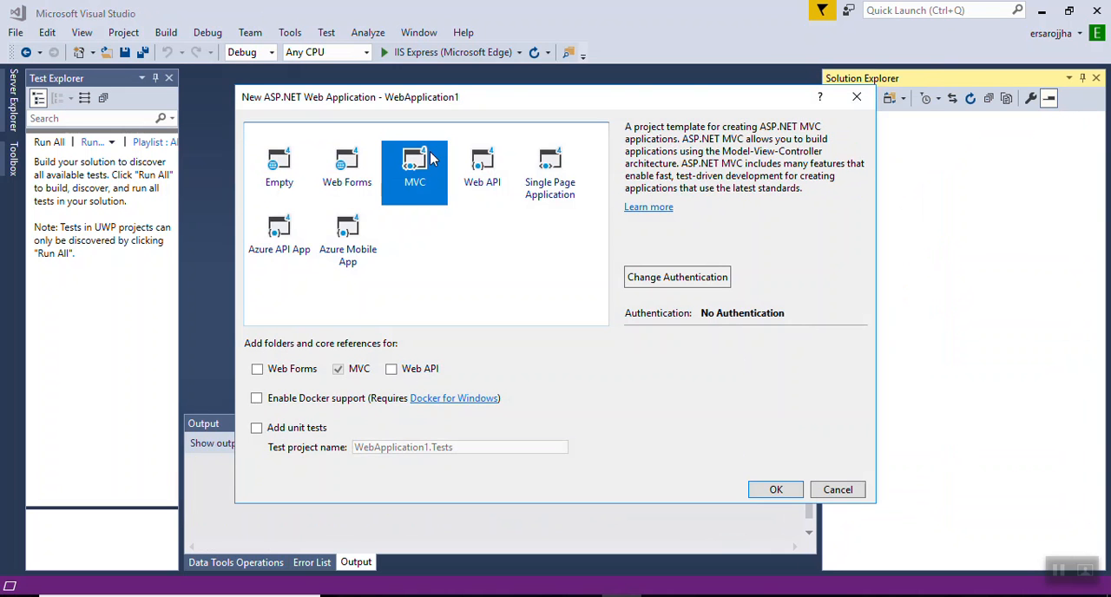
pyautogui.click(482, 165)
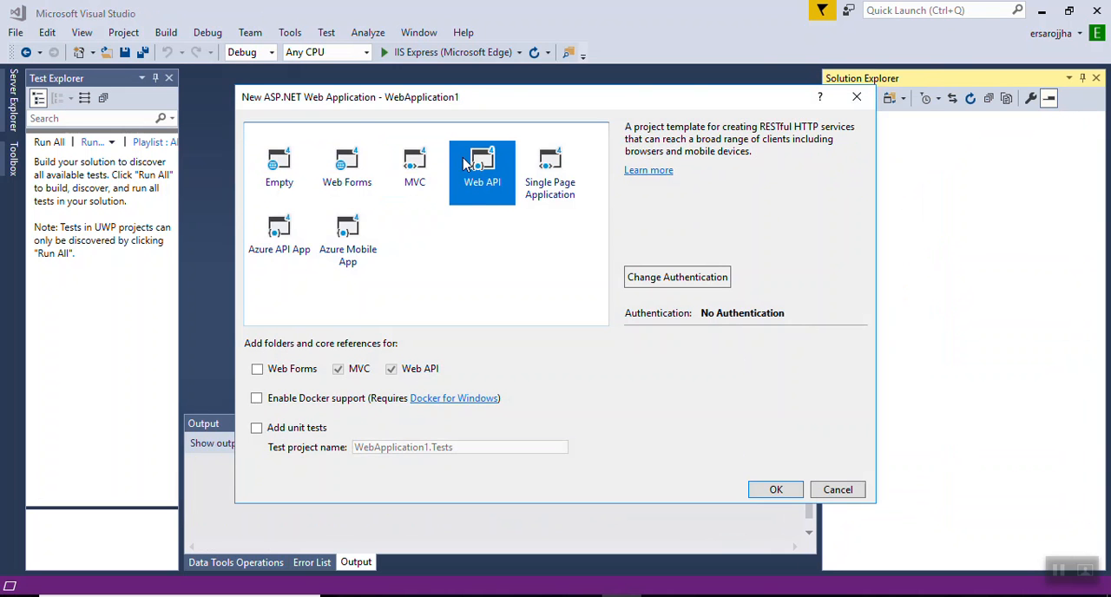
pyautogui.moveTo(404, 171)
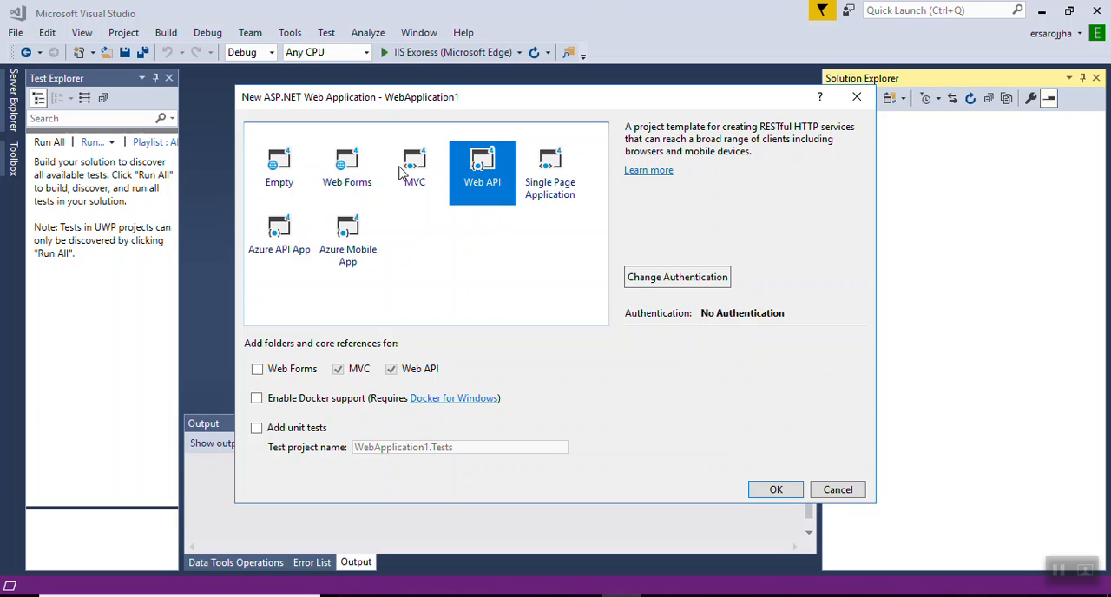
pyautogui.moveTo(283, 163)
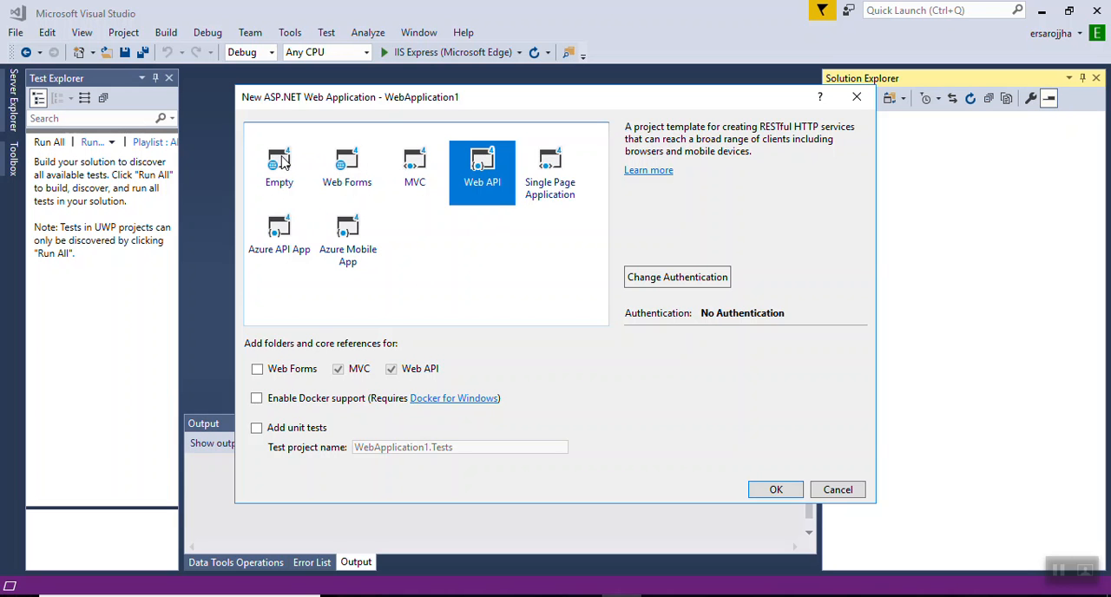
pyautogui.moveTo(362, 157)
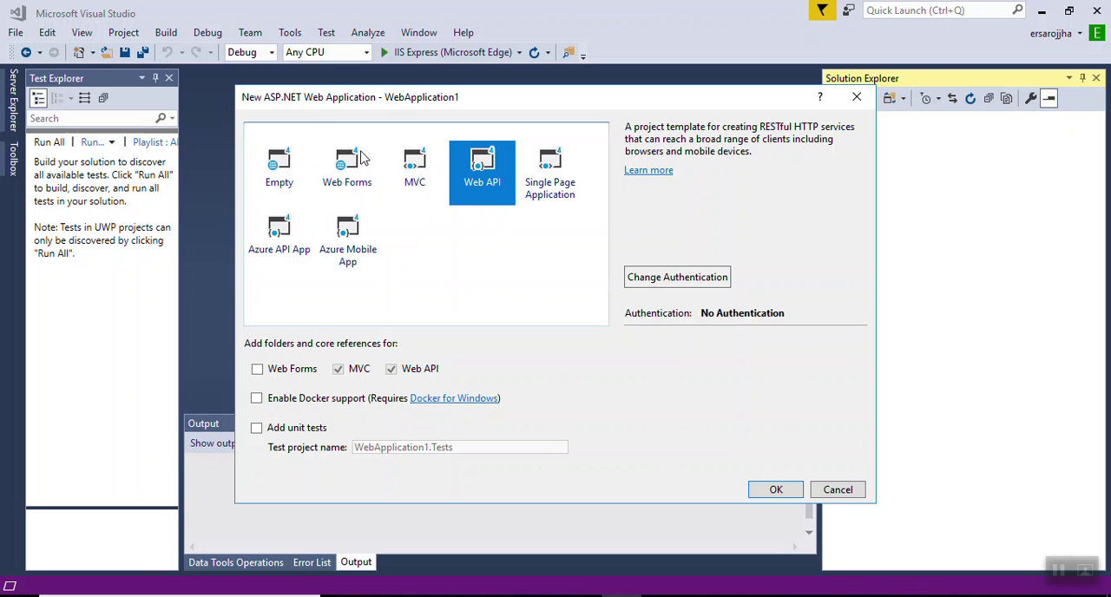
pyautogui.click(346, 165)
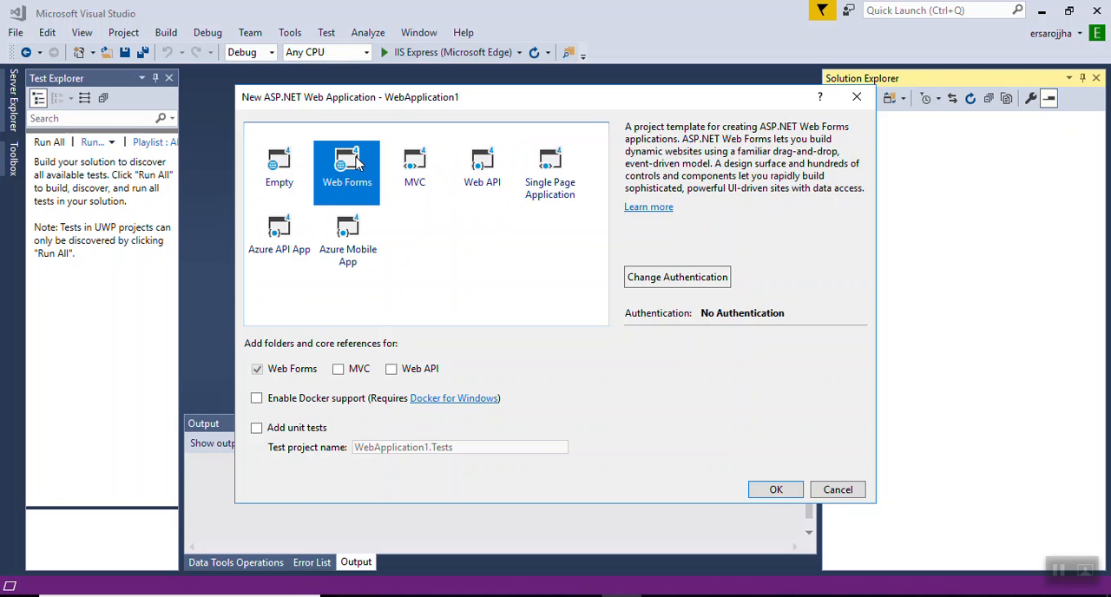
pyautogui.click(279, 170)
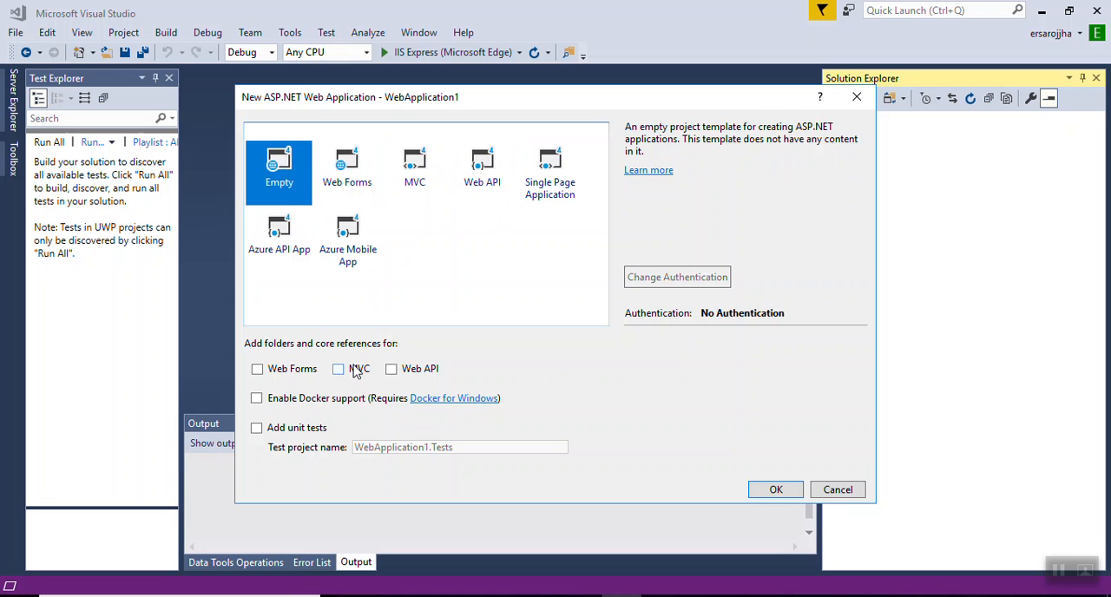
pyautogui.click(338, 369)
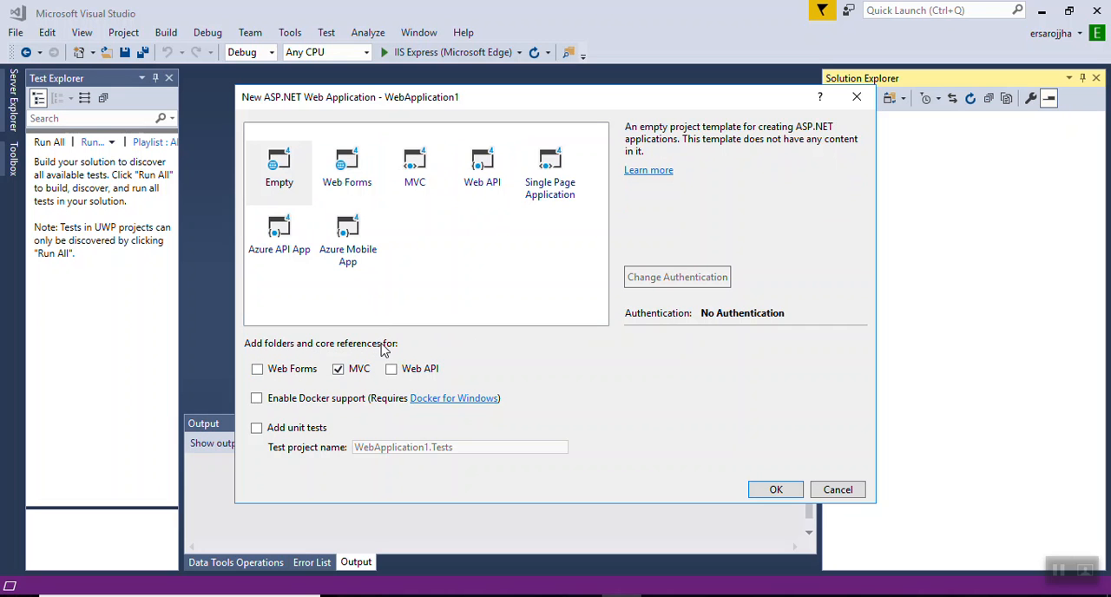
pyautogui.moveTo(847, 484)
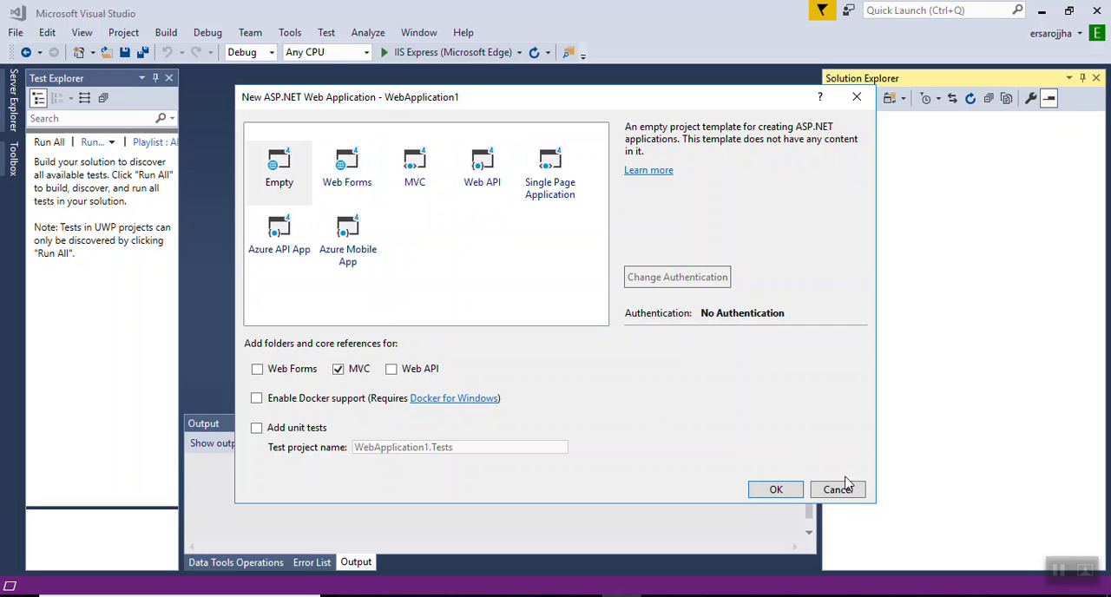
pyautogui.click(775, 489)
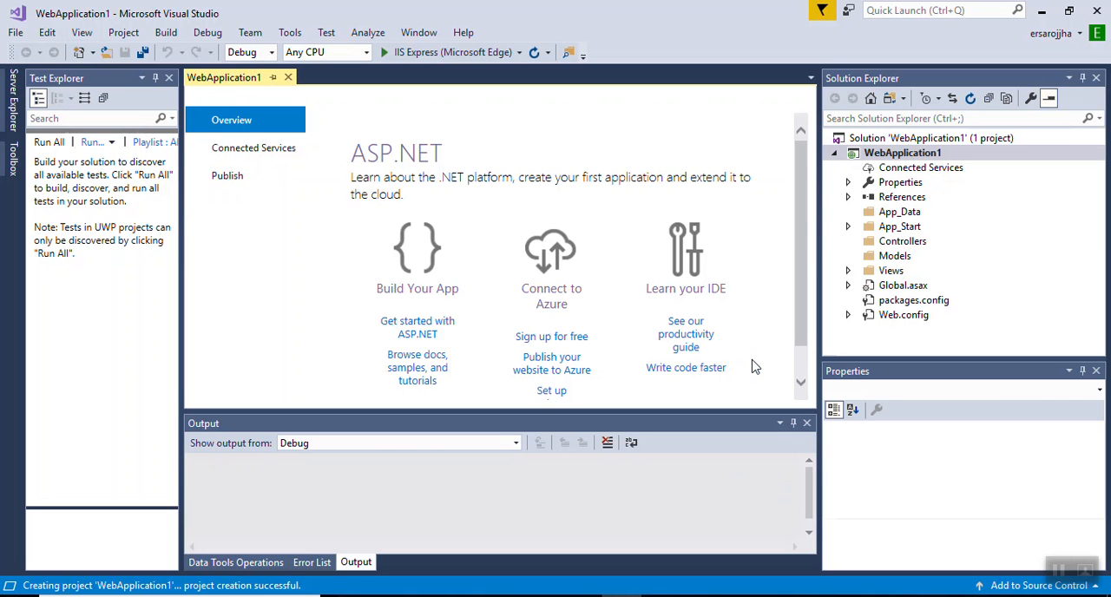
pyautogui.moveTo(893, 263)
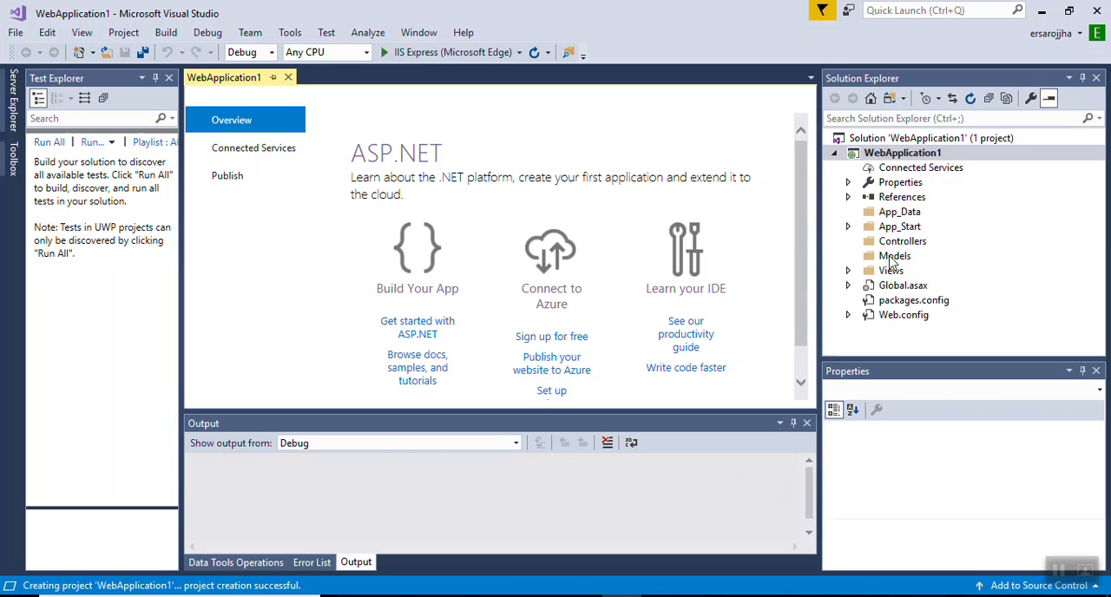
pyautogui.moveTo(903, 247)
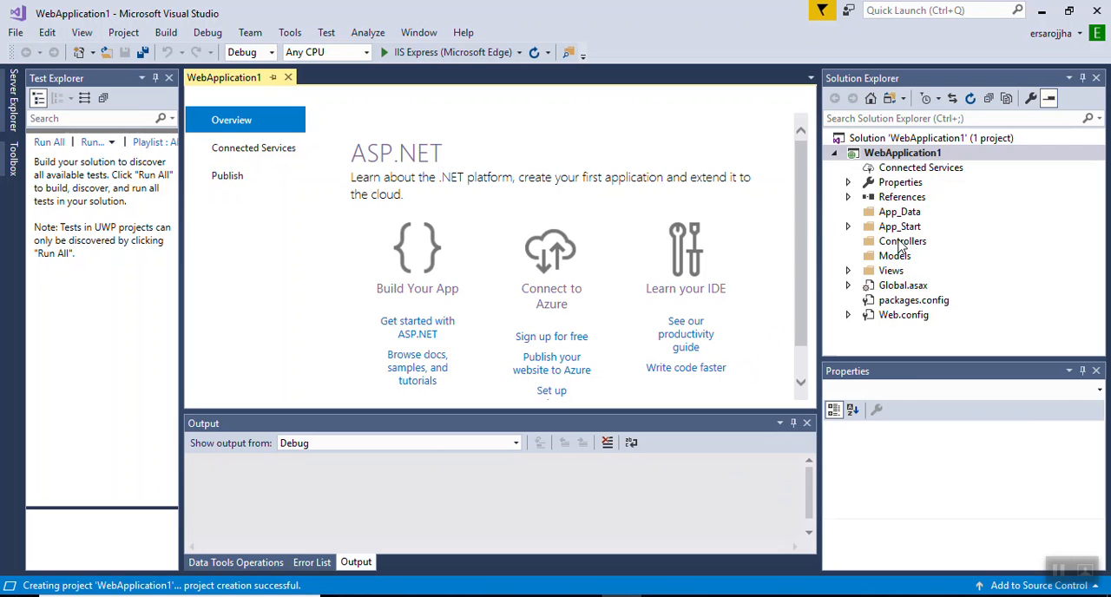
# - Browse the Models, Views and App_Start folders, then run WebApplication1 via IIS Express in Edge
pyautogui.click(895, 256)
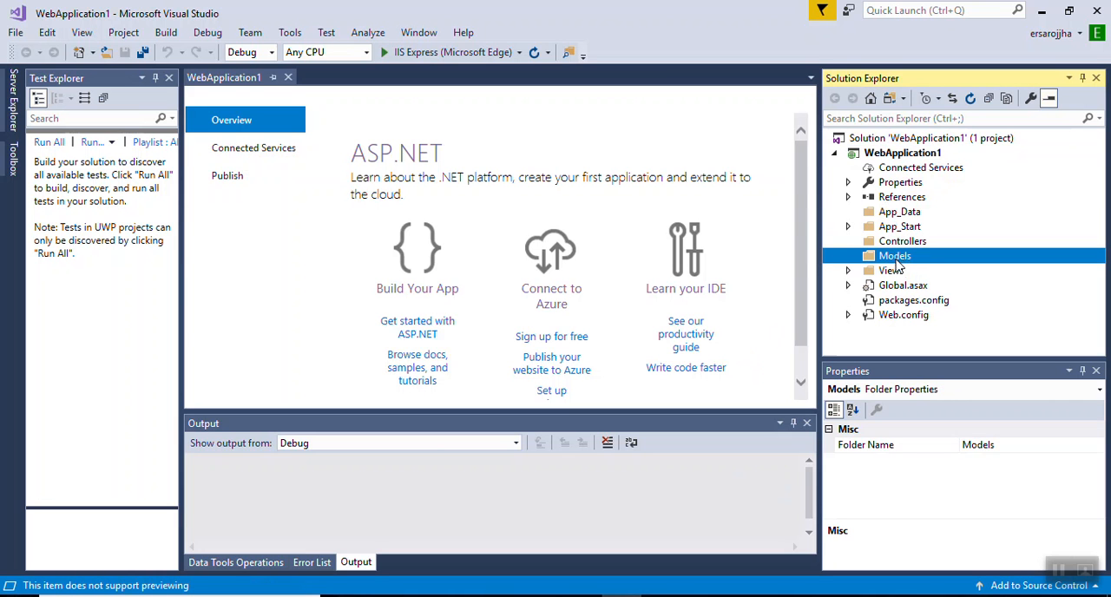
pyautogui.click(892, 270)
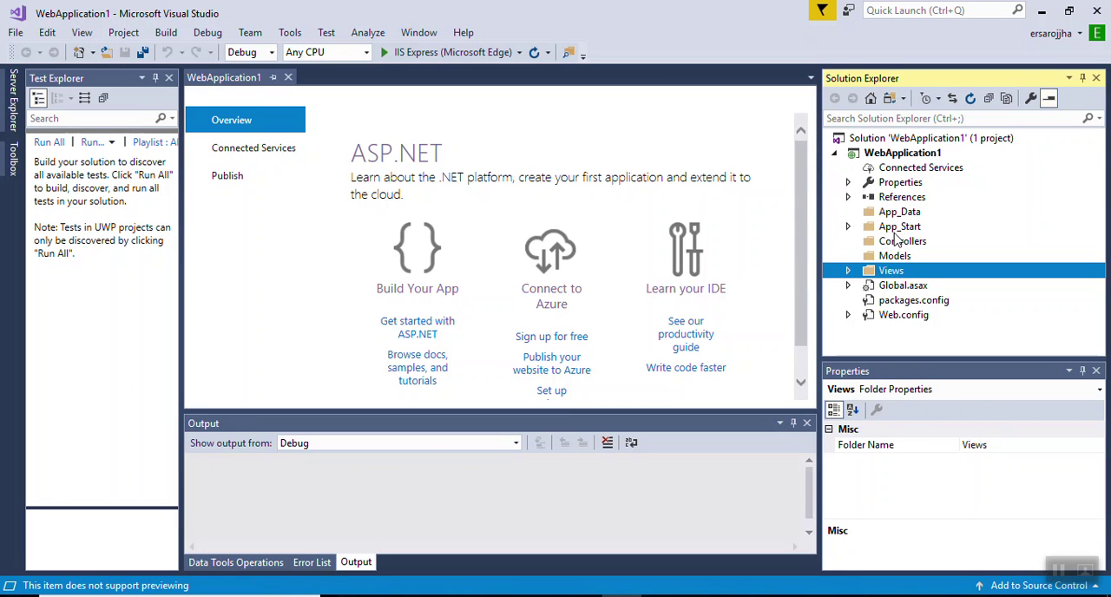
pyautogui.click(901, 226)
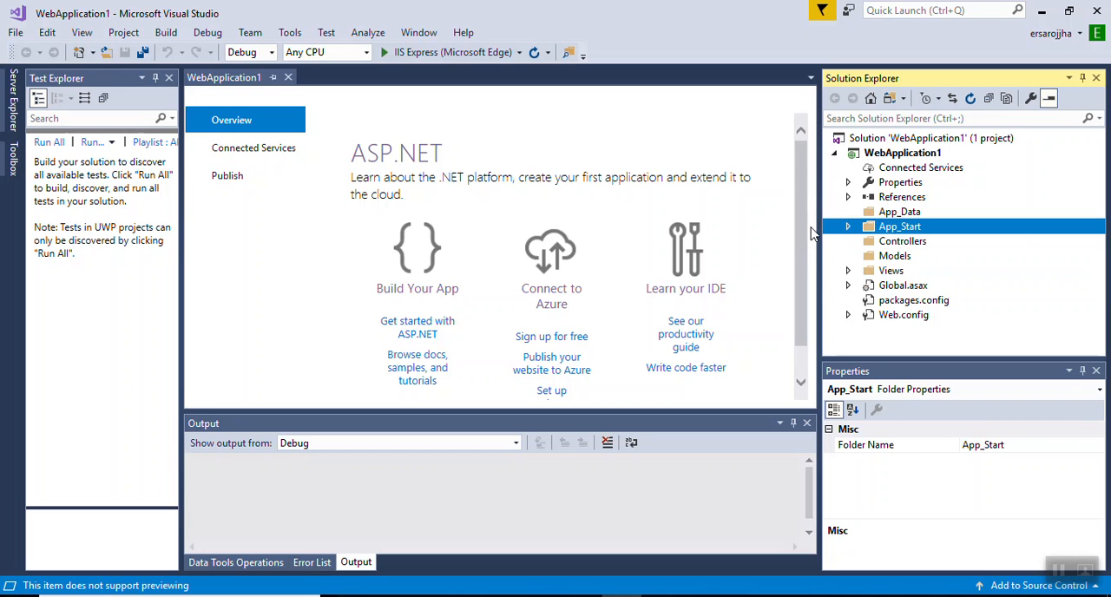
pyautogui.moveTo(404, 53)
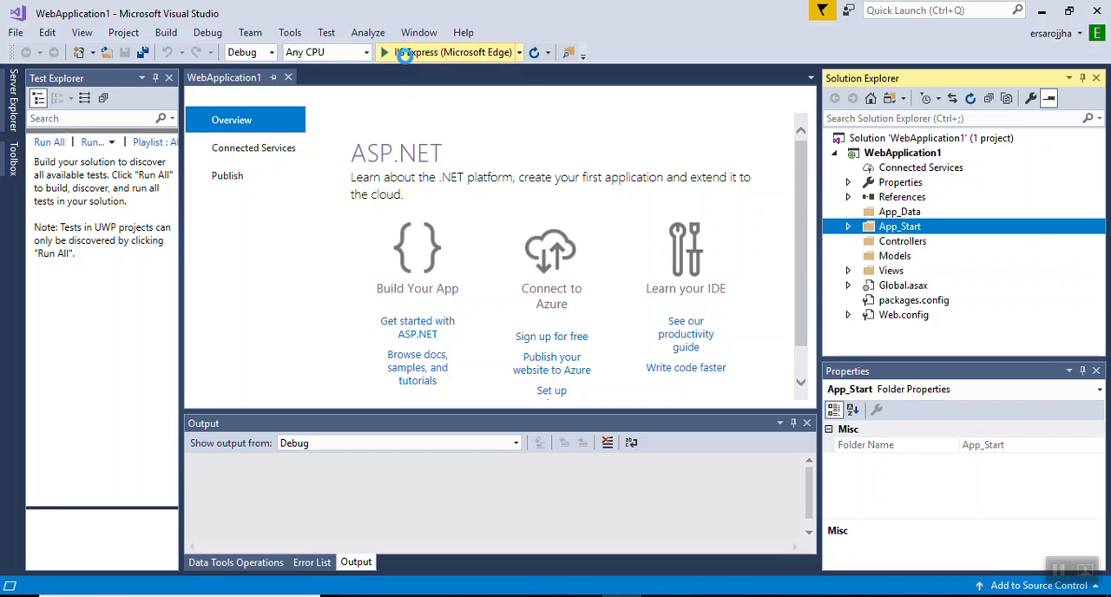
pyautogui.click(387, 52)
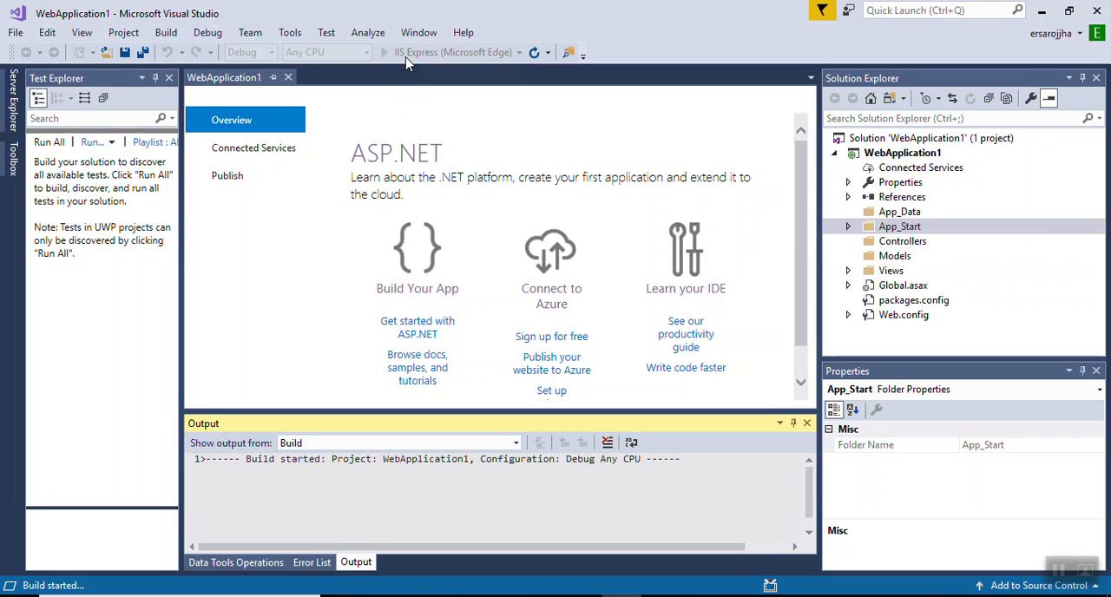
pyautogui.moveTo(395, 72)
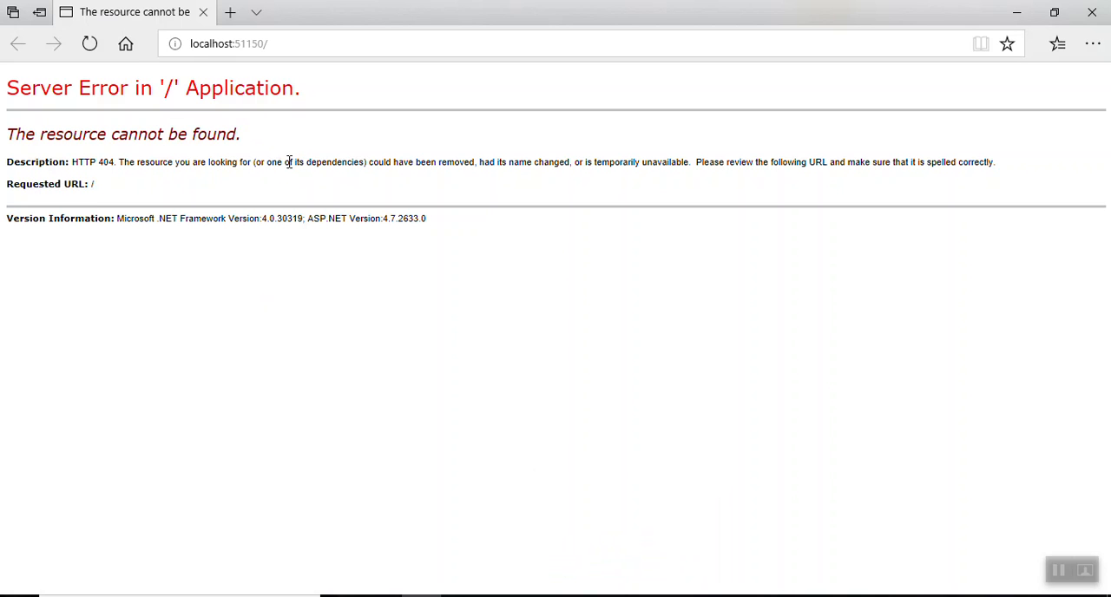
pyautogui.moveTo(634, 391)
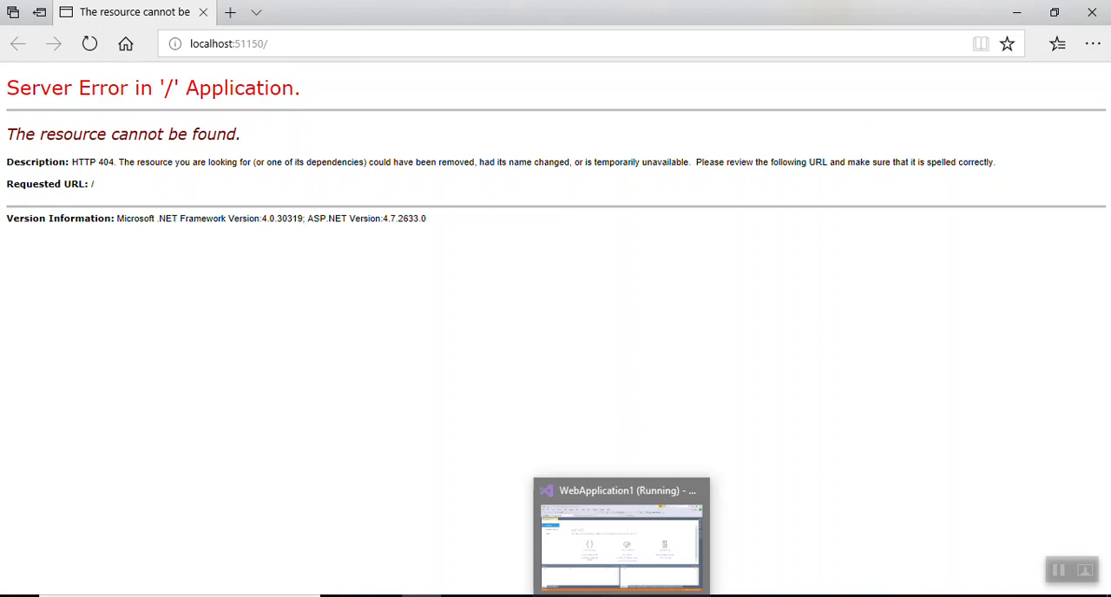
# - Return to Visual Studio and open App_Start/RouteConfig.cs to view the default route
pyautogui.click(621, 534)
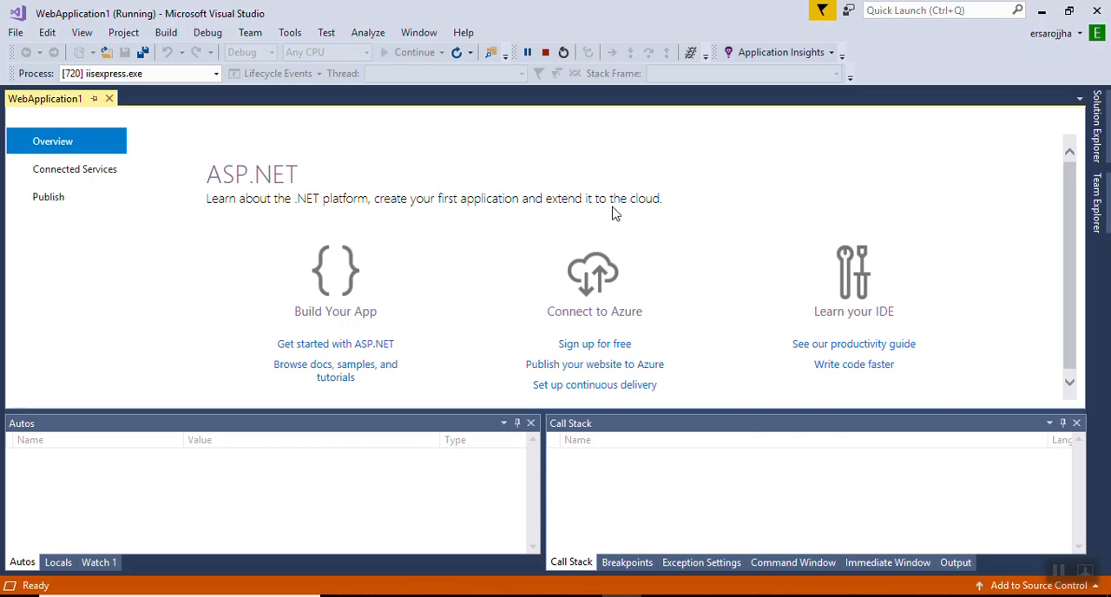
pyautogui.moveTo(620, 528)
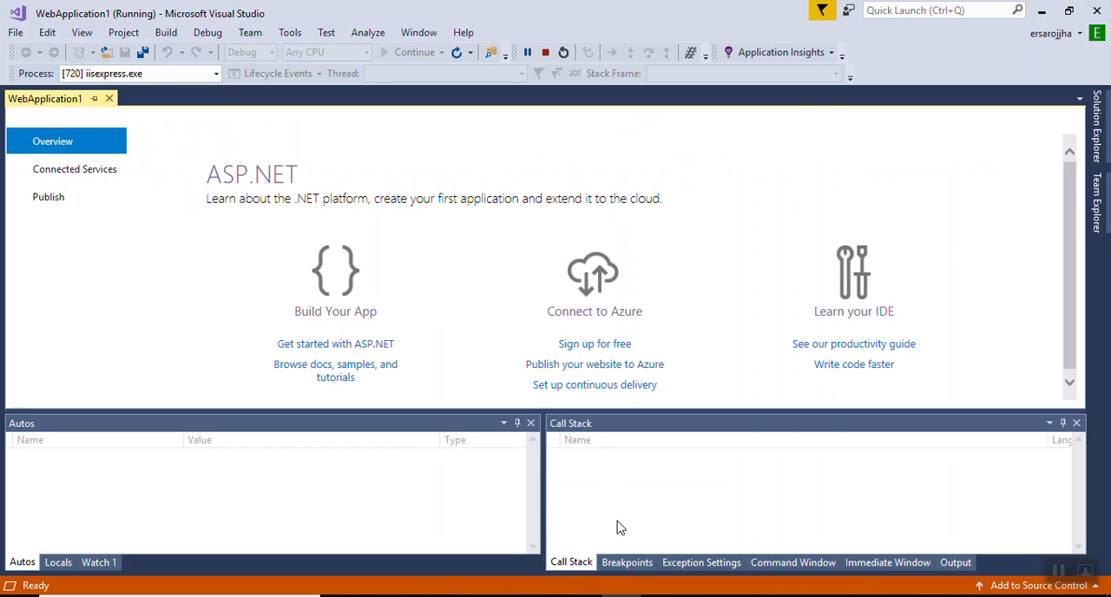
pyautogui.moveTo(1087, 132)
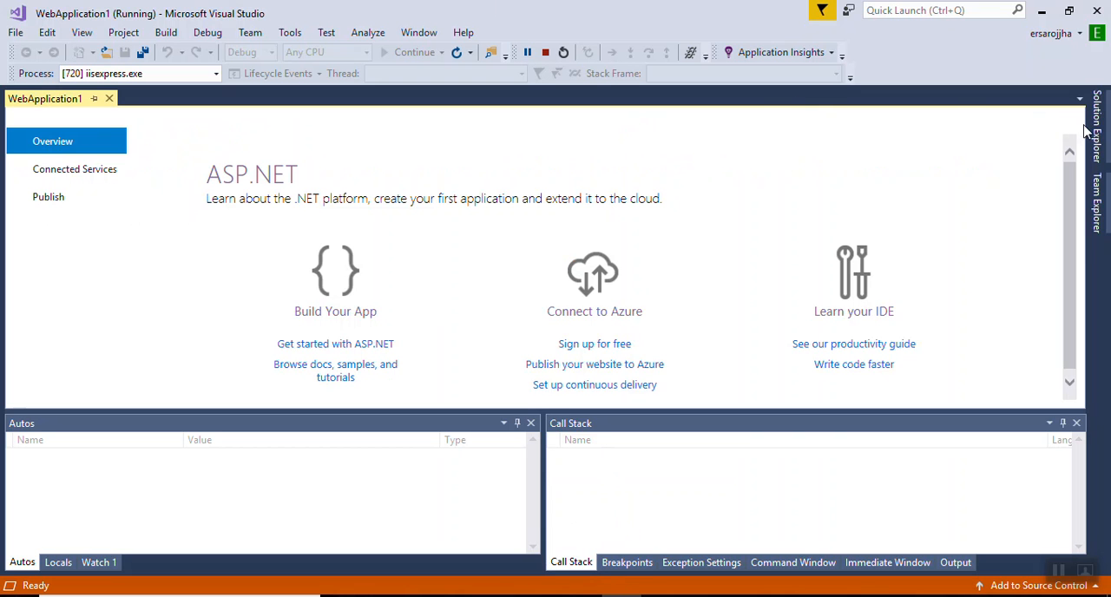
pyautogui.click(1096, 113)
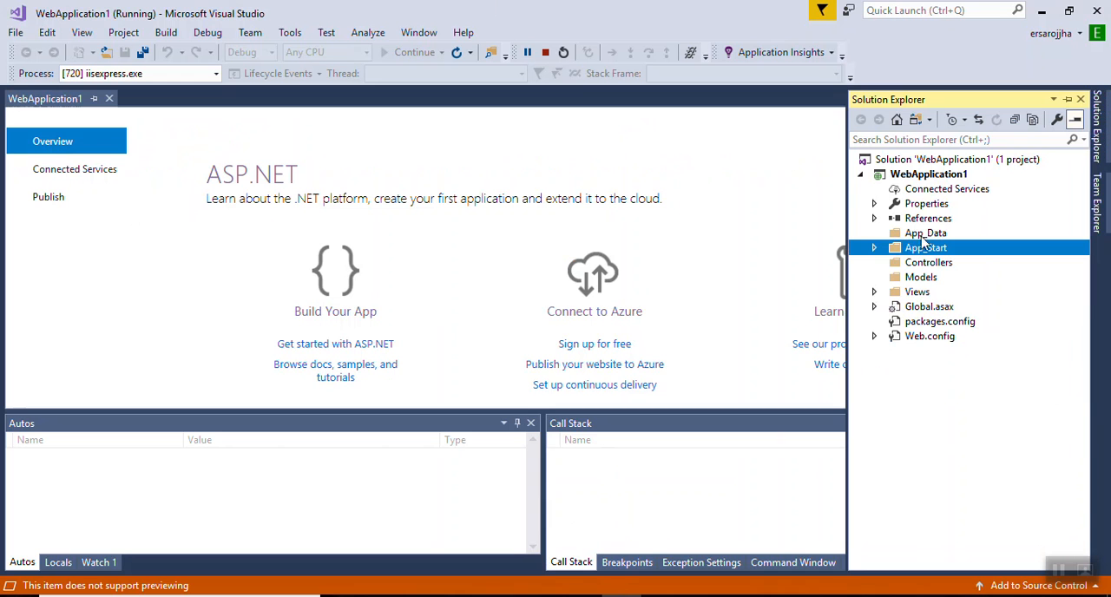
pyautogui.click(874, 247)
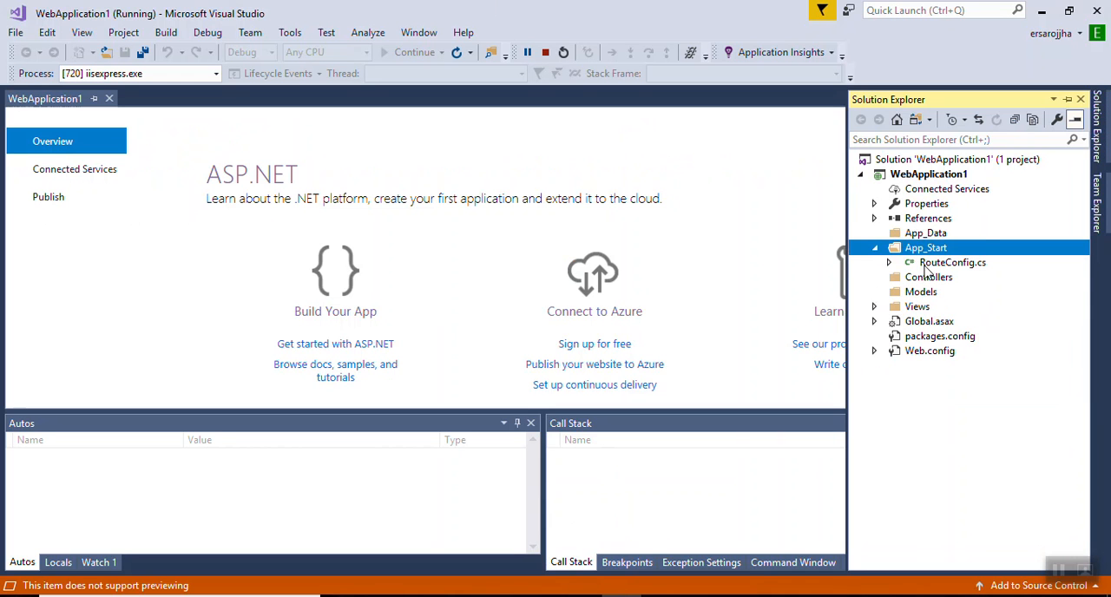
pyautogui.doubleClick(953, 263)
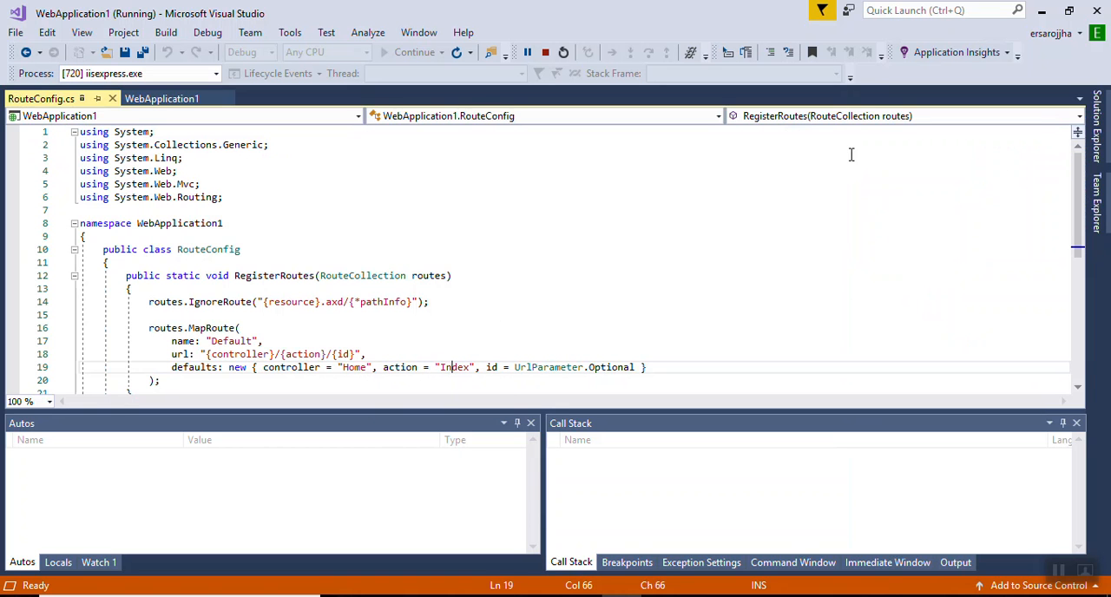
# - Expand the Views folder and open the Add submenu for the Controllers folder
pyautogui.click(1095, 157)
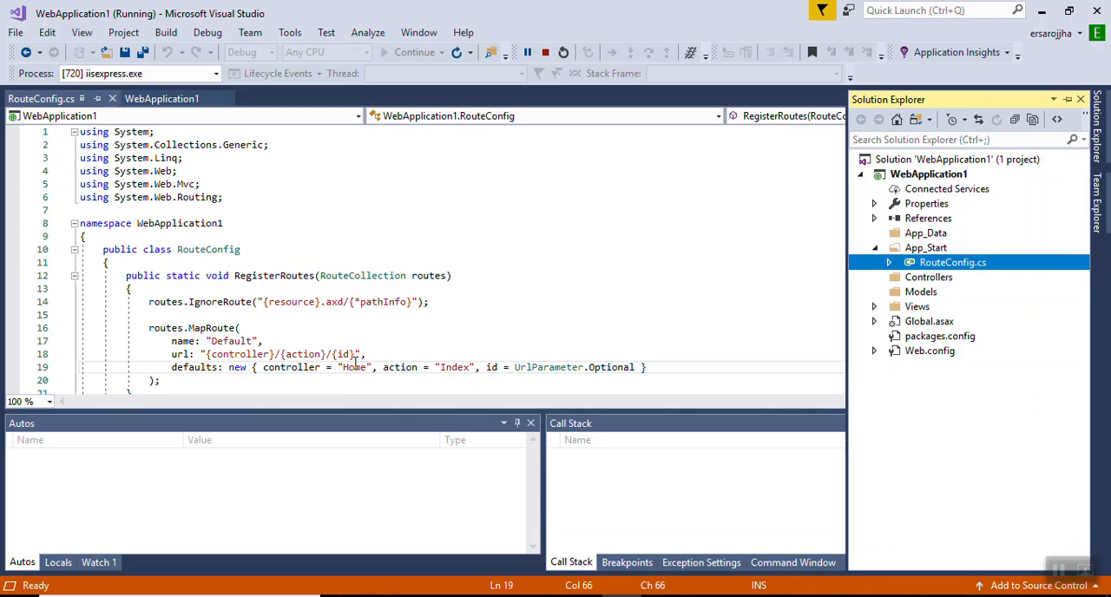
pyautogui.moveTo(454, 367)
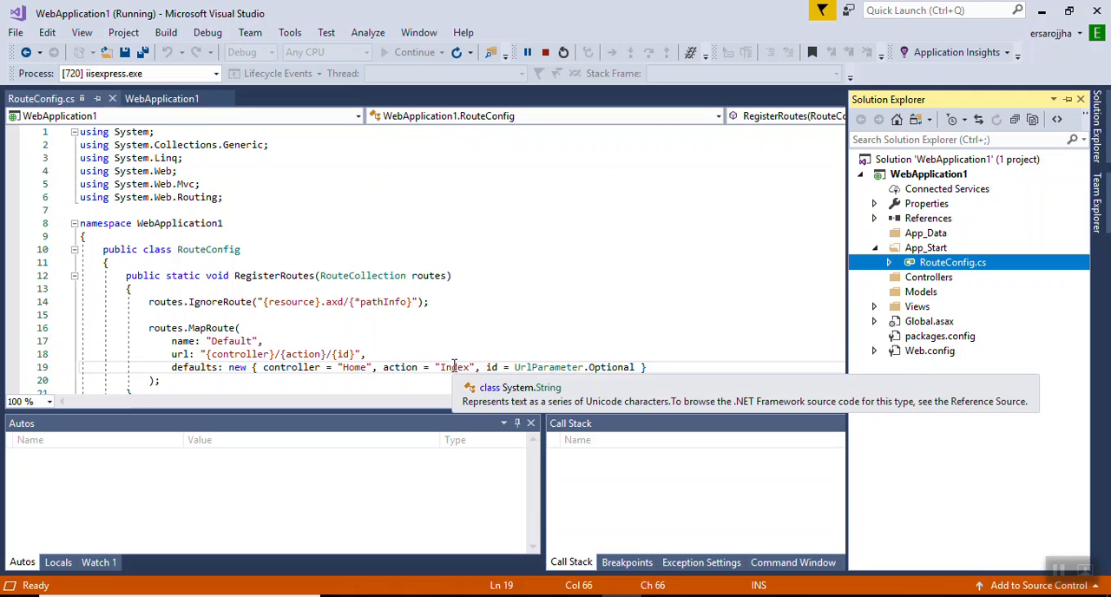
pyautogui.moveTo(465, 356)
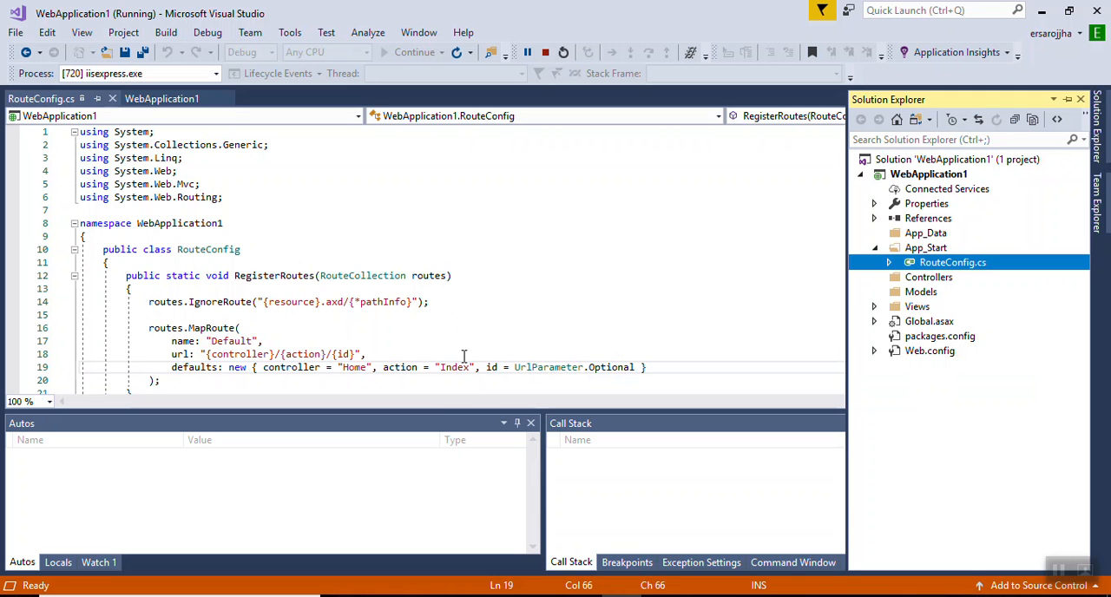
pyautogui.moveTo(872, 282)
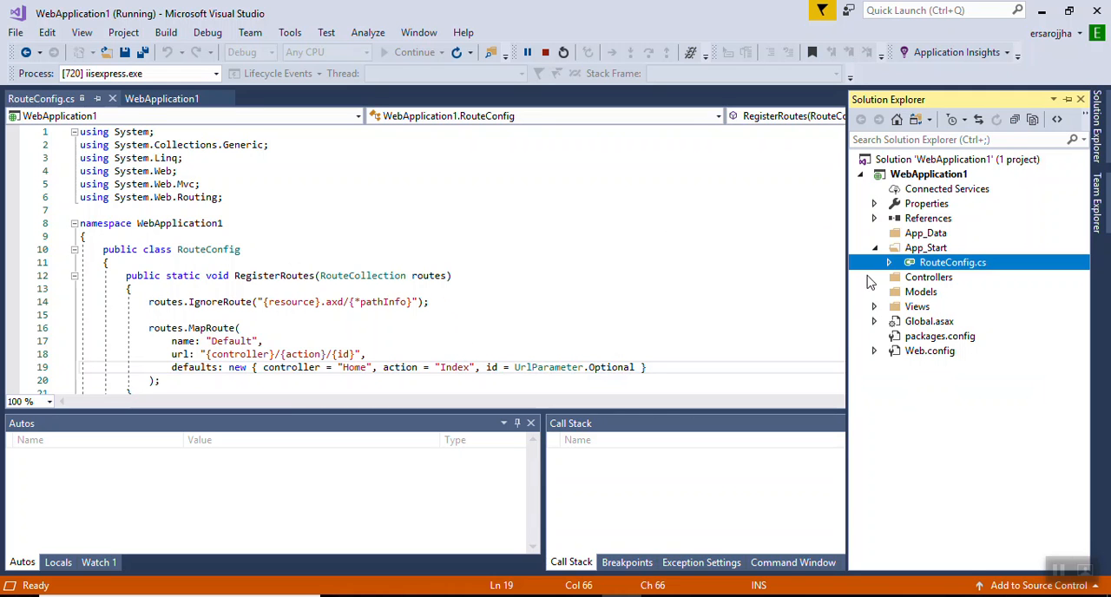
pyautogui.click(876, 307)
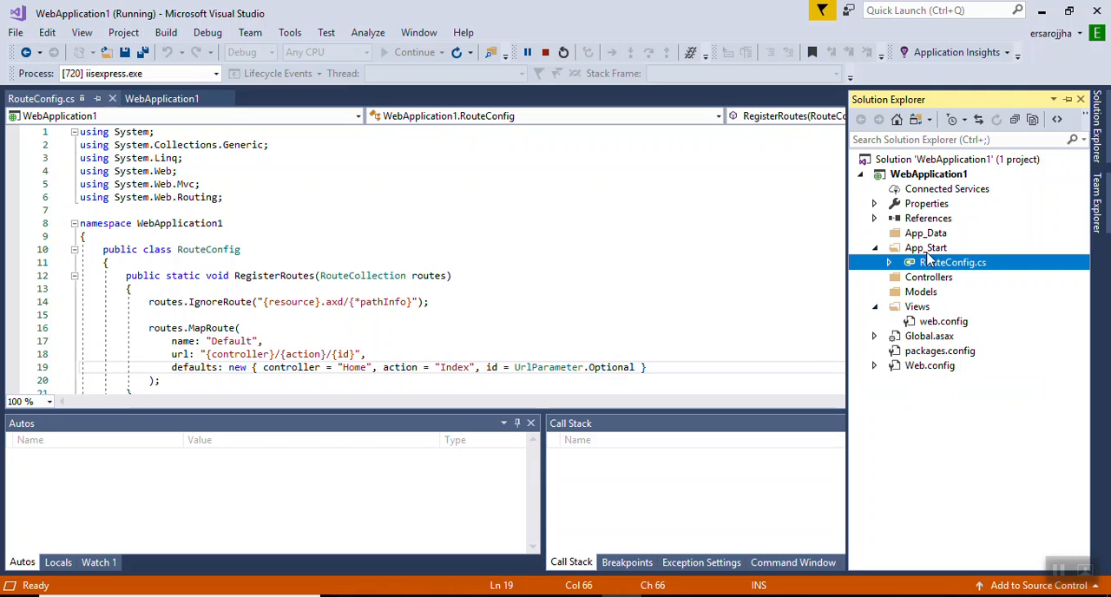
pyautogui.click(929, 277)
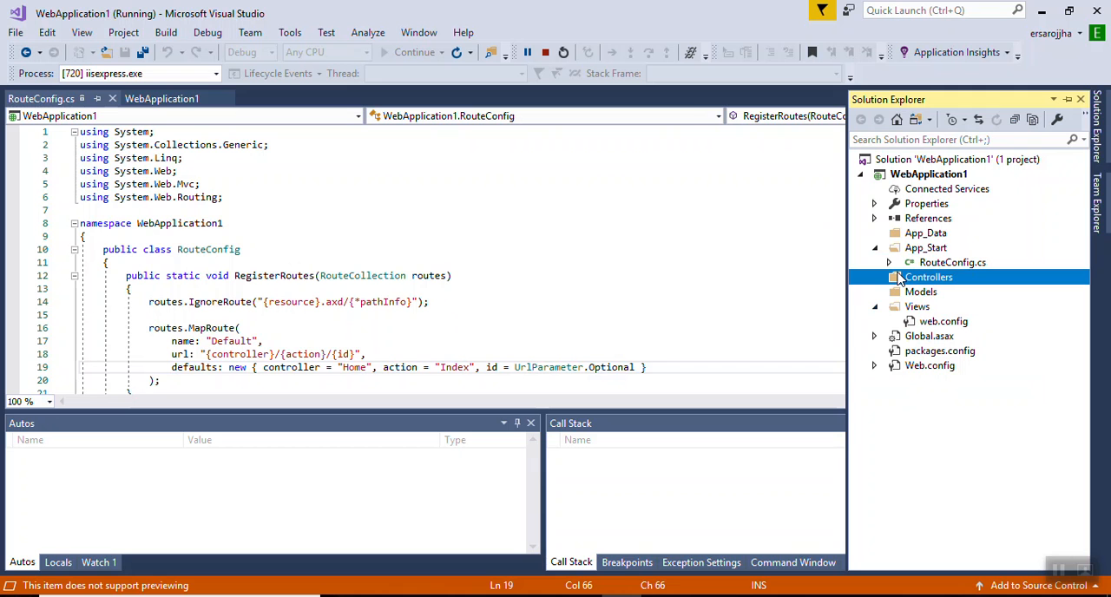
pyautogui.rightClick(929, 277)
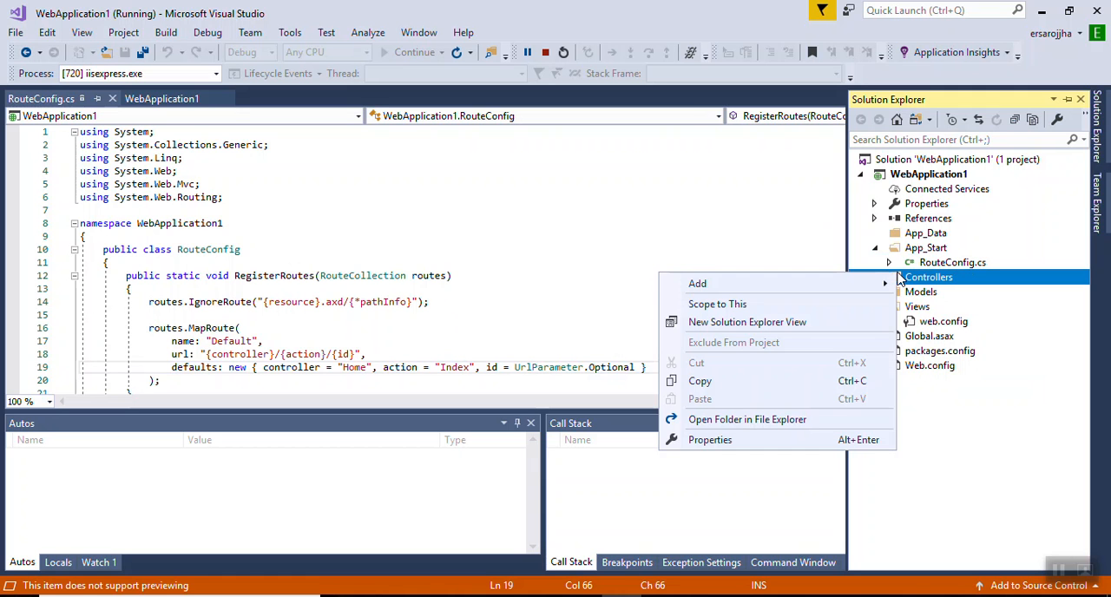
pyautogui.click(697, 283)
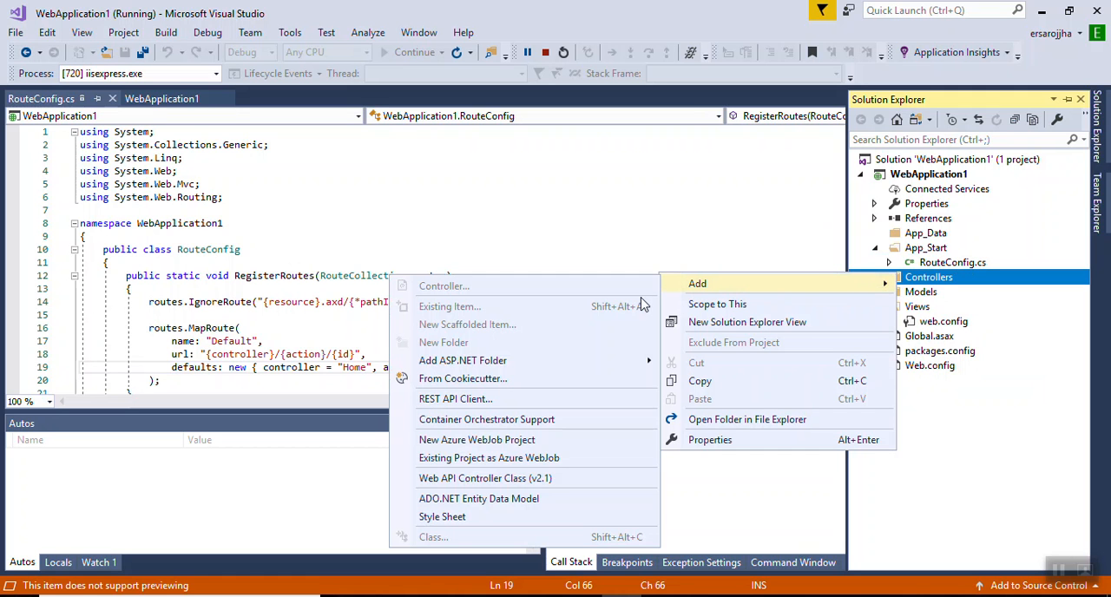
pyautogui.moveTo(563, 221)
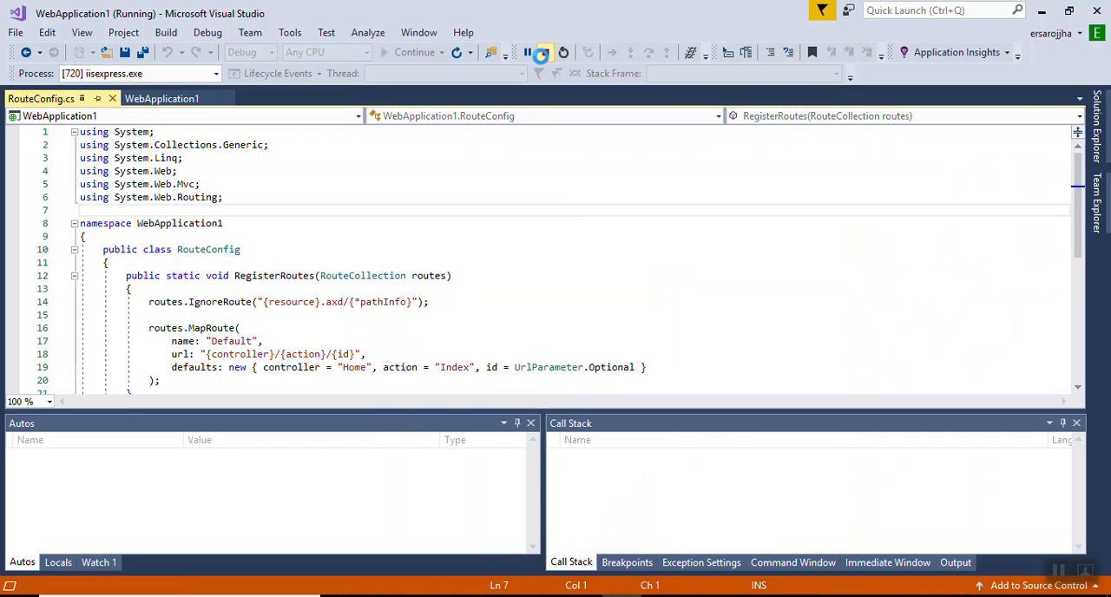
# - Stop the app and add an empty MVC 5 controller named HomeController to Controllers
pyautogui.click(542, 53)
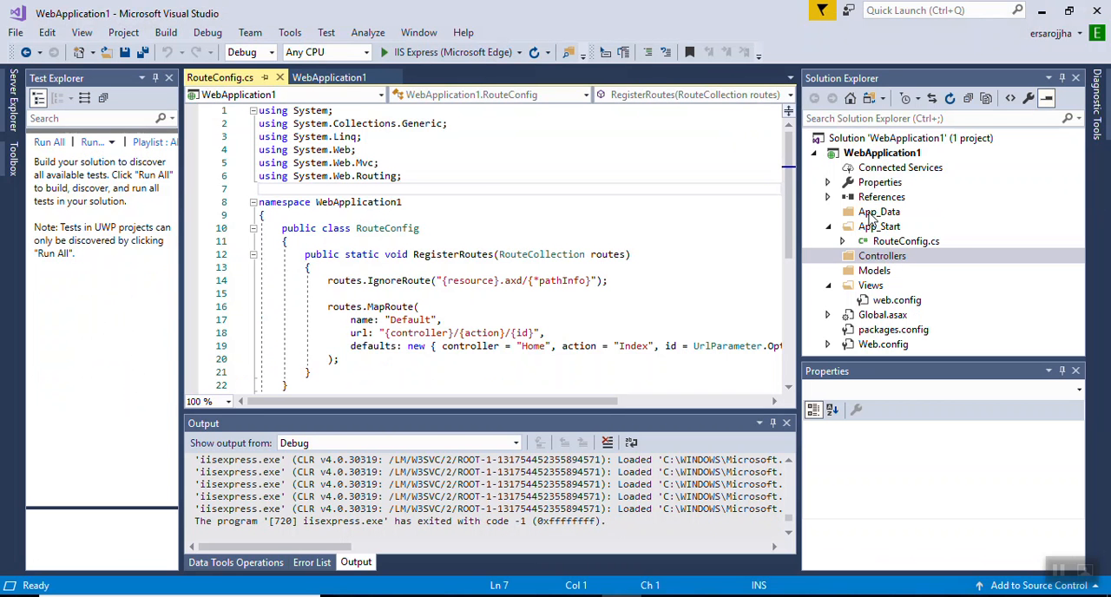
pyautogui.rightClick(882, 256)
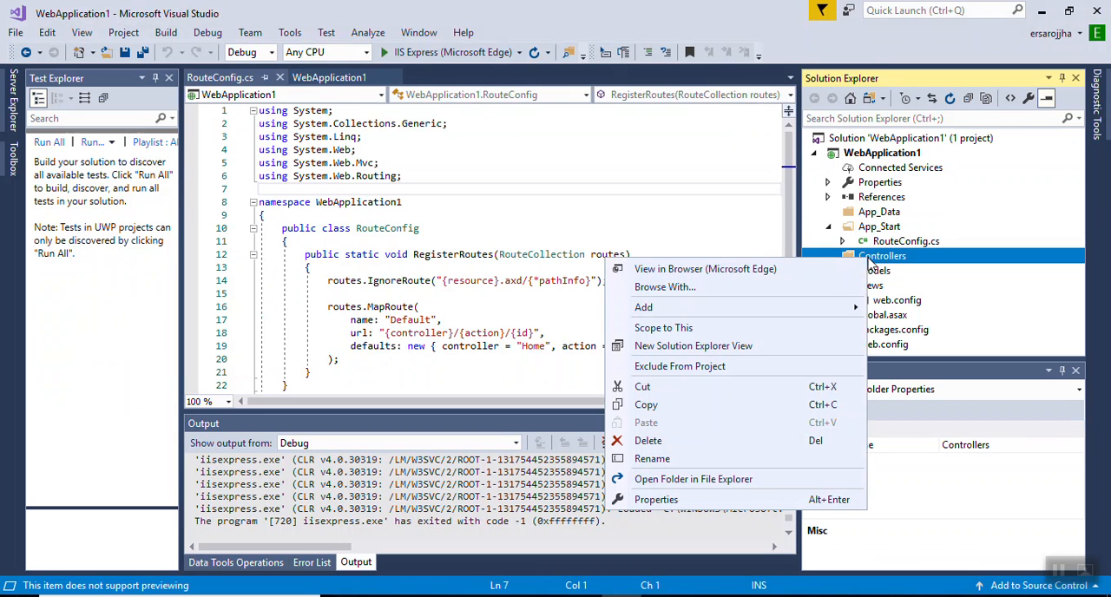
pyautogui.click(643, 306)
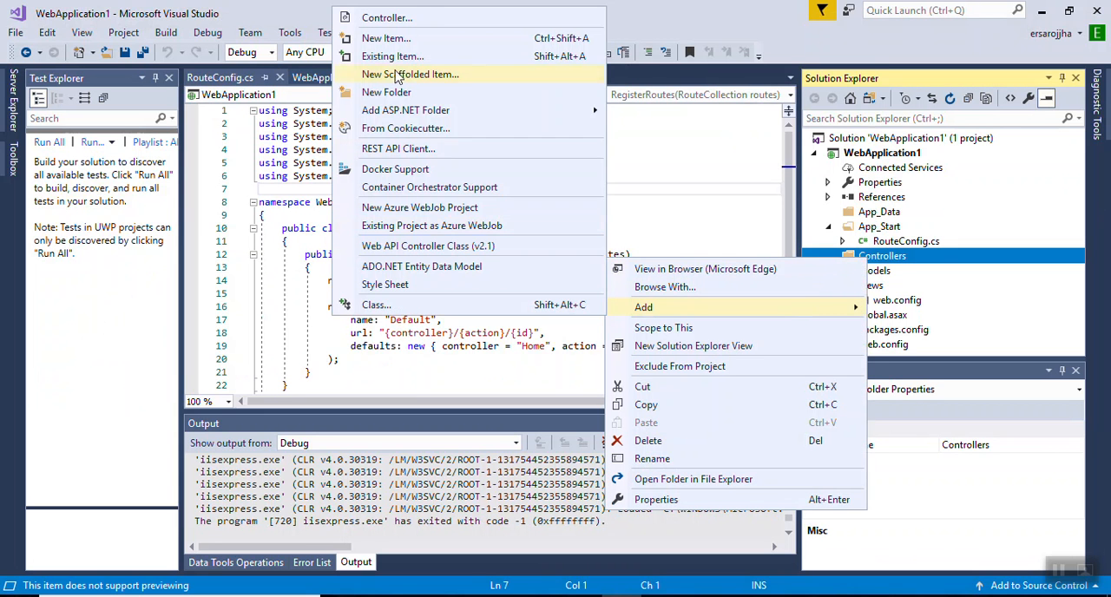
pyautogui.click(387, 18)
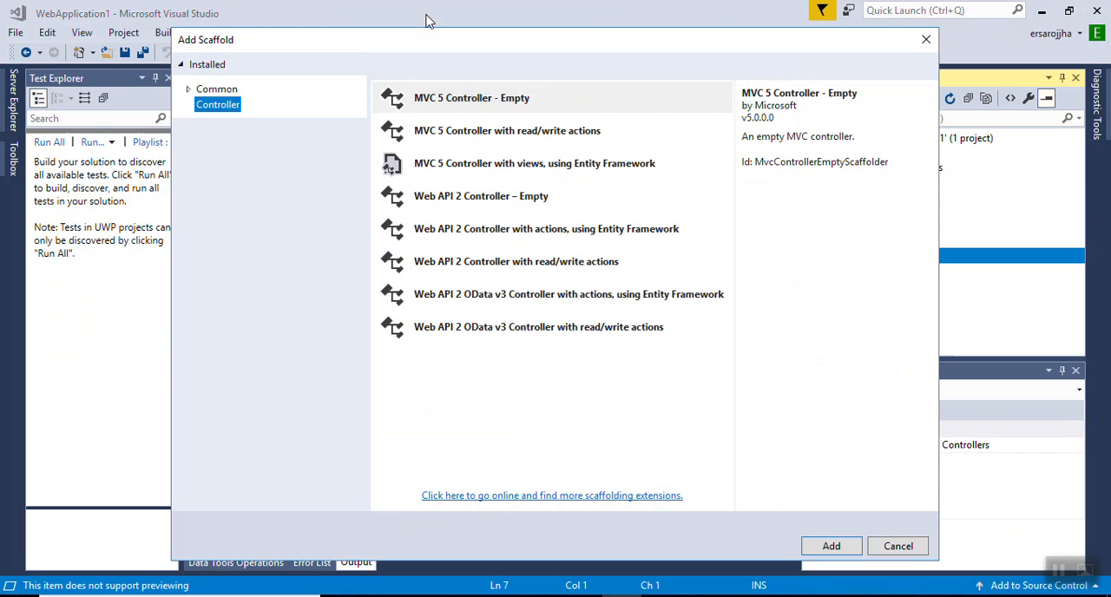
pyautogui.click(471, 97)
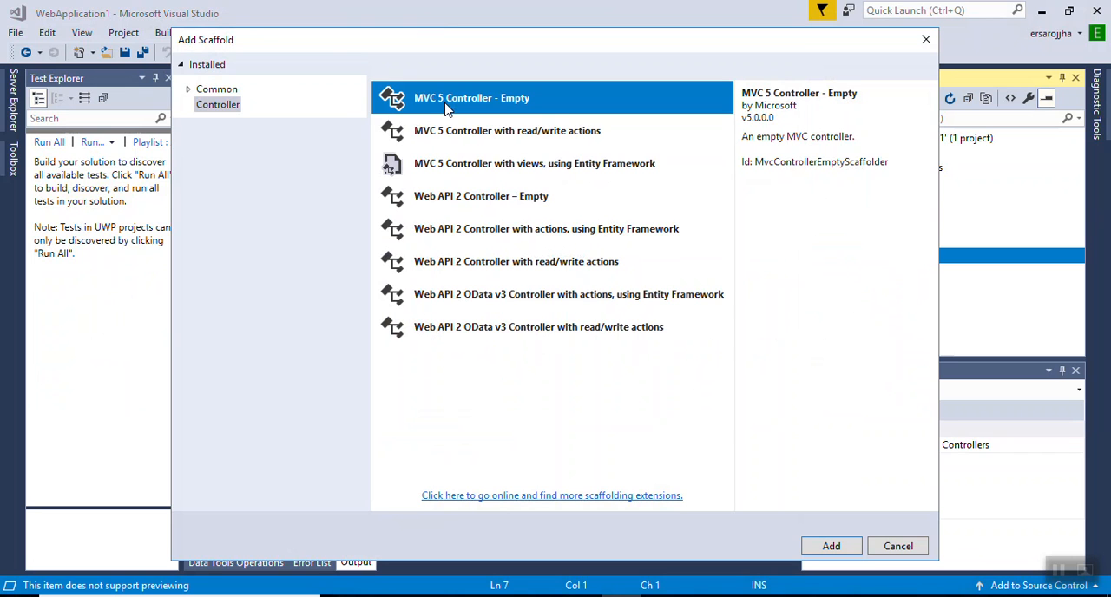
pyautogui.moveTo(676, 281)
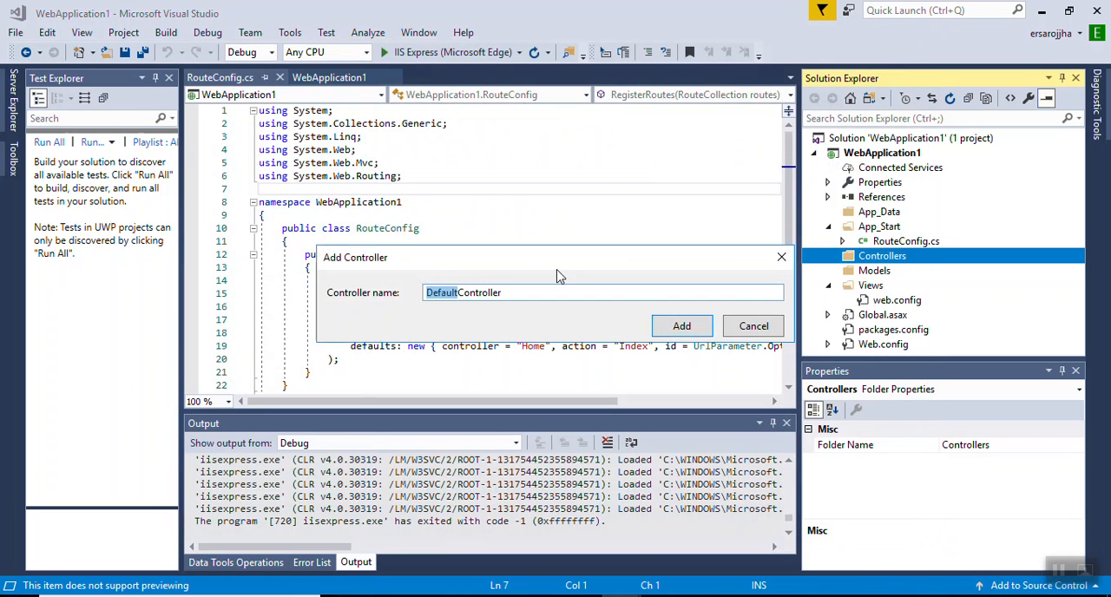
pyautogui.write('H')
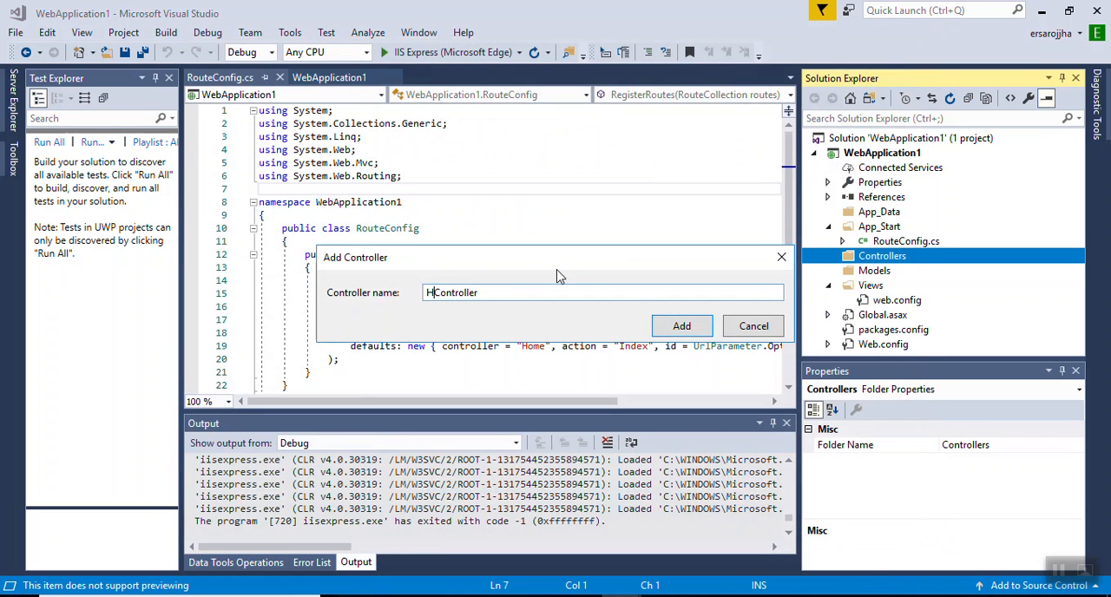
pyautogui.write('ome')
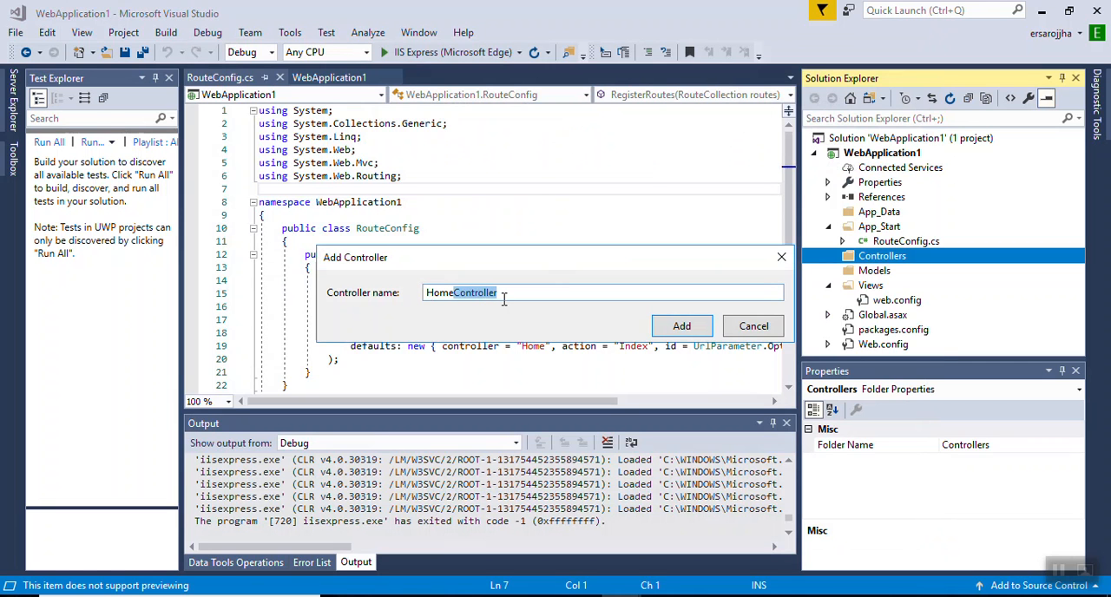
pyautogui.moveTo(493, 295)
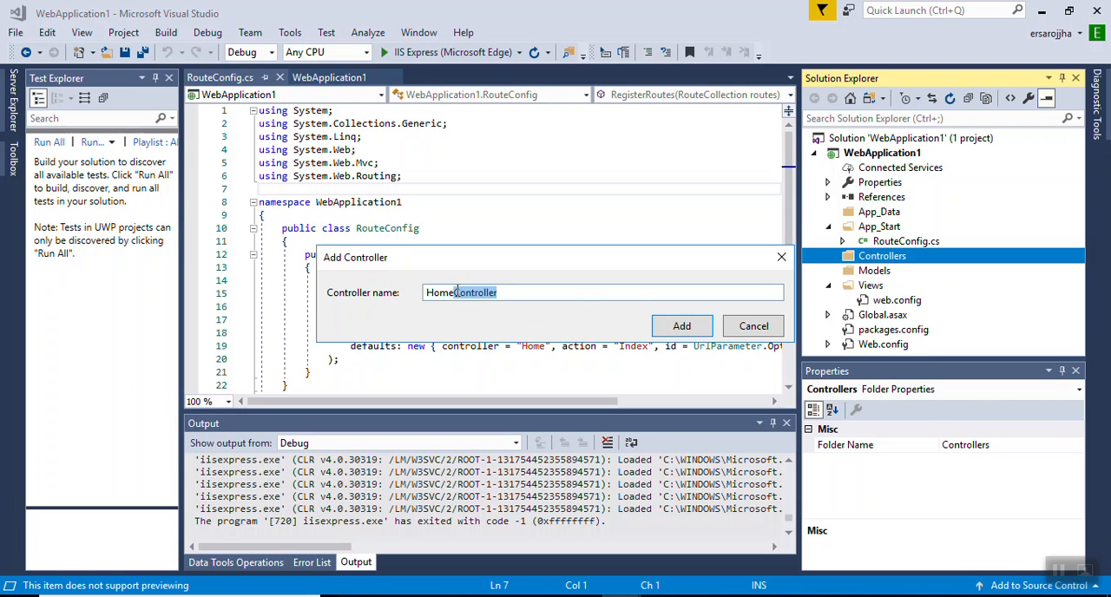
pyautogui.click(681, 325)
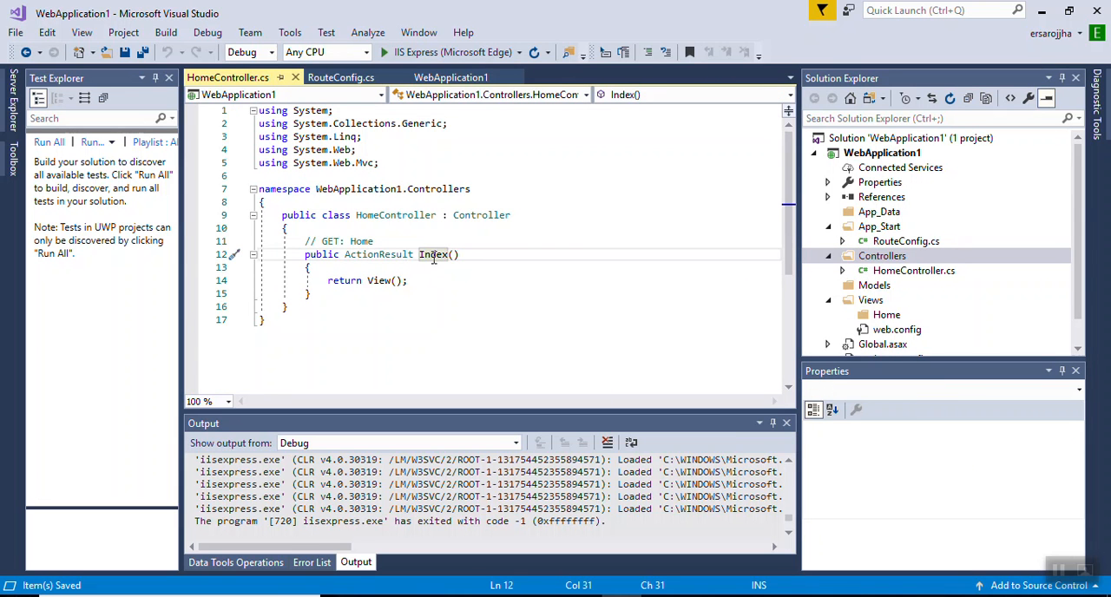
pyautogui.moveTo(434, 254)
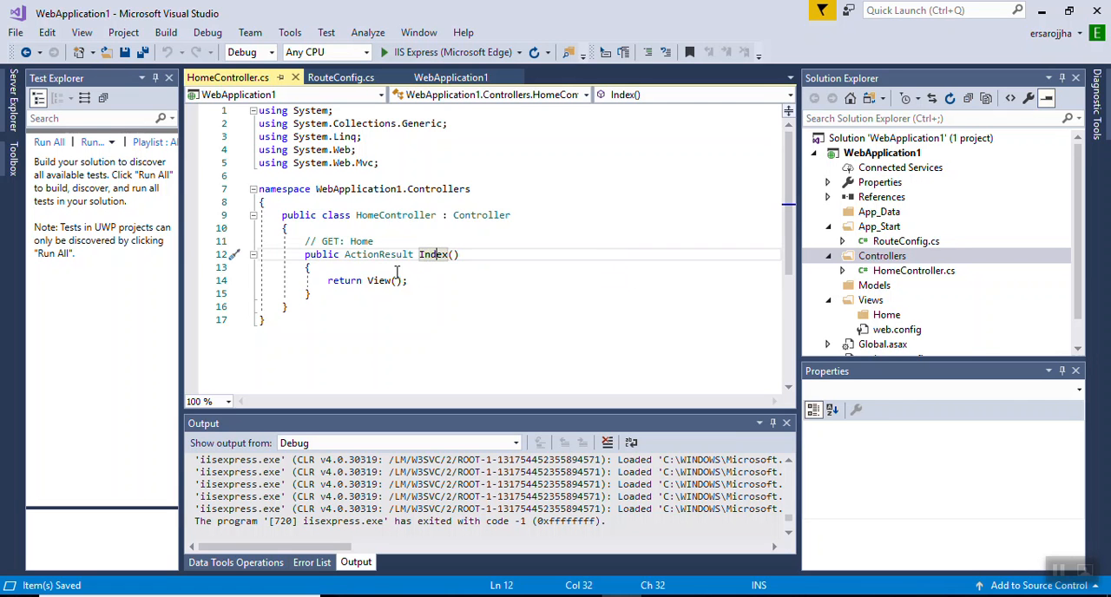
pyautogui.click(387, 280)
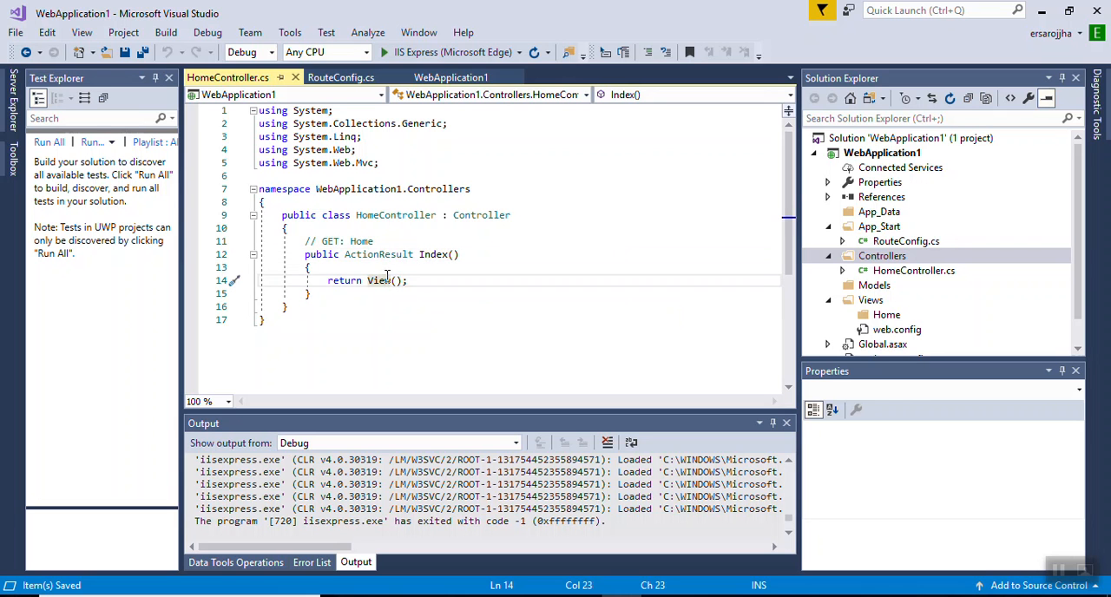
pyautogui.click(907, 241)
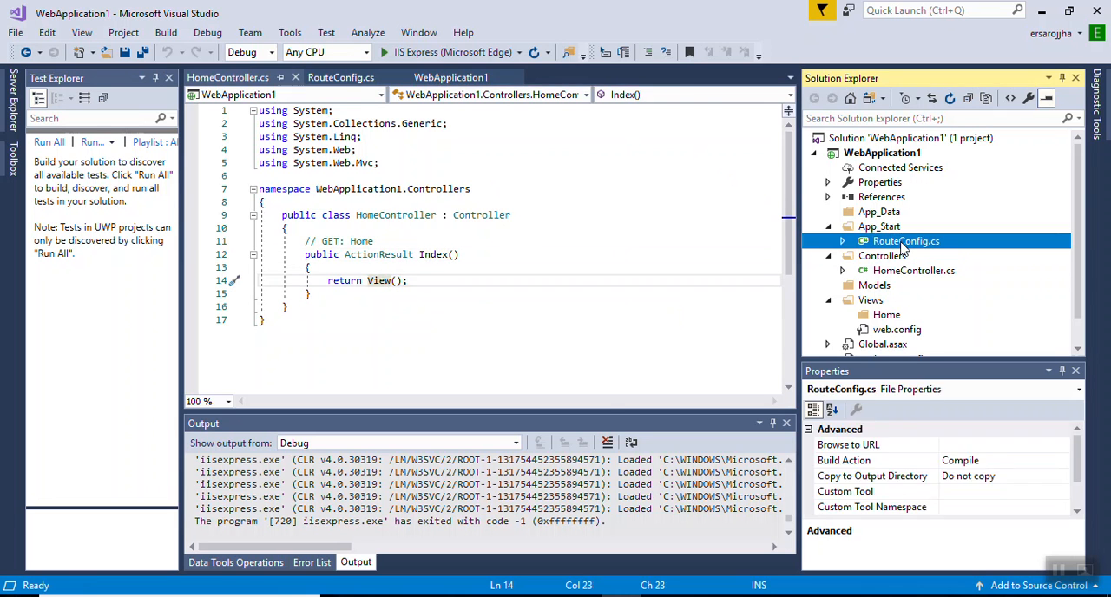
pyautogui.doubleClick(907, 242)
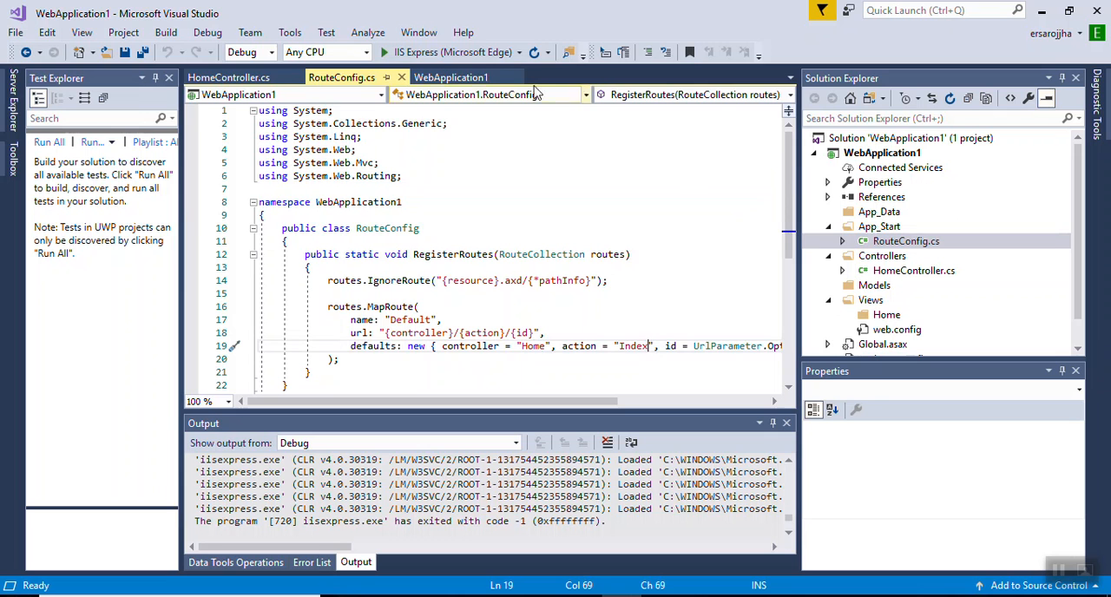
pyautogui.click(228, 78)
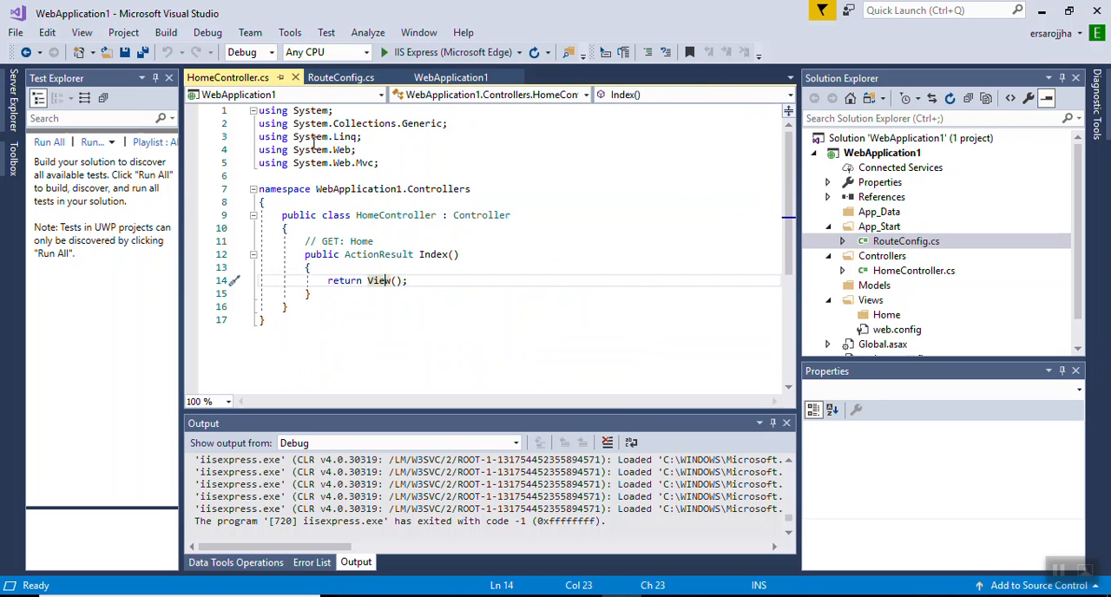
pyautogui.moveTo(434, 255)
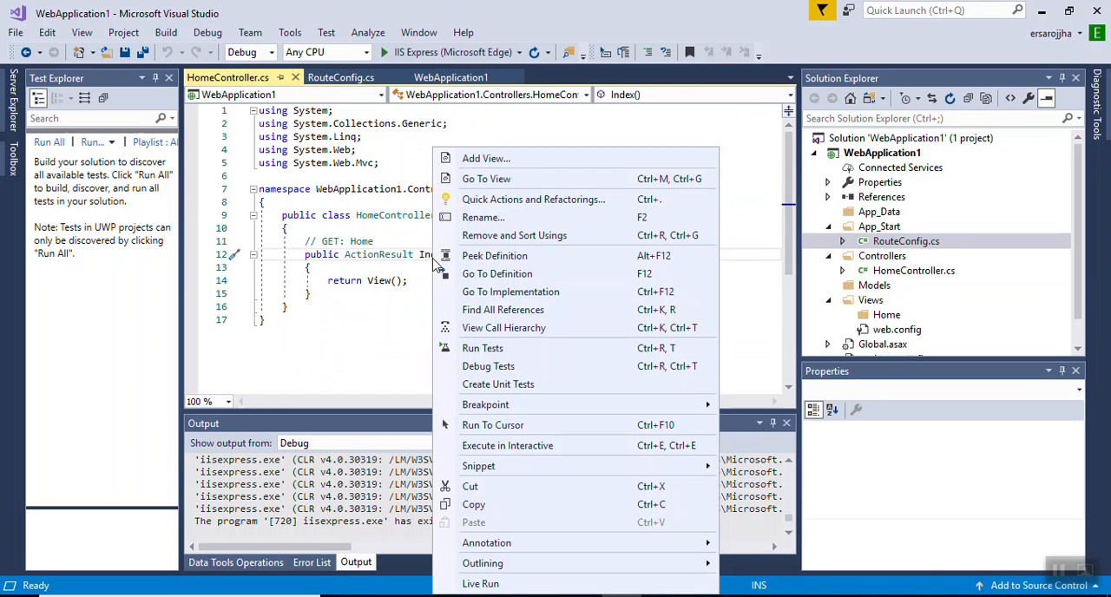
pyautogui.moveTo(514, 235)
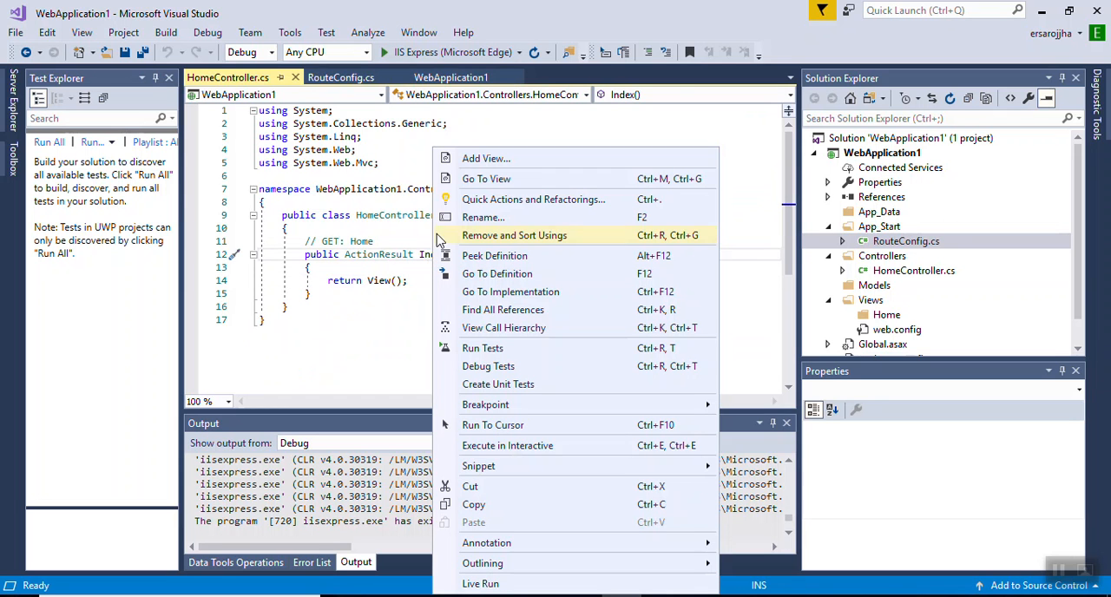
pyautogui.moveTo(485, 160)
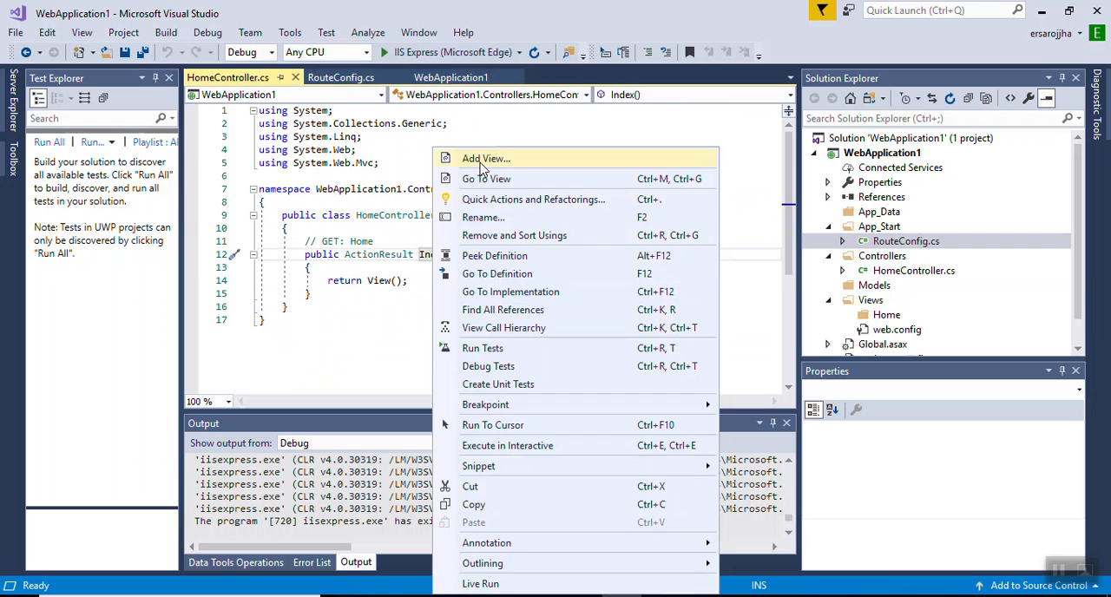
# - Add an Index view with the Empty template for the Index action
pyautogui.click(485, 158)
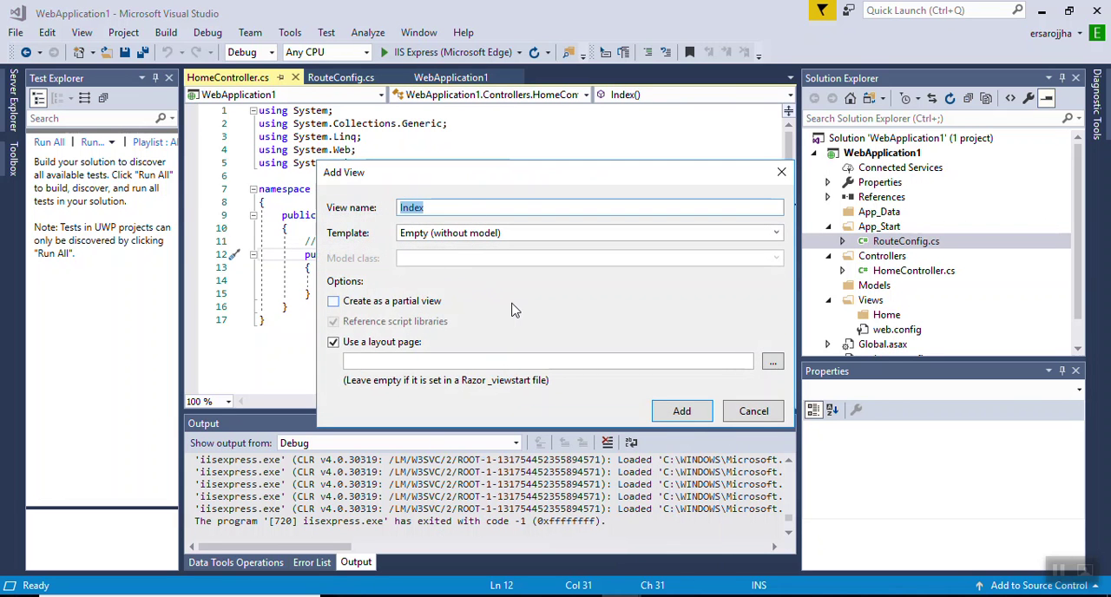
pyautogui.moveTo(681, 411)
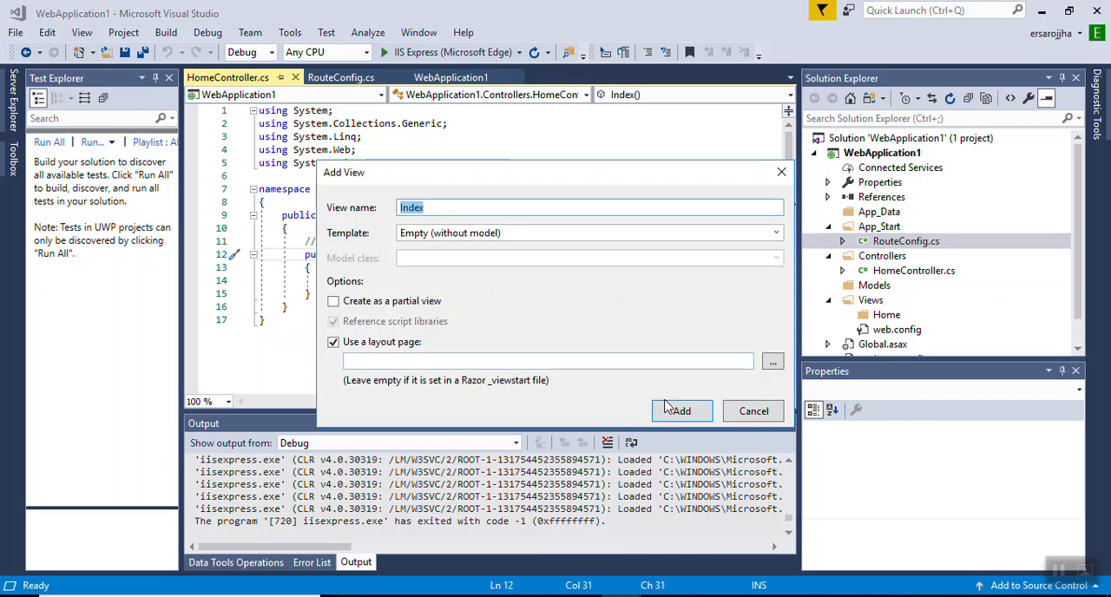
pyautogui.click(682, 411)
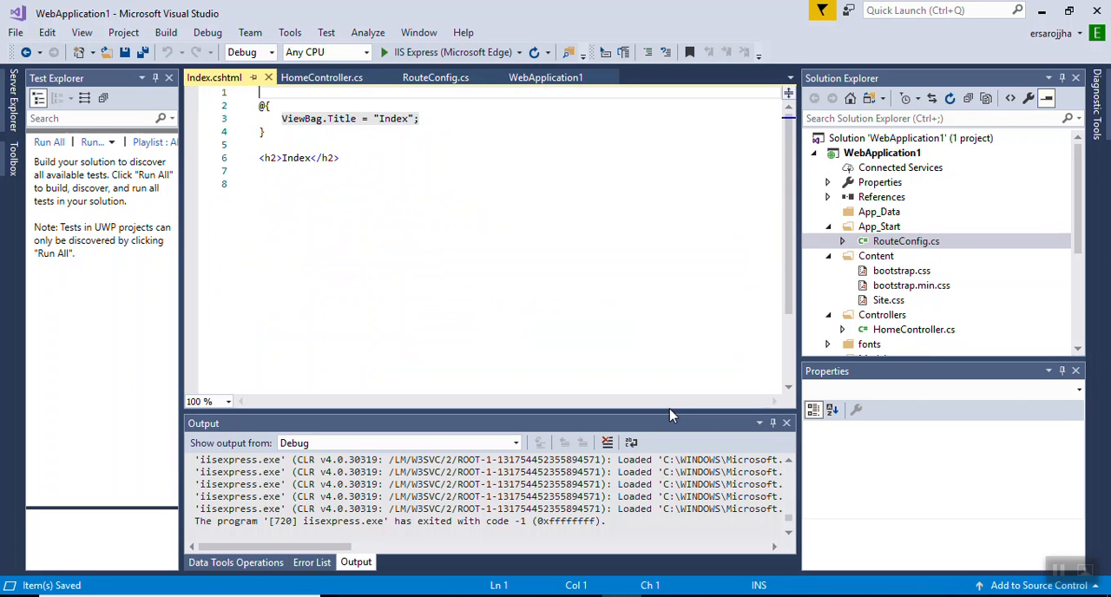
# - Add a <div> element on the empty line below the Index heading
pyautogui.click(339, 183)
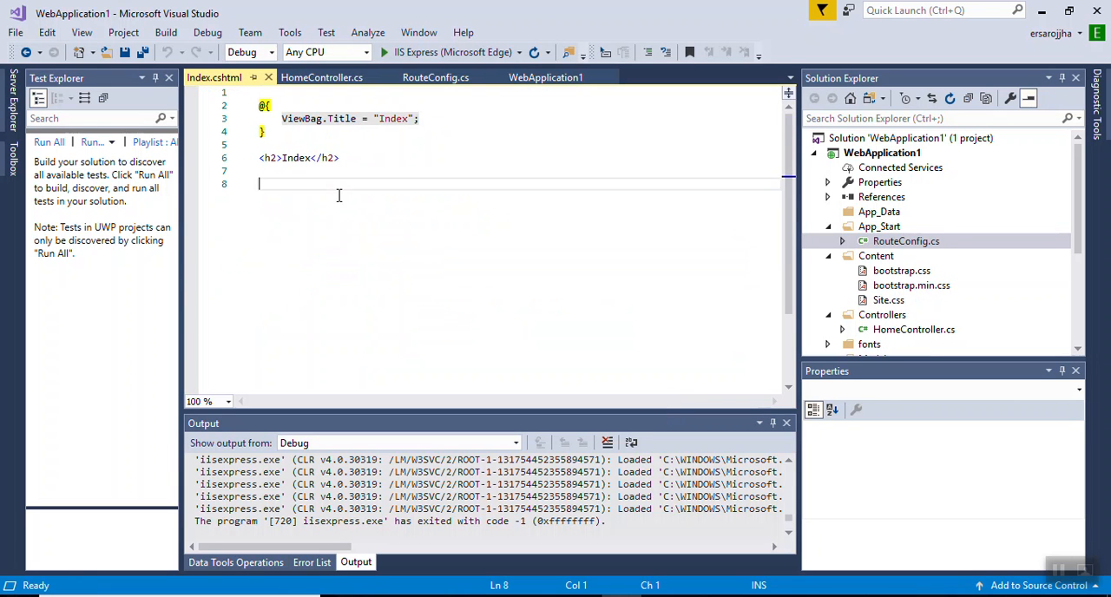
pyautogui.moveTo(286, 157)
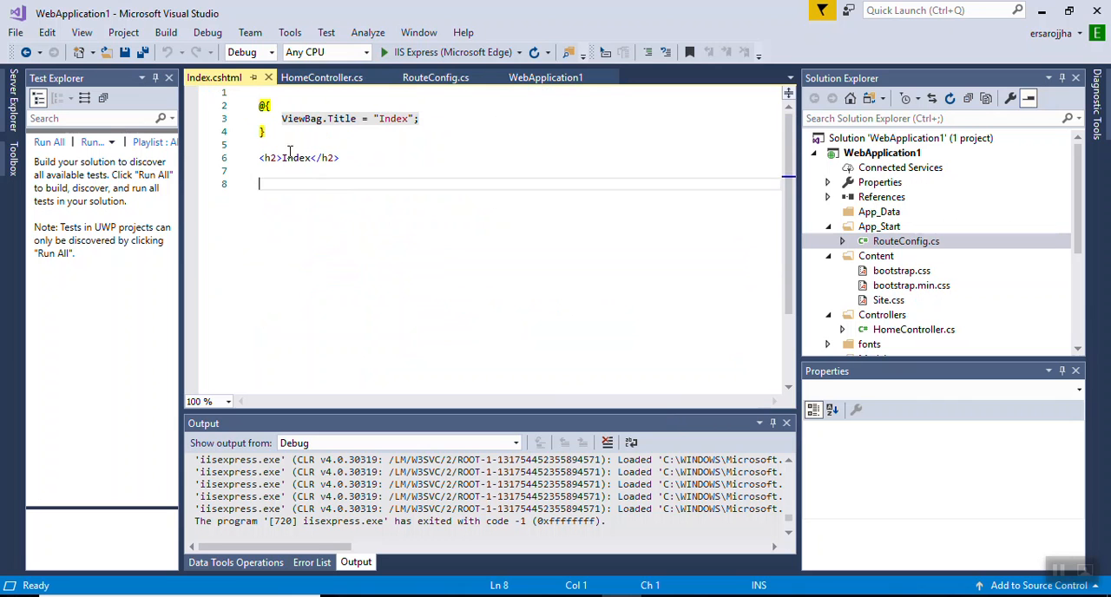
pyautogui.moveTo(309, 172)
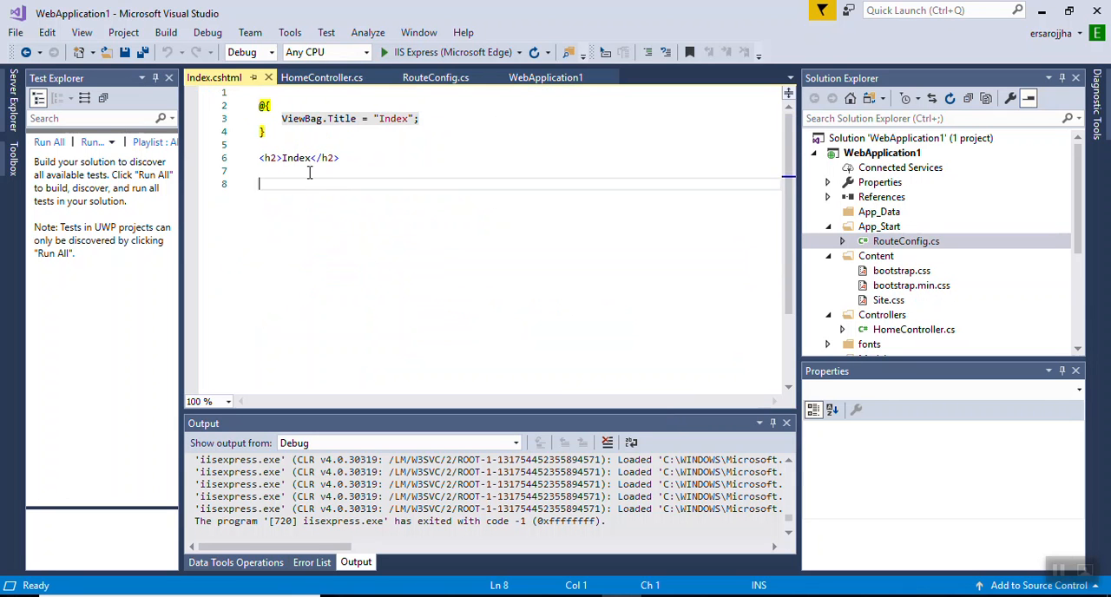
pyautogui.write('<')
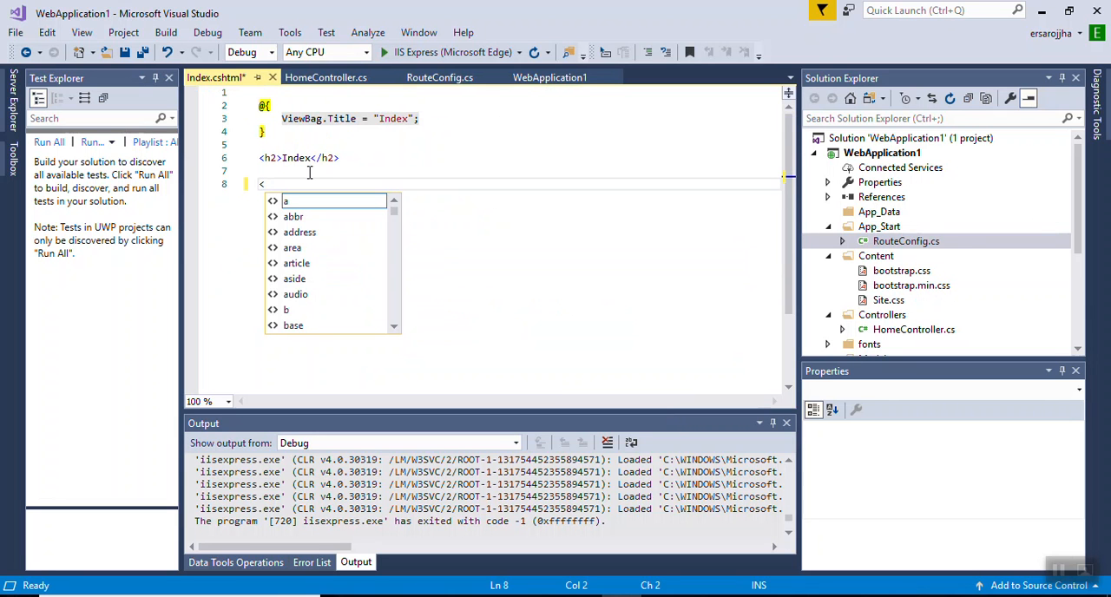
pyautogui.write('d')
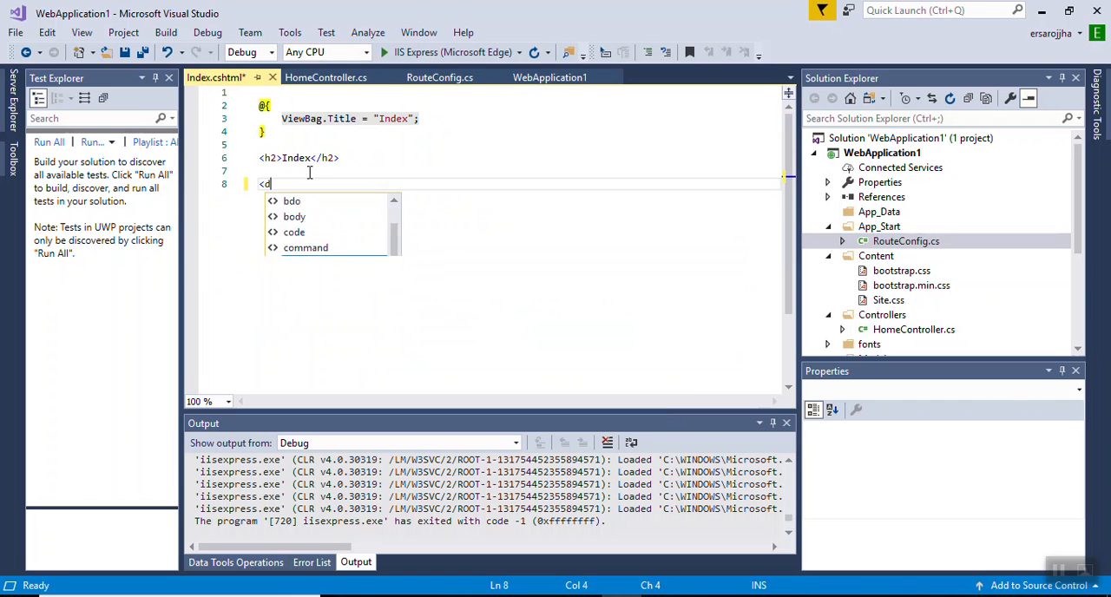
pyautogui.write('iv>')
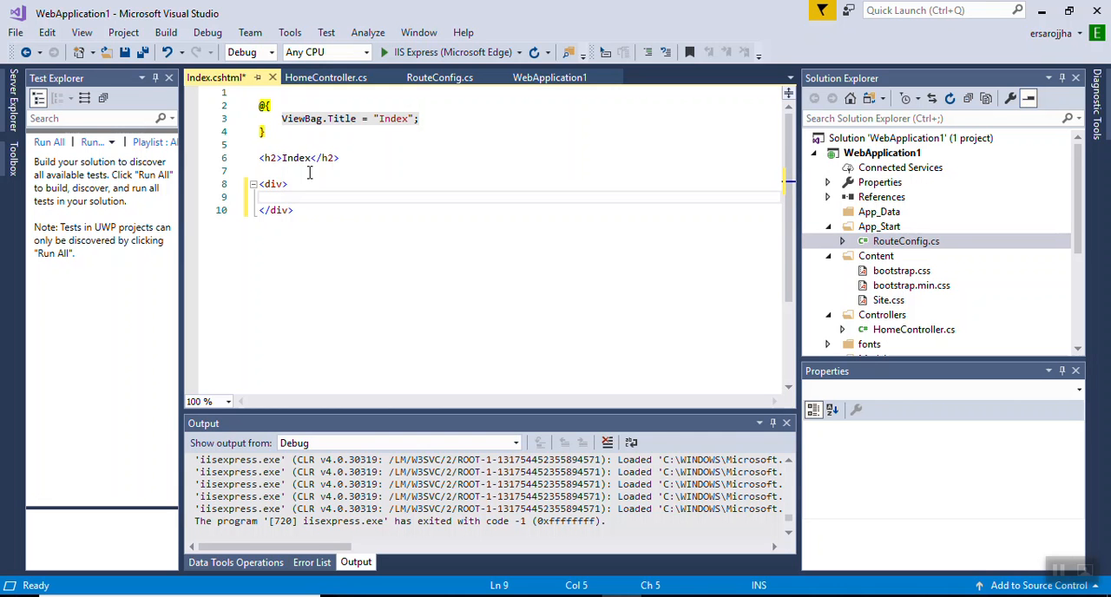
# - Put an <a> link reading 'Hello MVC ..' inside the new div
pyautogui.click(282, 197)
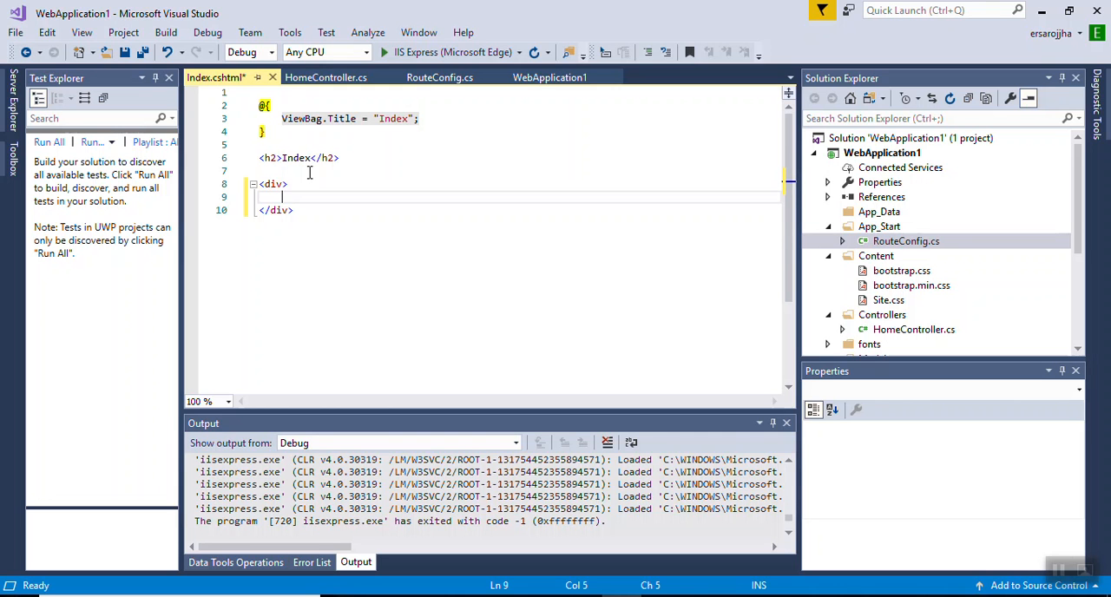
pyautogui.write('<')
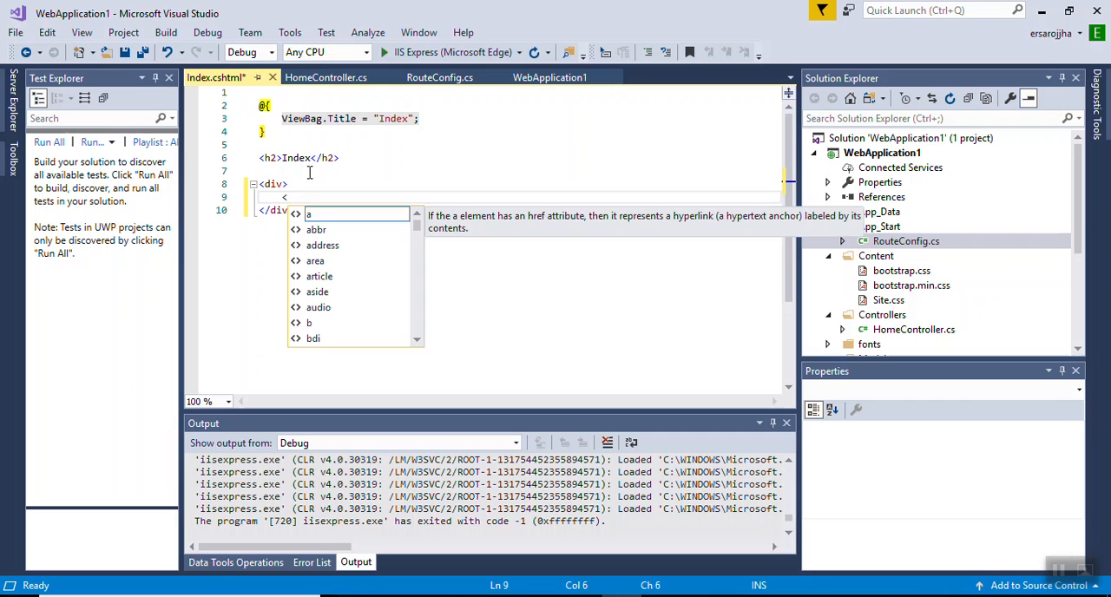
pyautogui.write('a> </a>')
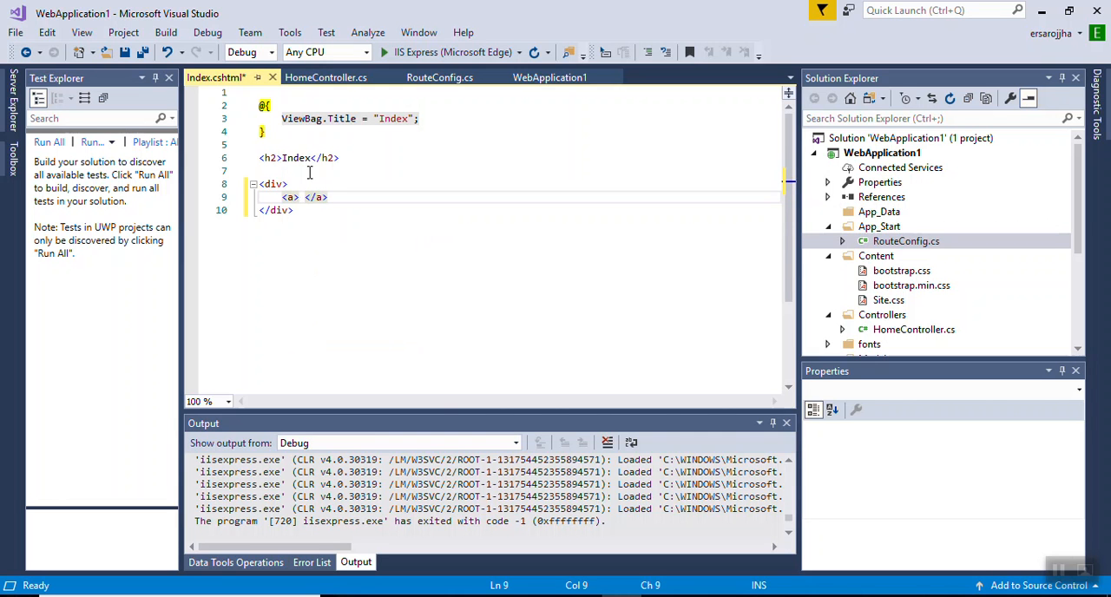
pyautogui.write('Hello MV')
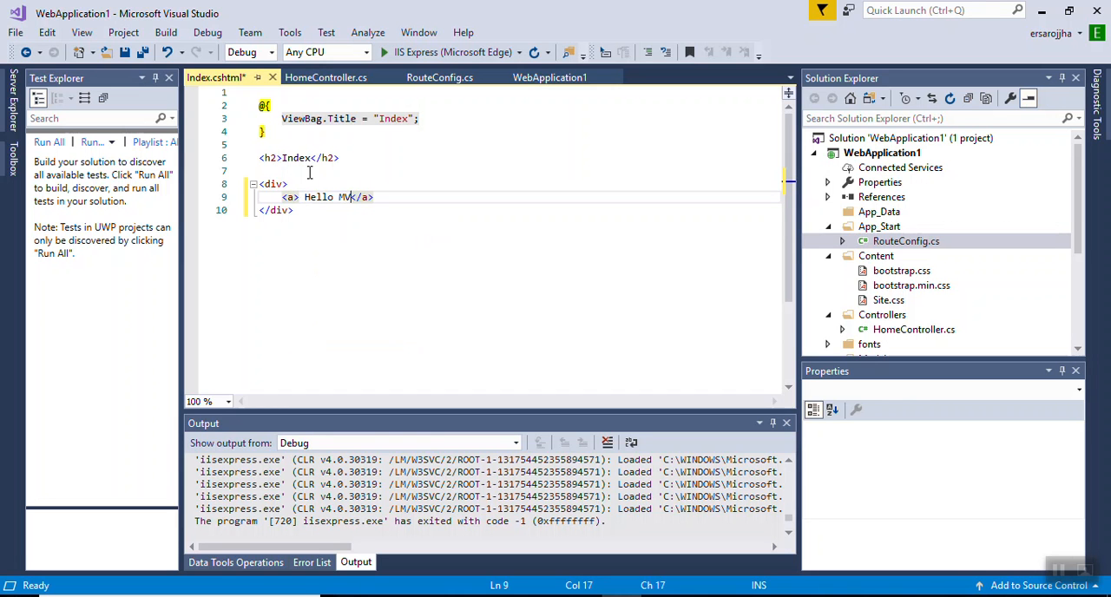
pyautogui.write('C ..')
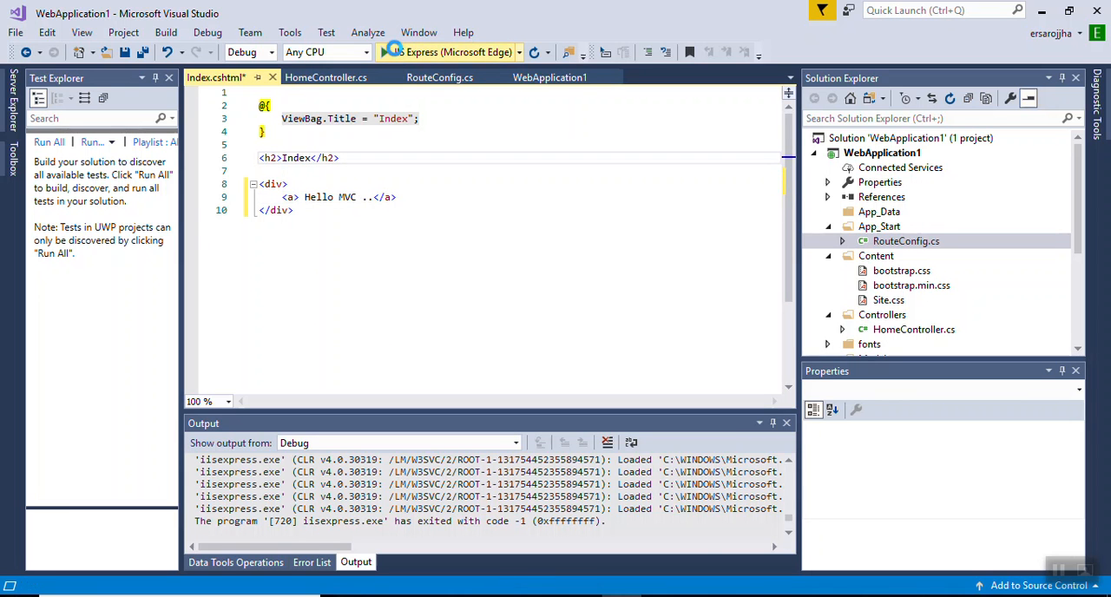
# - Run the app in Edge and load localhost:51150/Home/Index
pyautogui.click(384, 52)
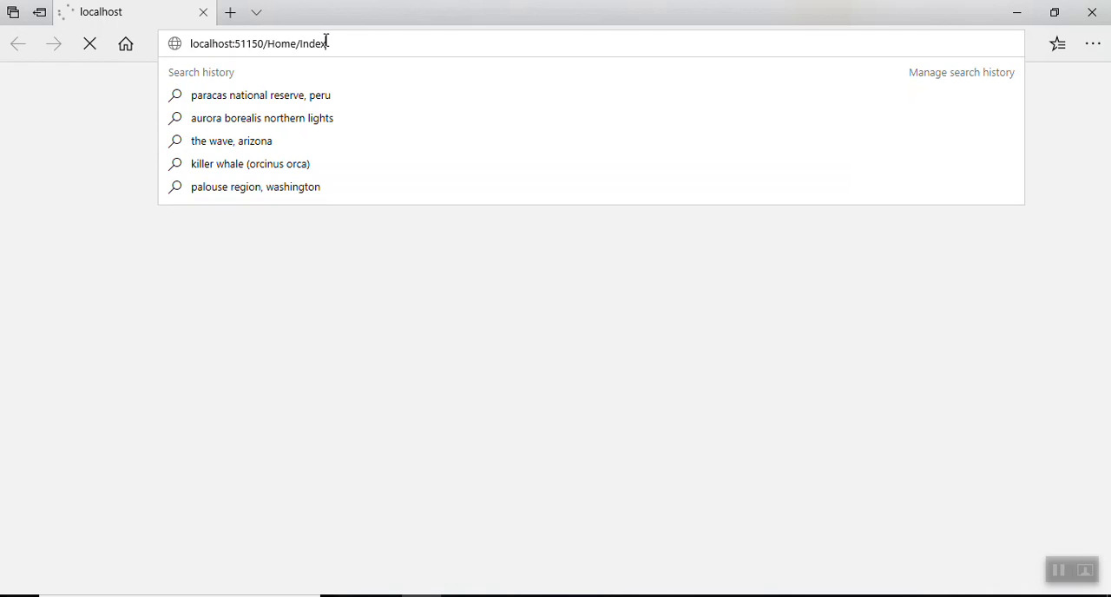
pyautogui.press('Return')
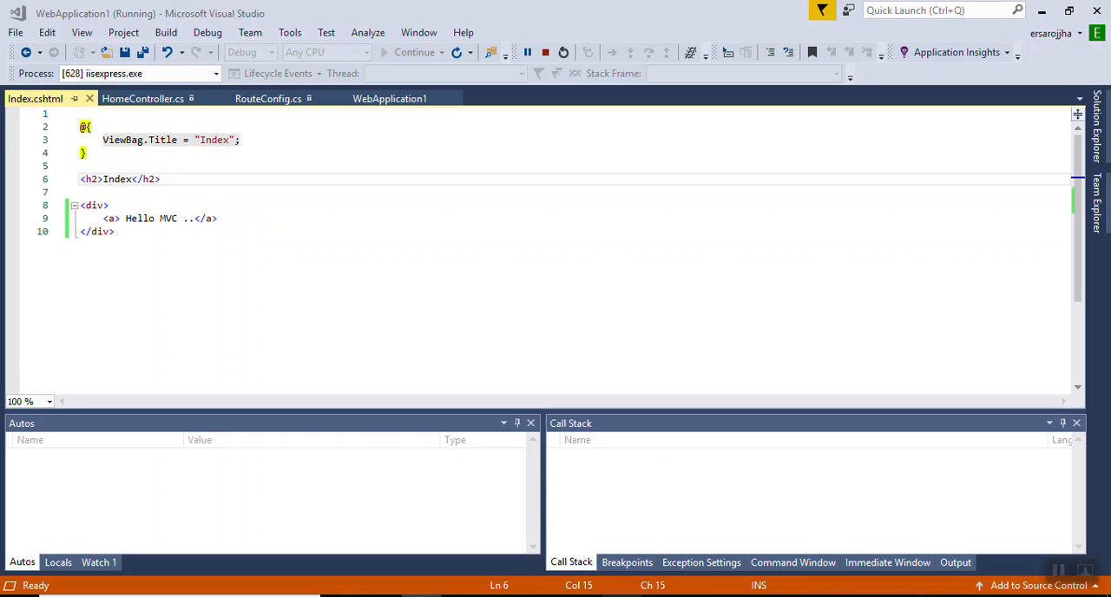
pyautogui.moveTo(126, 176)
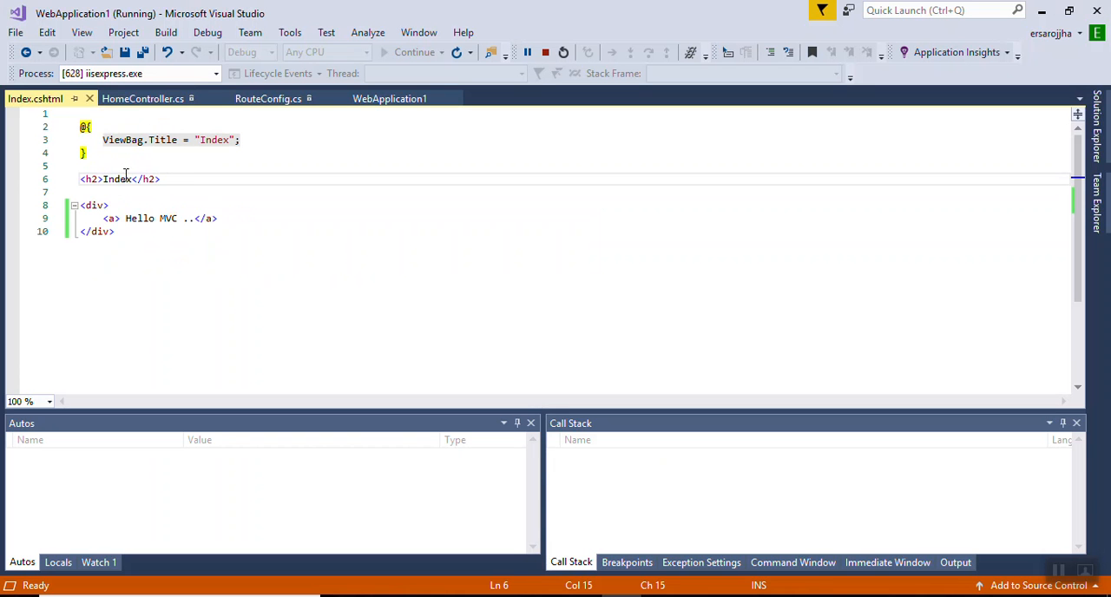
pyautogui.moveTo(122, 139)
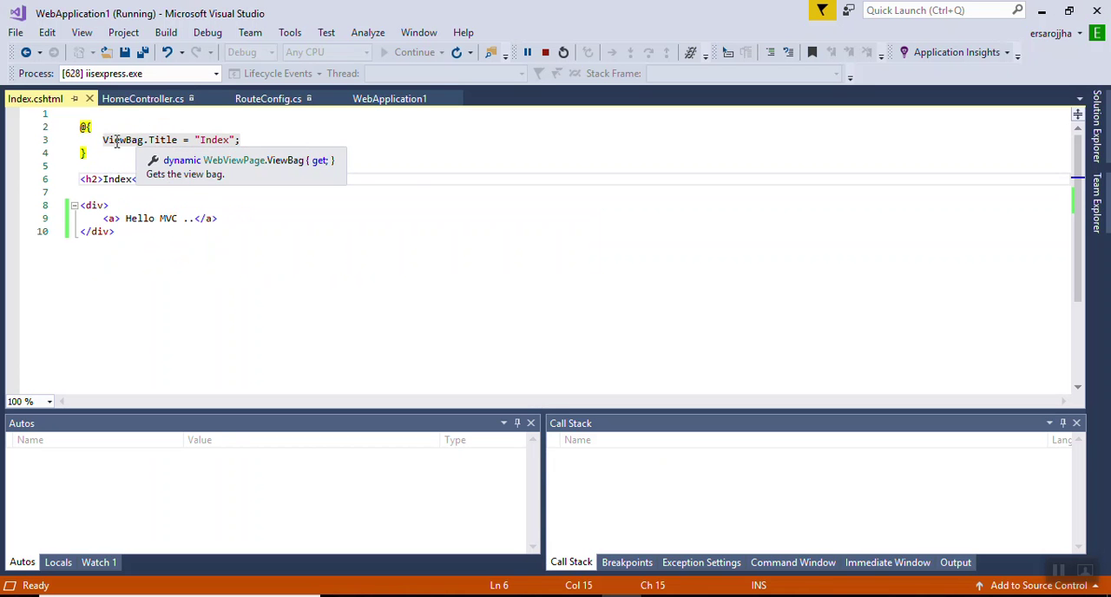
pyautogui.moveTo(113, 141)
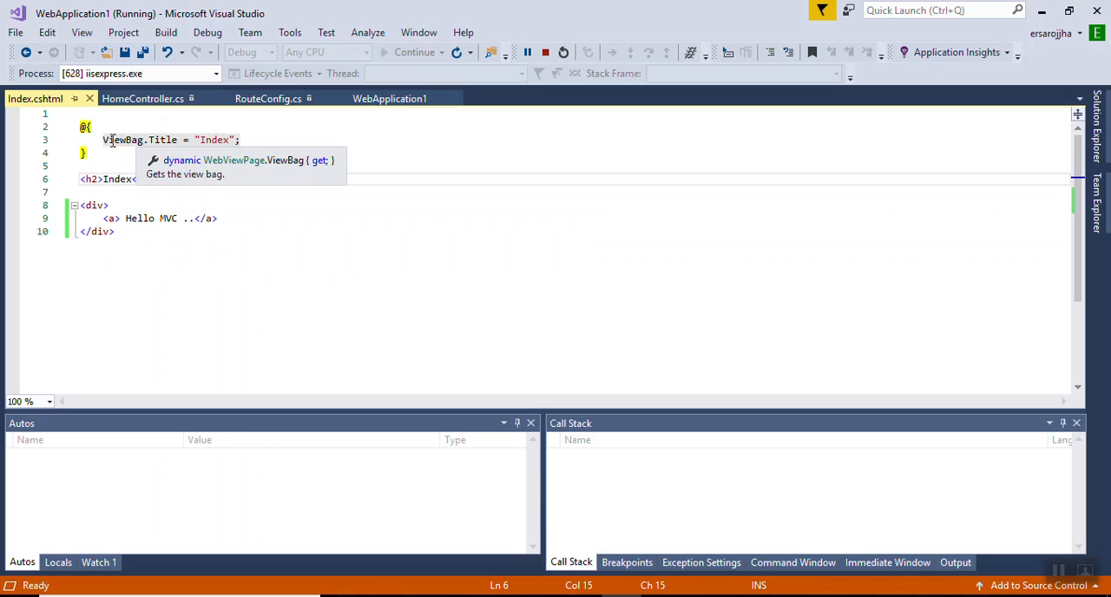
pyautogui.moveTo(138, 140)
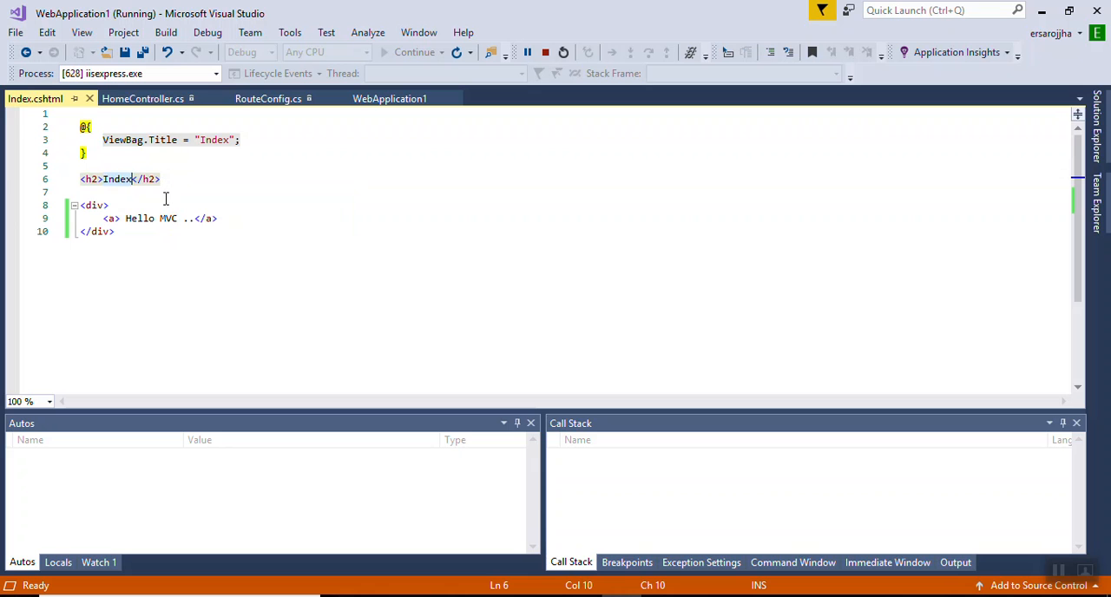
pyautogui.click(149, 218)
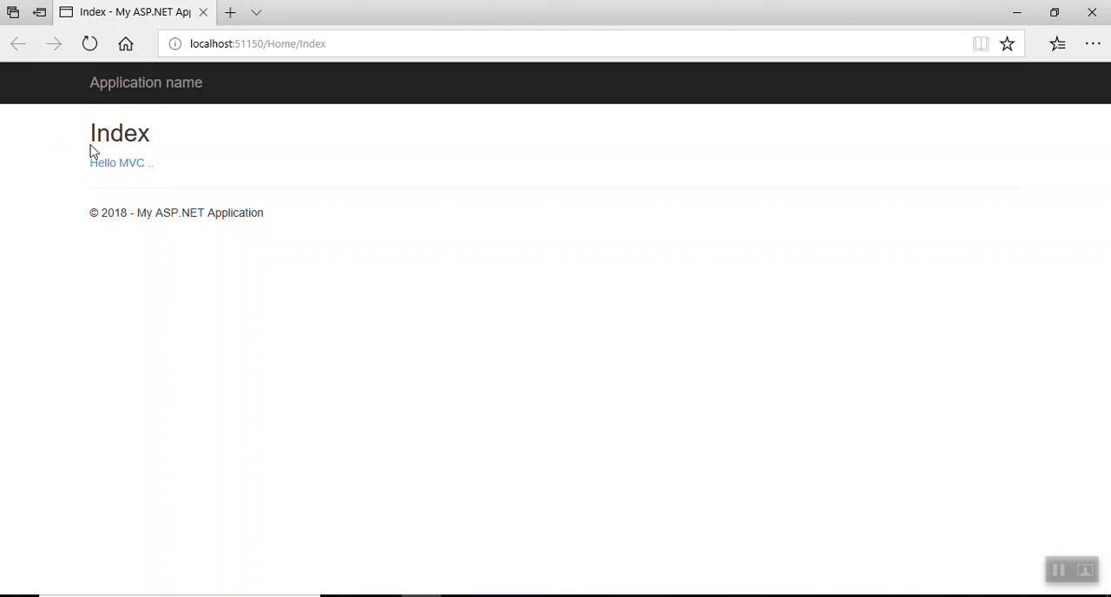
pyautogui.moveTo(160, 171)
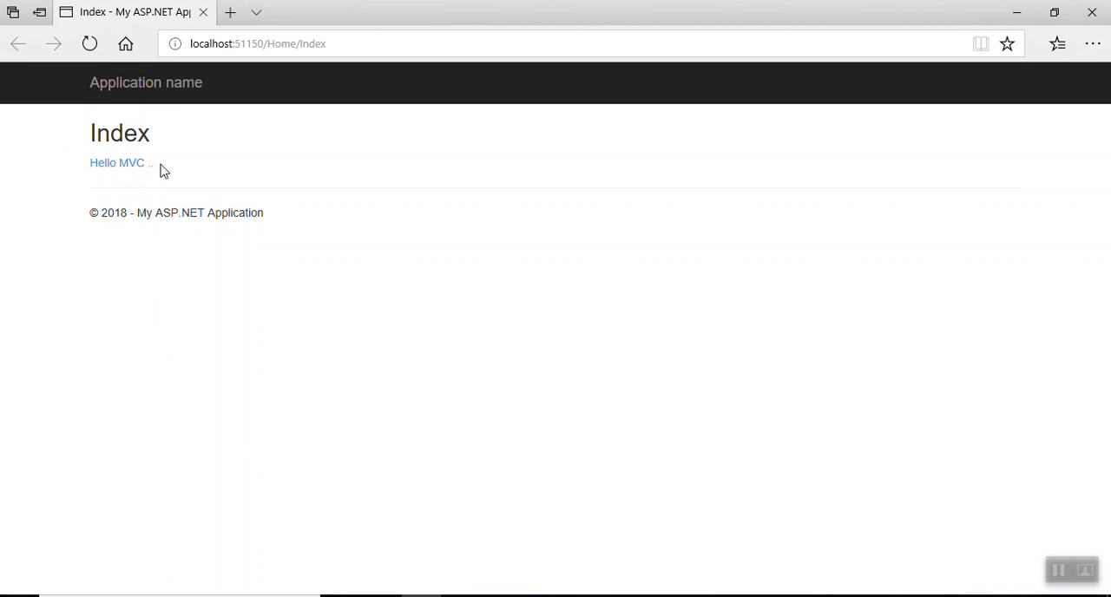
pyautogui.moveTo(596, 513)
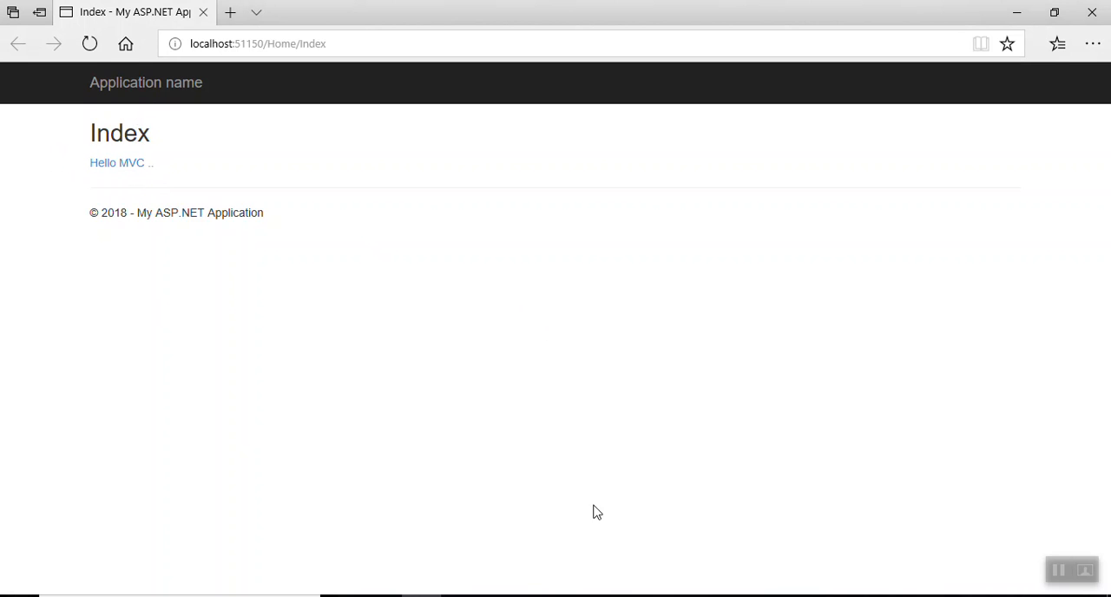
pyautogui.moveTo(555, 594)
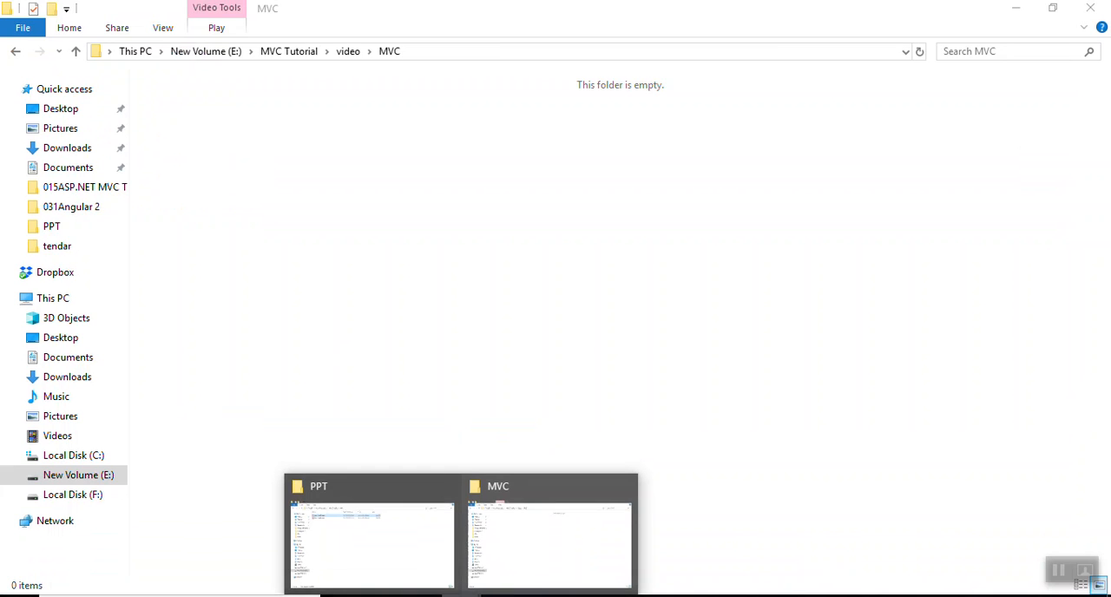
# - Switch to the File Explorer window showing the MVC Tutorial PPT folder
pyautogui.click(372, 538)
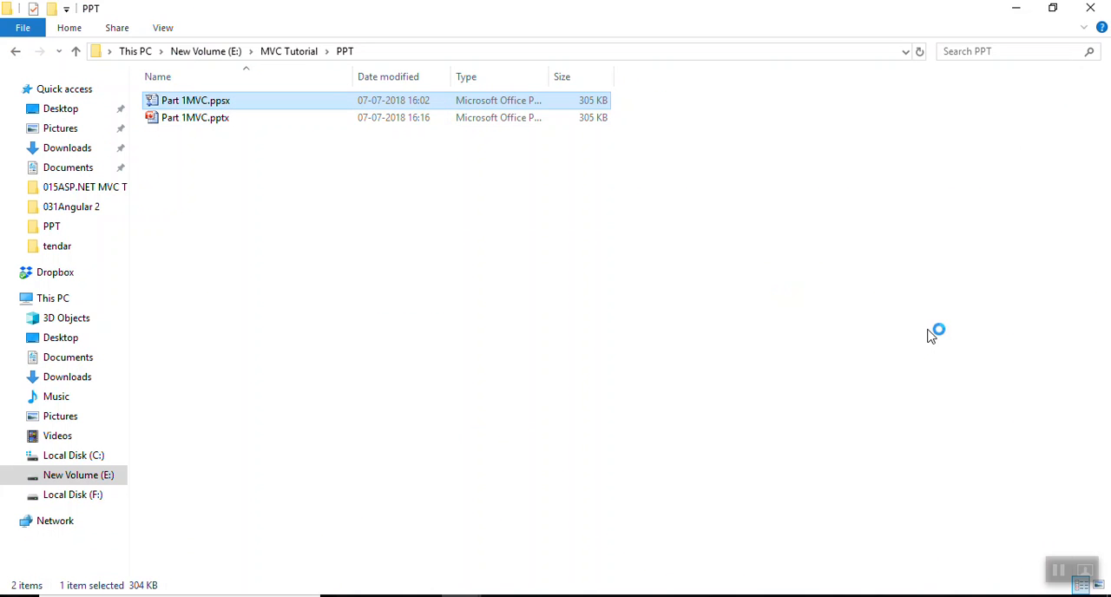
pyautogui.moveTo(498, 249)
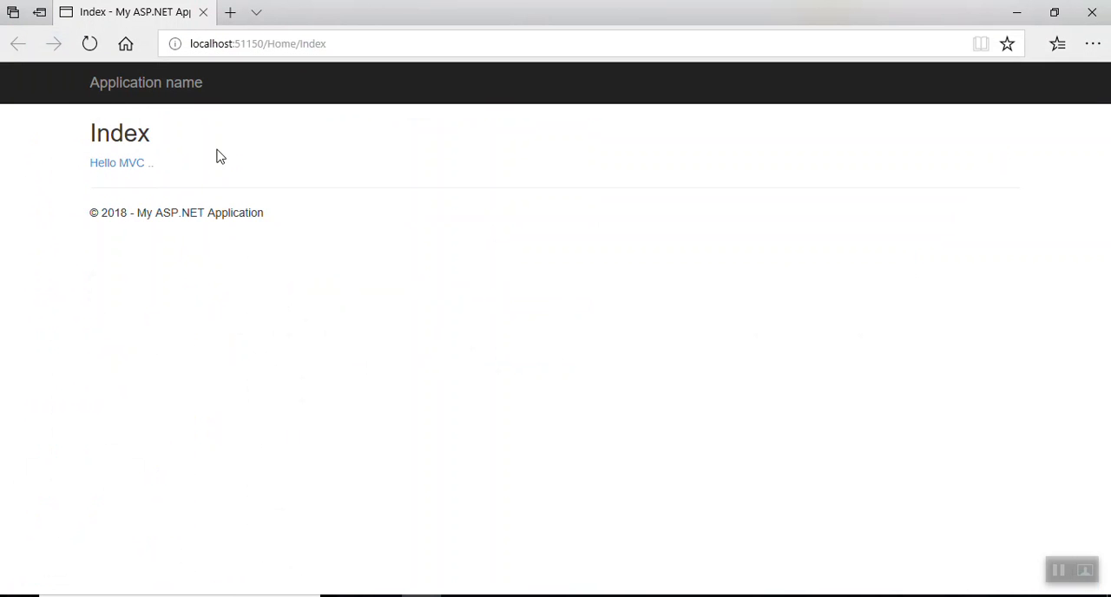
pyautogui.moveTo(276, 107)
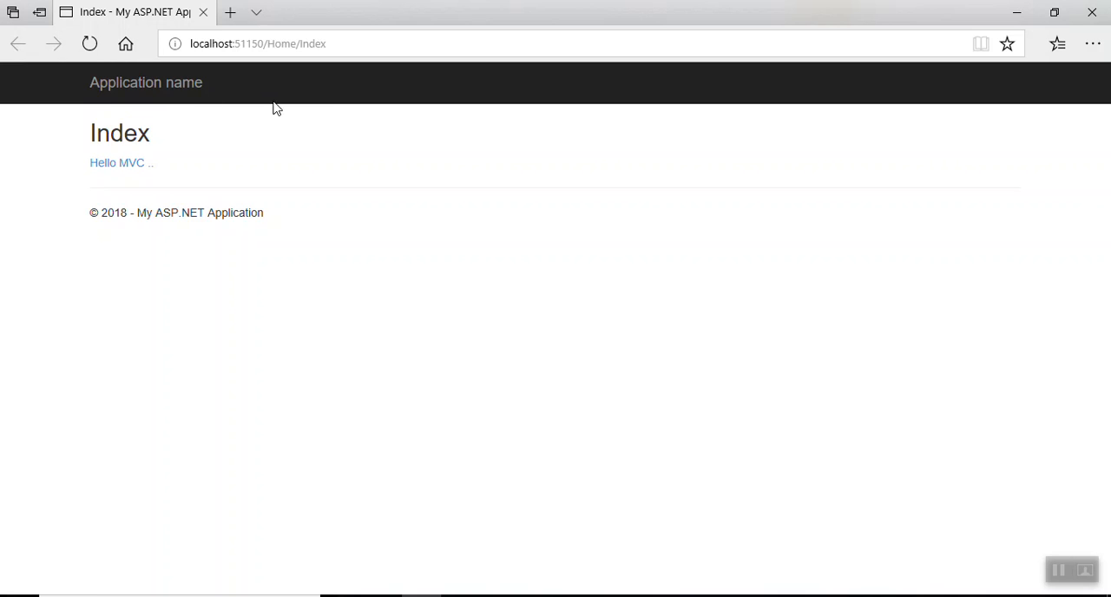
pyautogui.moveTo(682, 76)
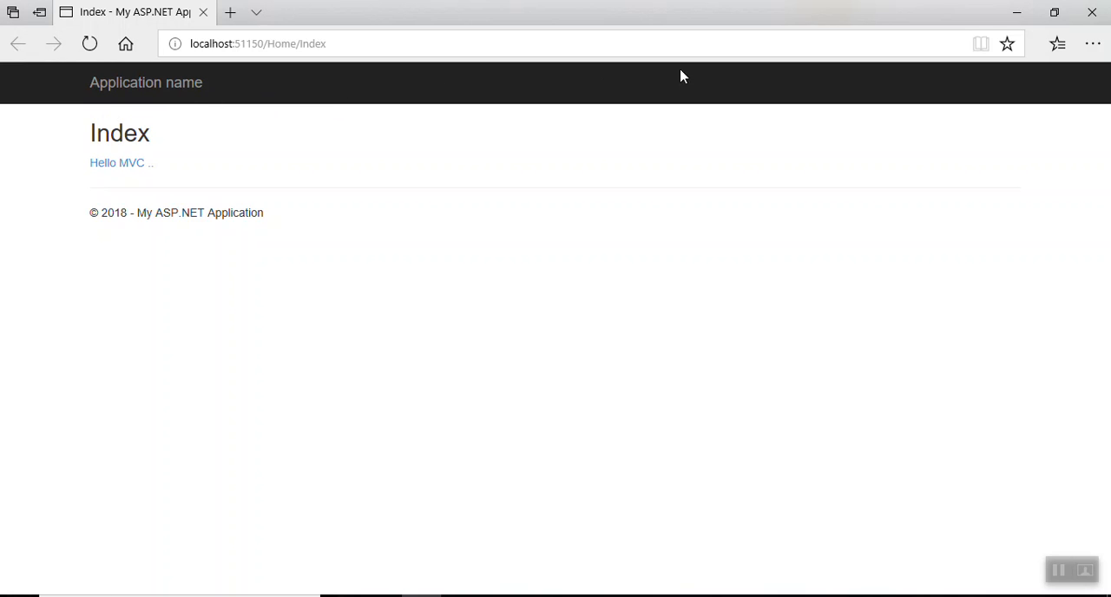
pyautogui.moveTo(122, 178)
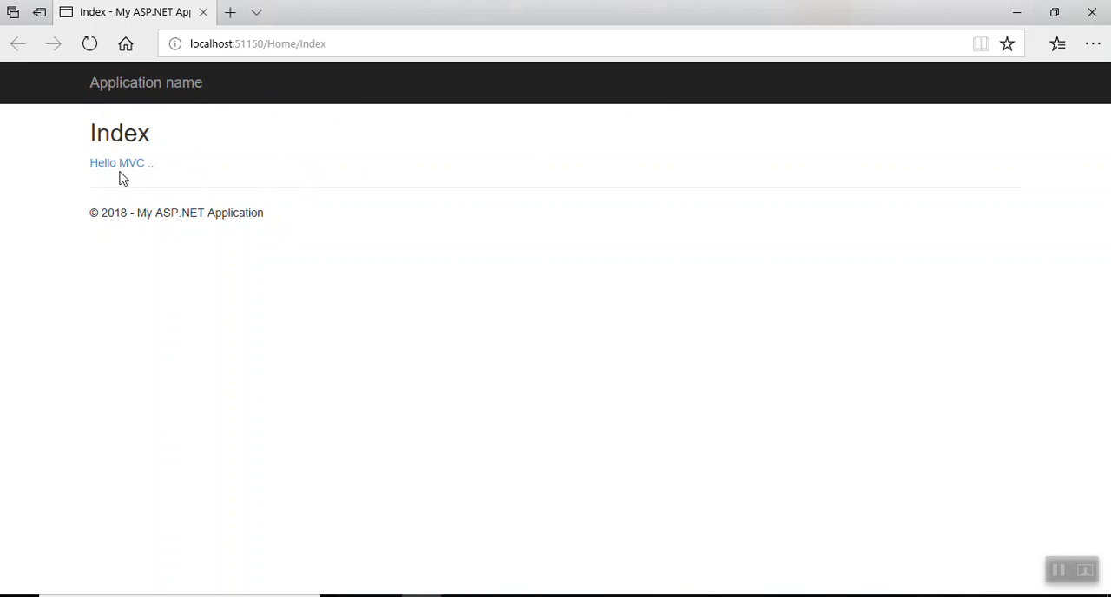
pyautogui.moveTo(299, 187)
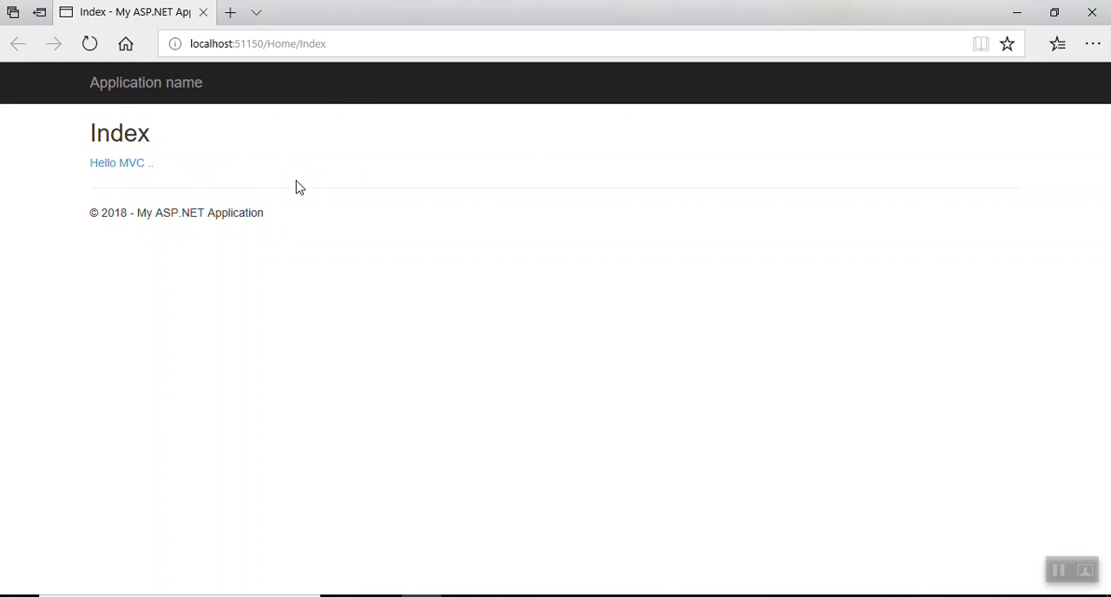
pyautogui.moveTo(438, 165)
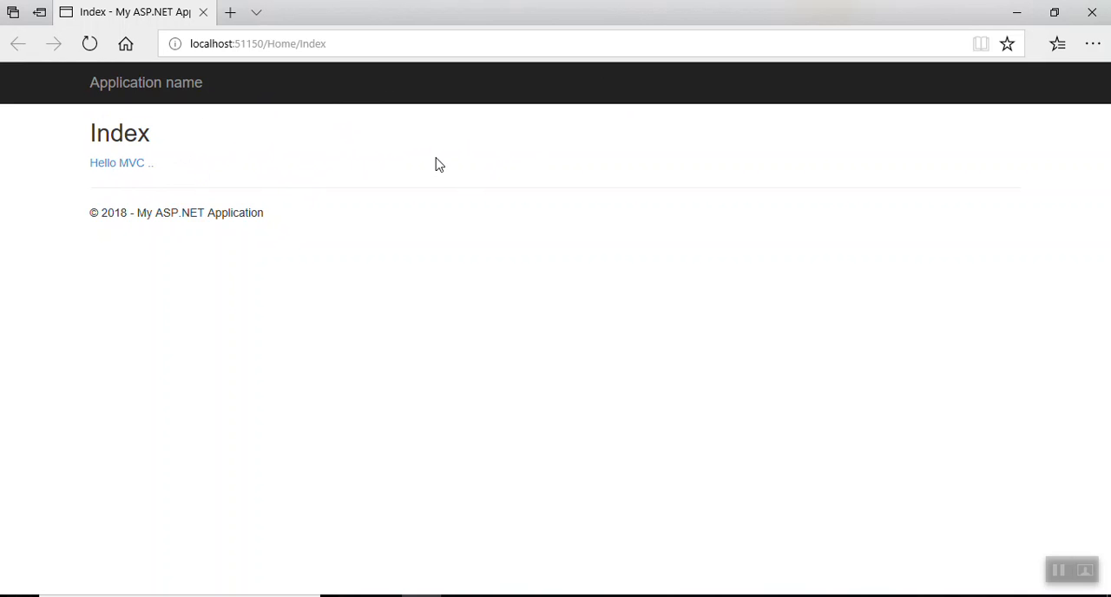
pyautogui.moveTo(480, 168)
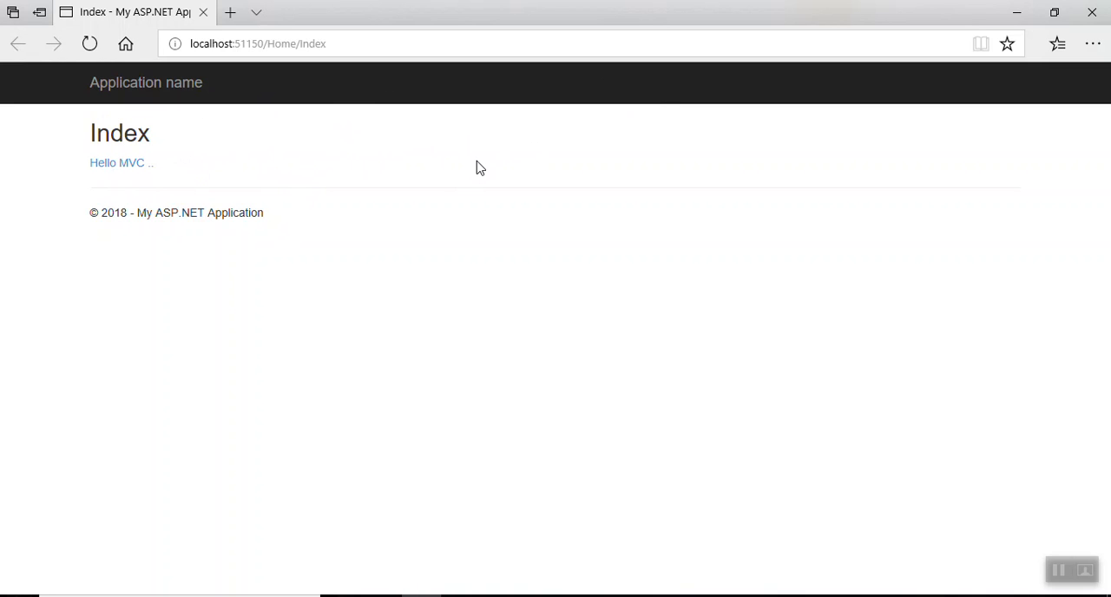
pyautogui.moveTo(480, 334)
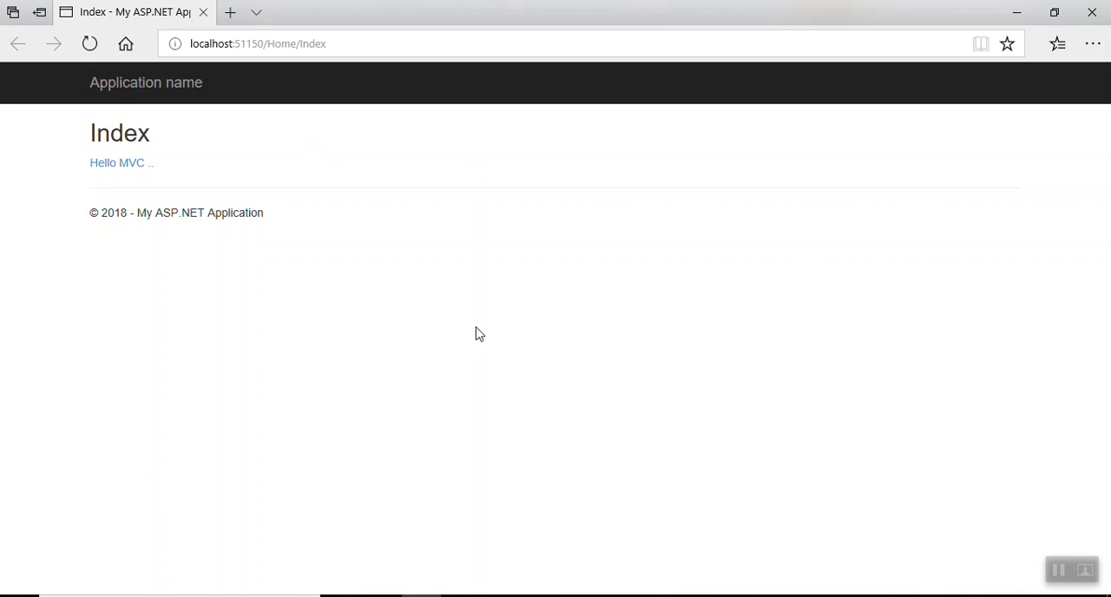
pyautogui.moveTo(621, 593)
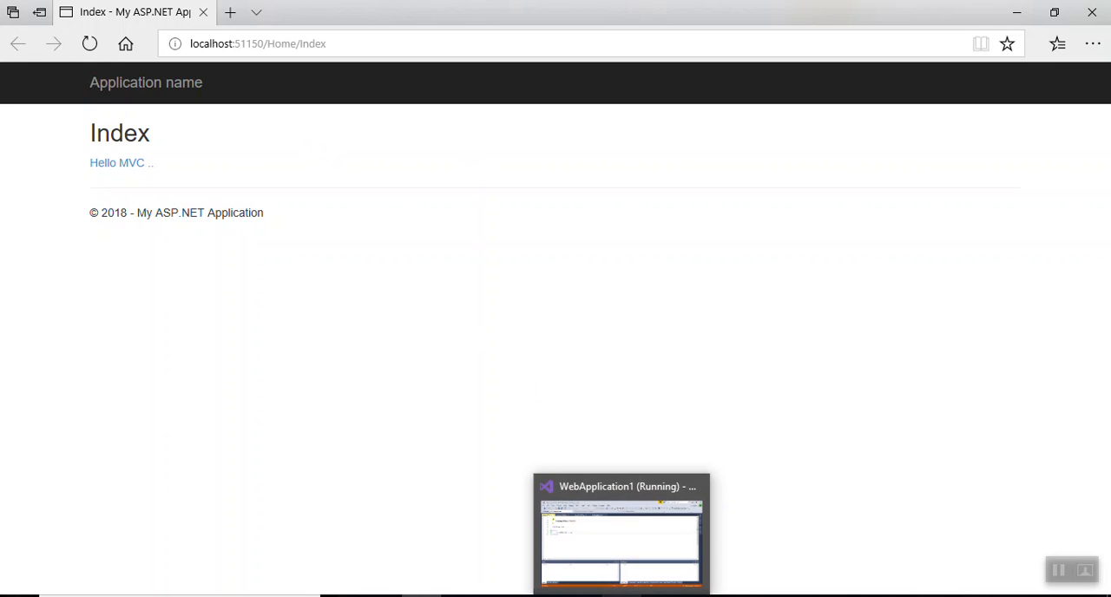
# - Bring Visual Studio forward, select Models, and return focus to the Index.cshtml markup full-width
pyautogui.click(620, 533)
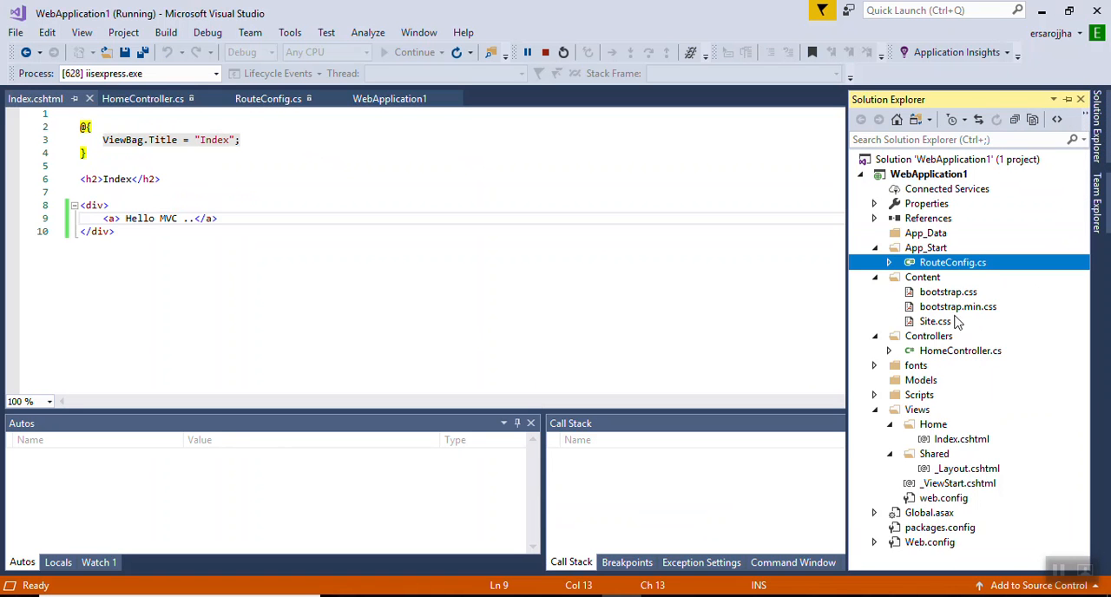
pyautogui.moveTo(921, 384)
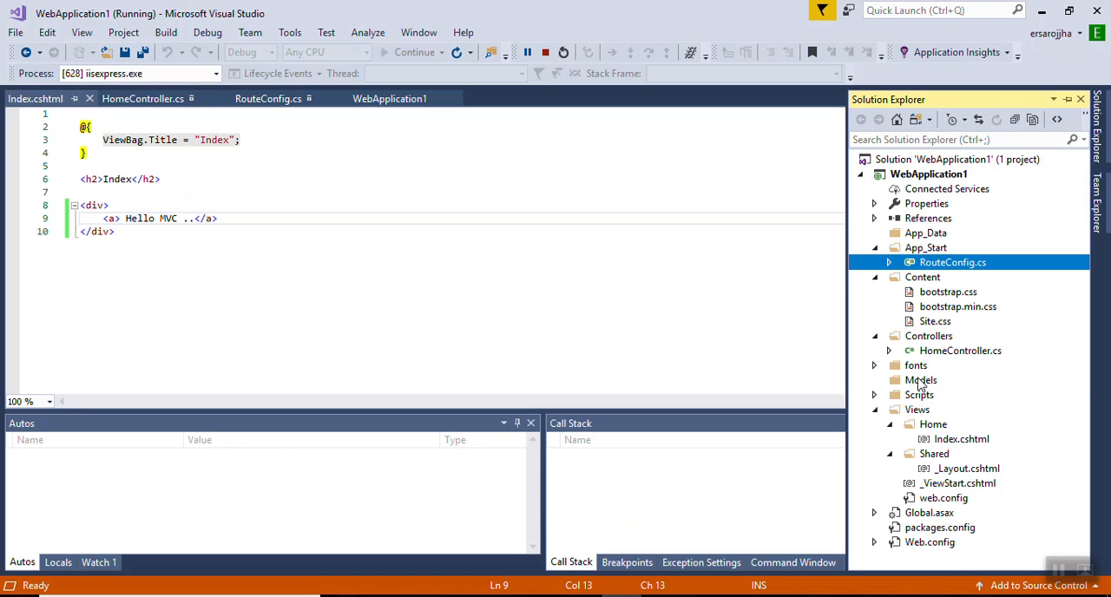
pyautogui.click(921, 381)
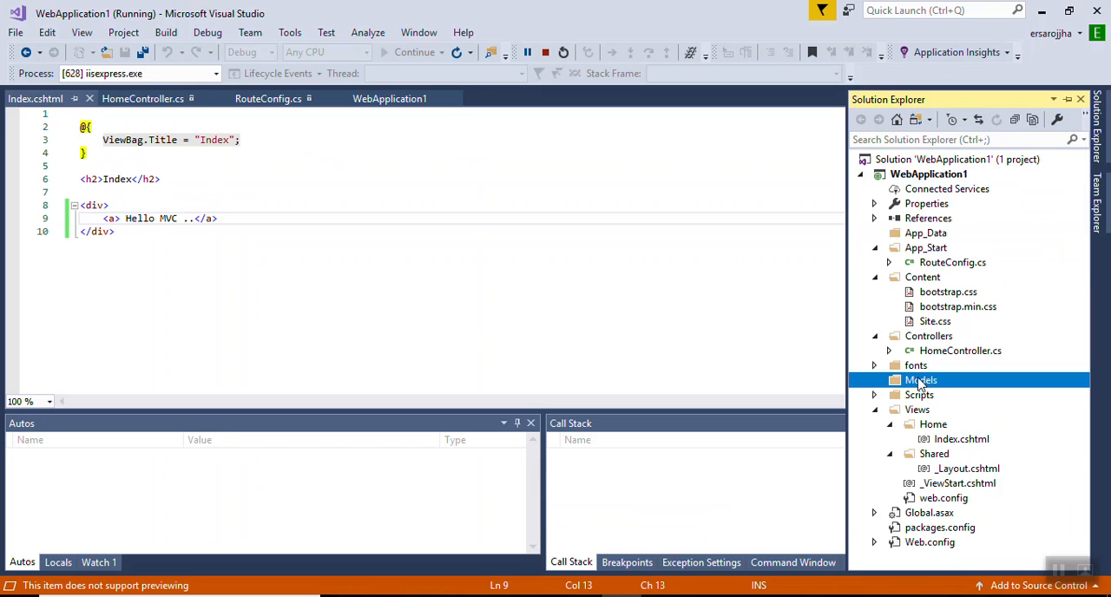
pyautogui.moveTo(942, 390)
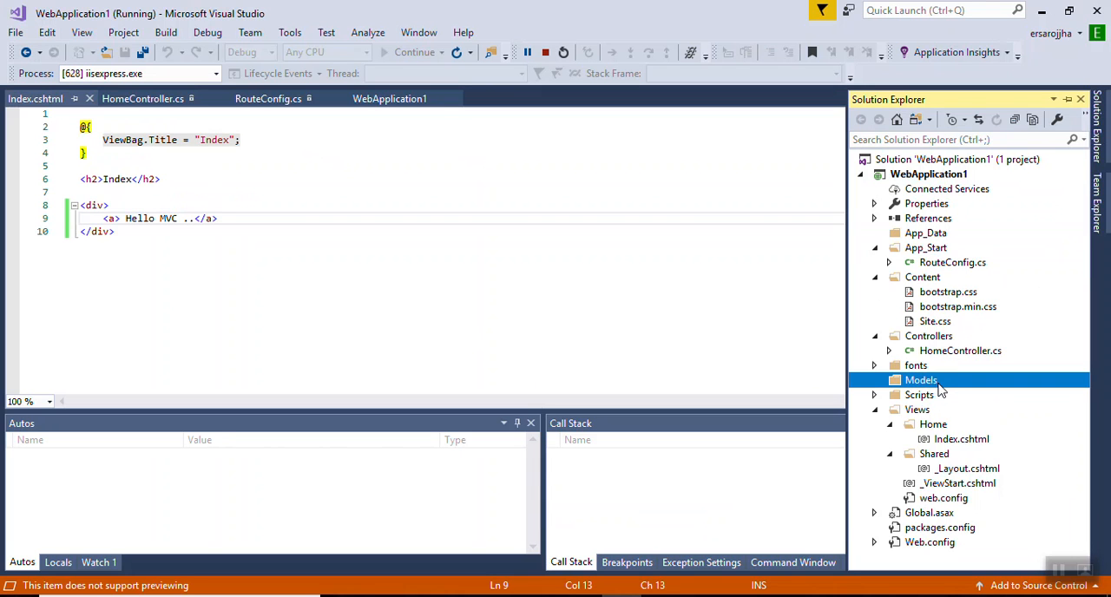
pyautogui.moveTo(946, 388)
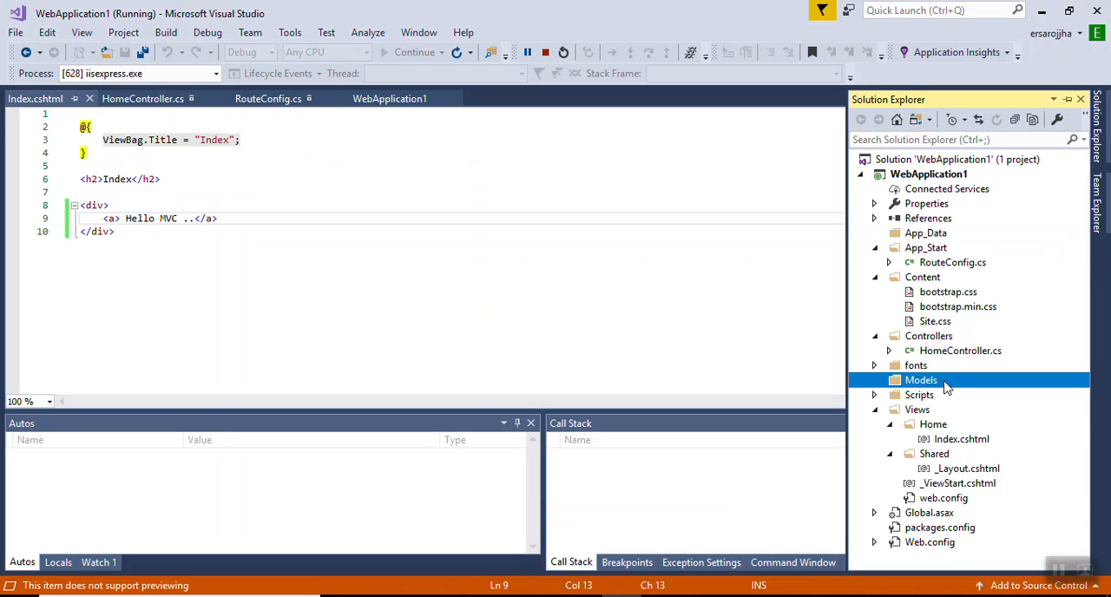
pyautogui.moveTo(931, 388)
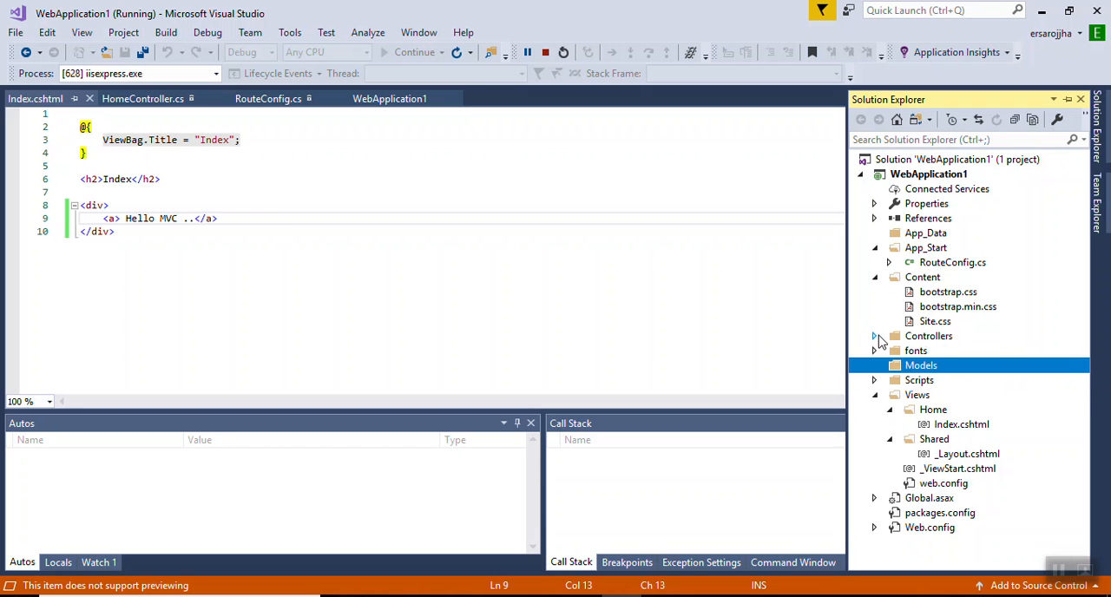
pyautogui.moveTo(921, 406)
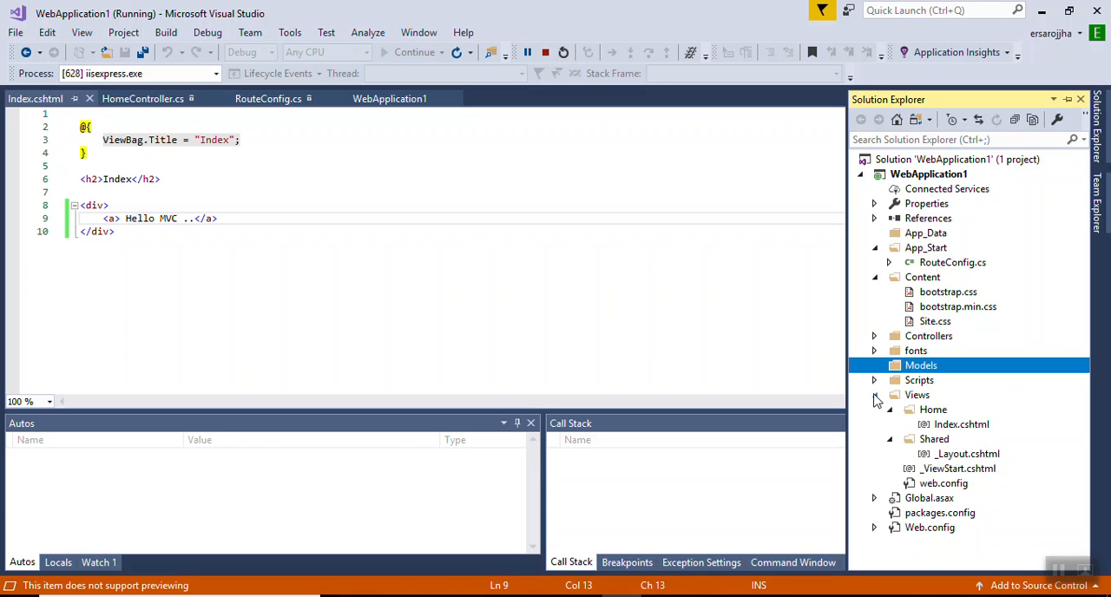
pyautogui.moveTo(905, 416)
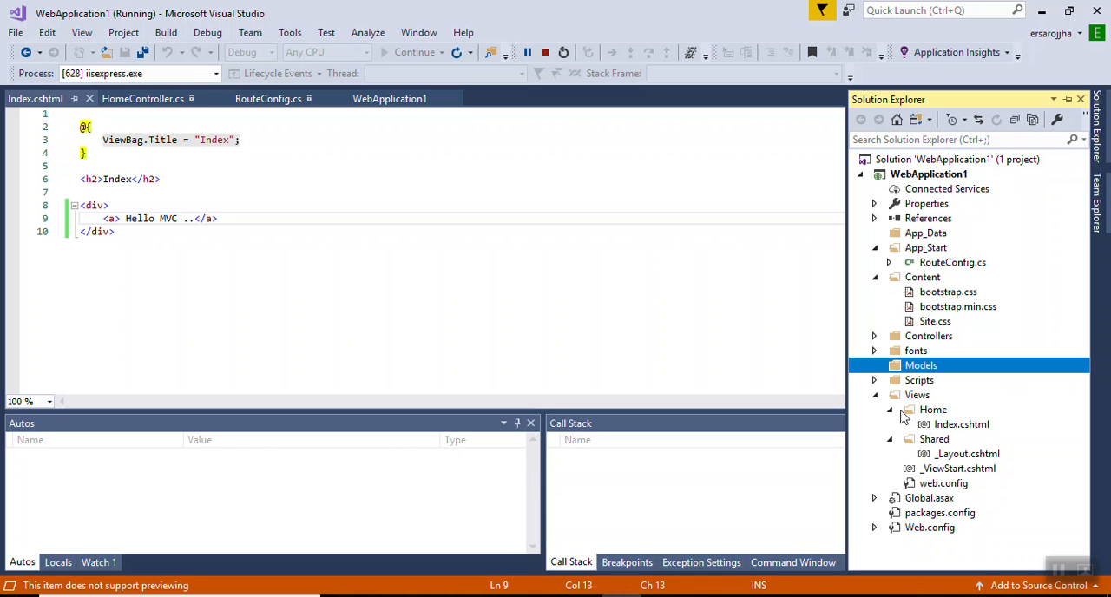
pyautogui.moveTo(901, 417)
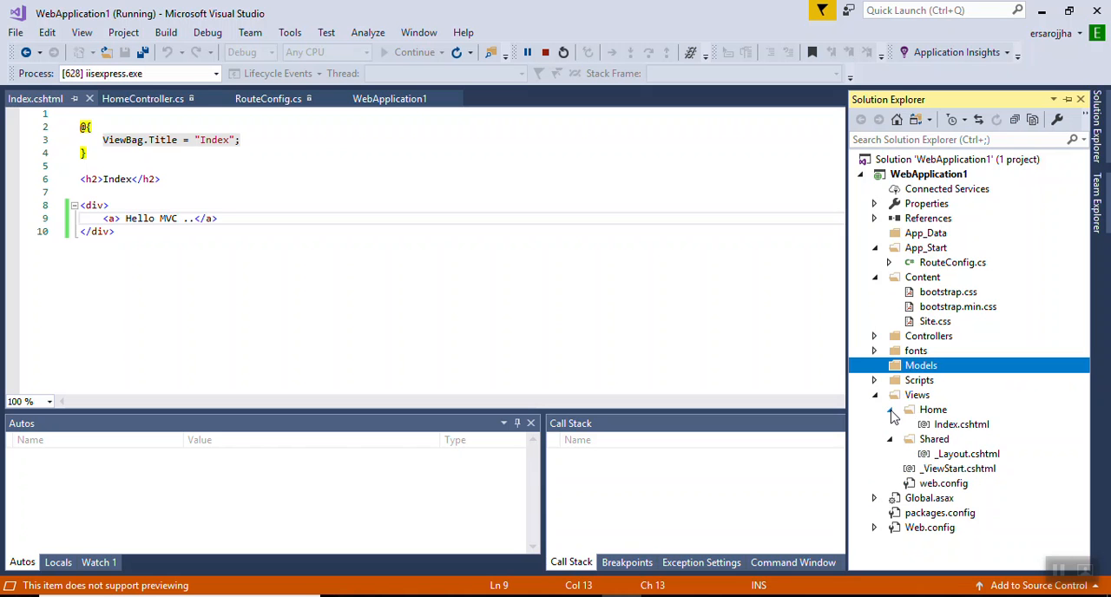
pyautogui.moveTo(971, 457)
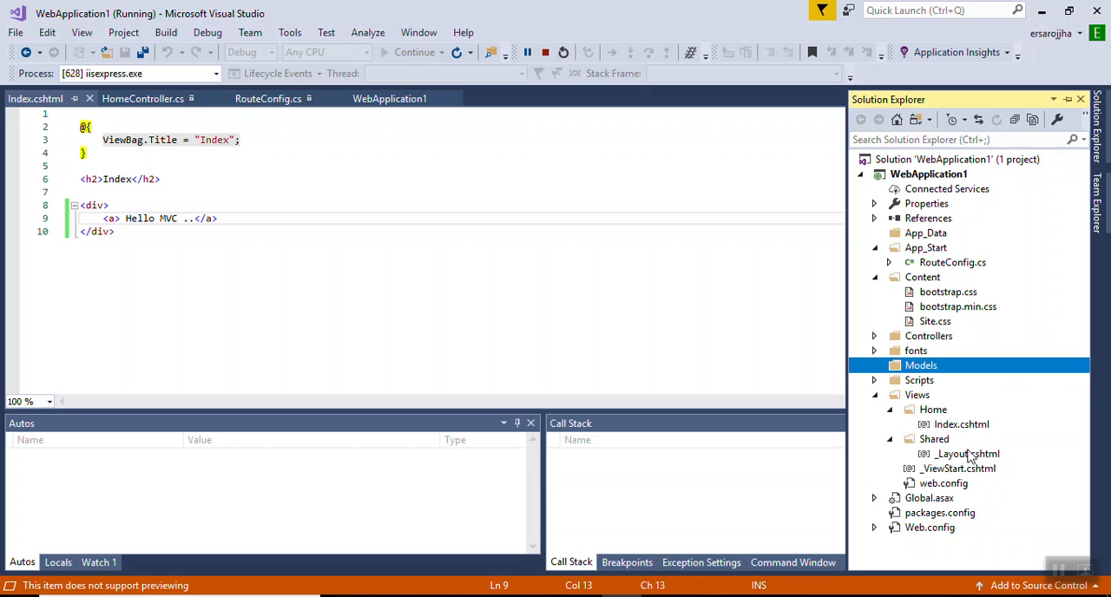
pyautogui.moveTo(954, 435)
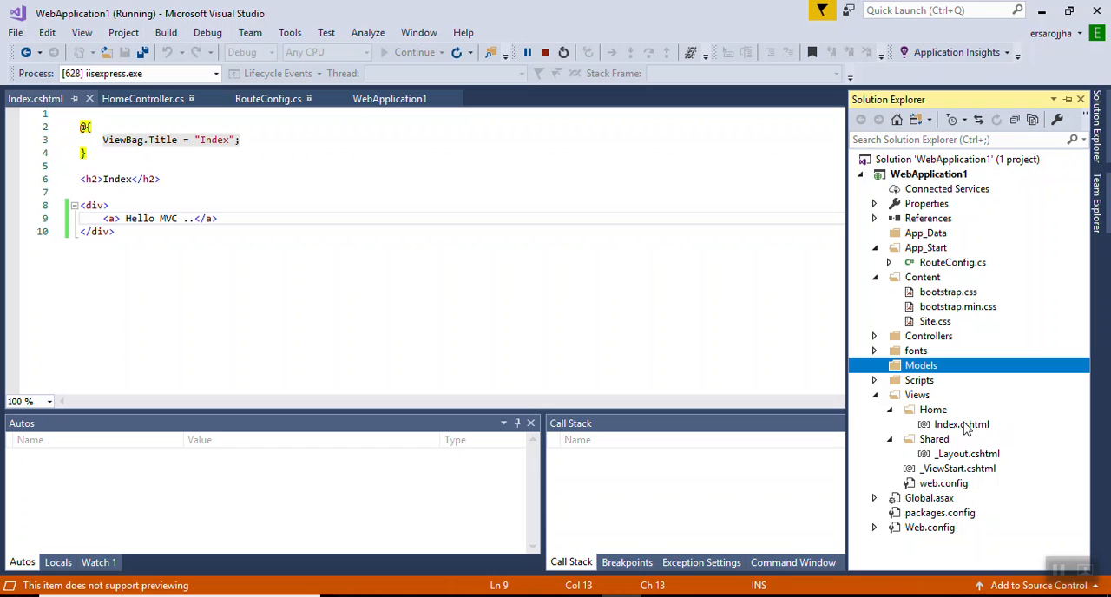
pyautogui.click(961, 425)
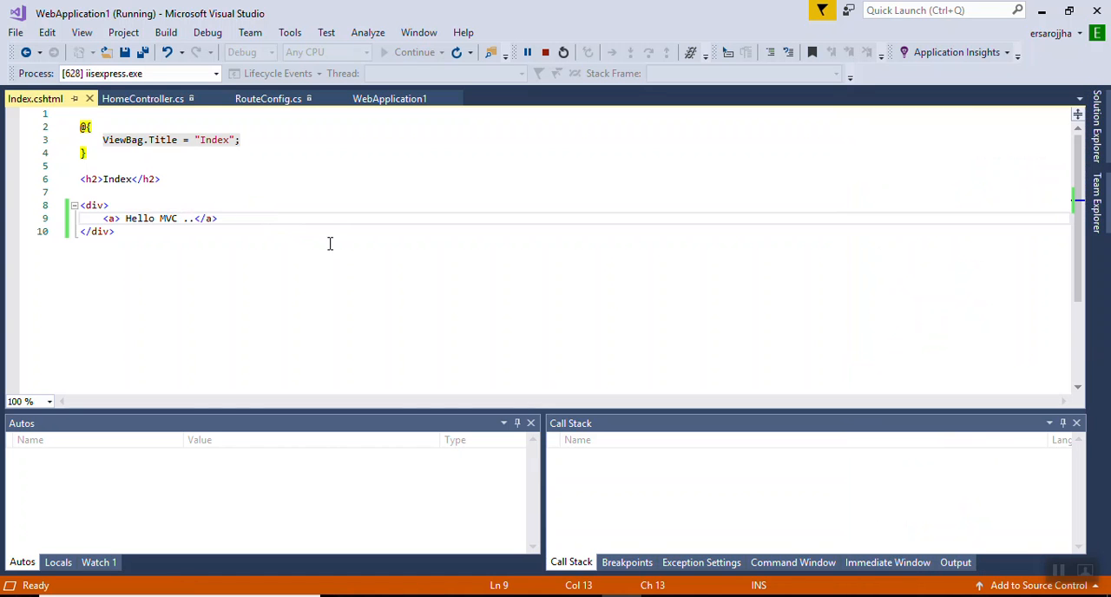
# - Switch to the HomeController.cs tab to view the Index action returning View()
pyautogui.click(142, 98)
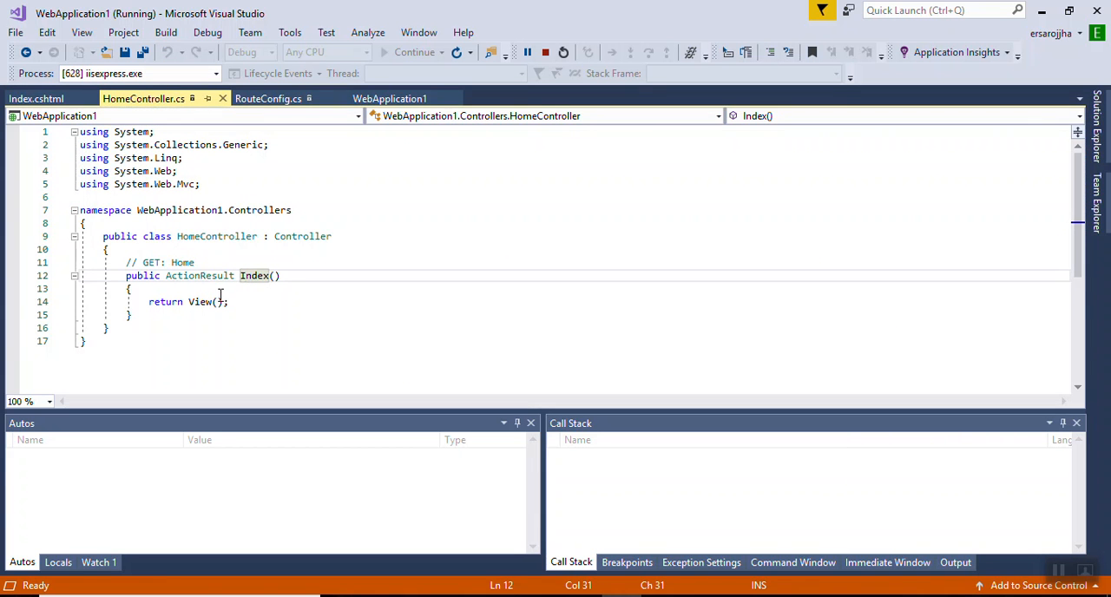
pyautogui.moveTo(465, 198)
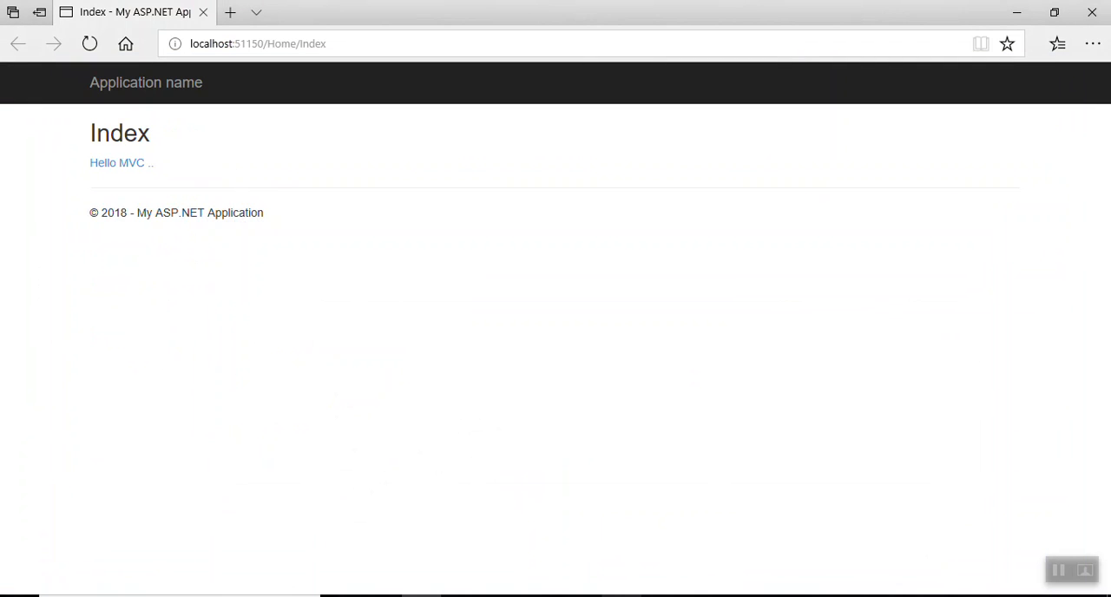
pyautogui.moveTo(606, 384)
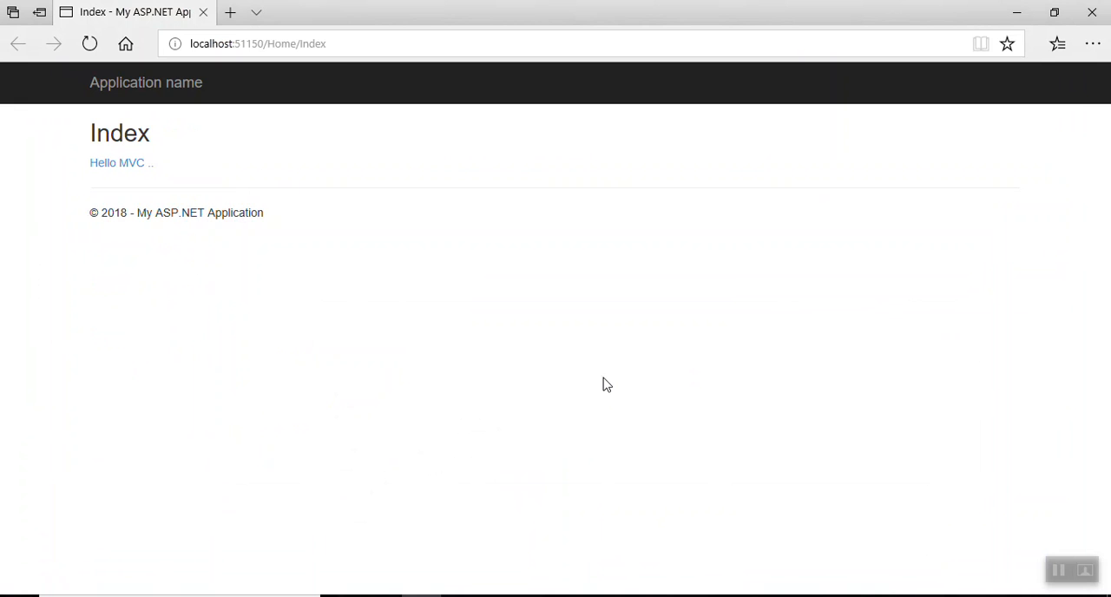
pyautogui.moveTo(1092, 12)
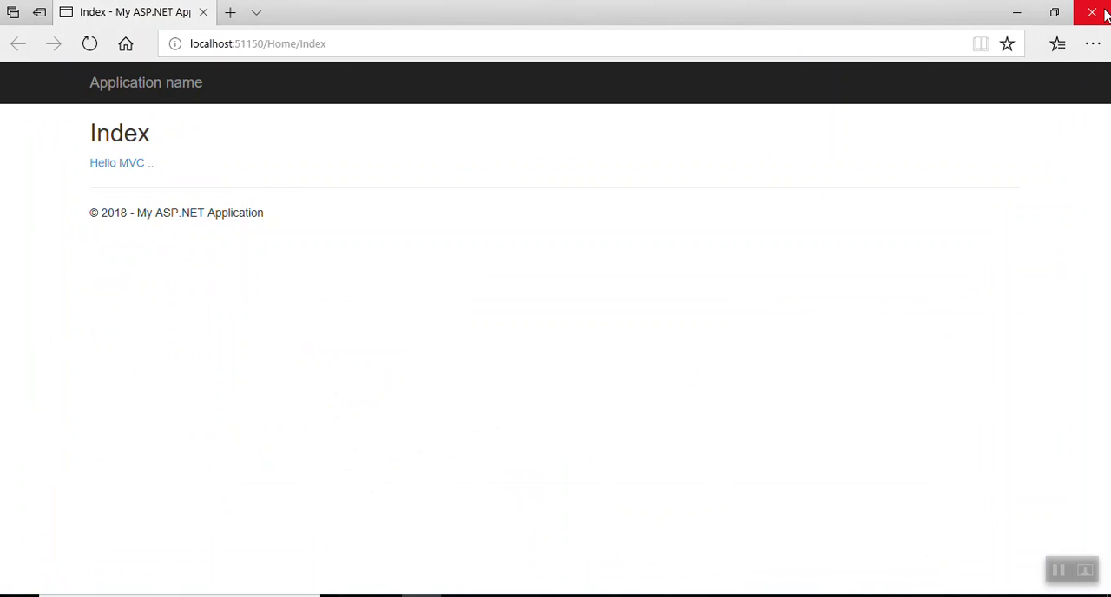
pyautogui.moveTo(851, 473)
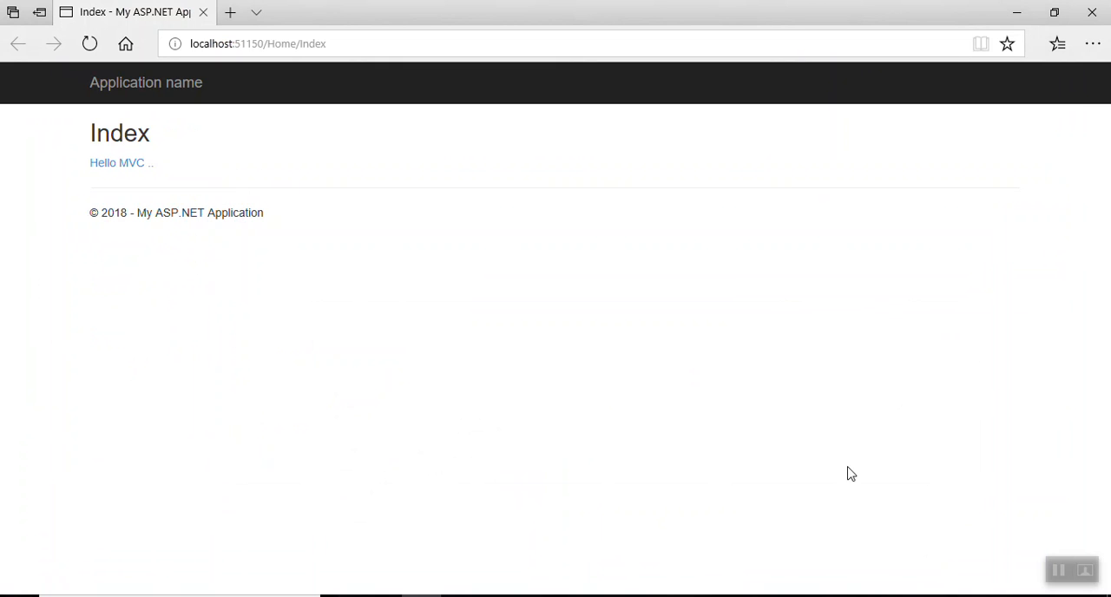